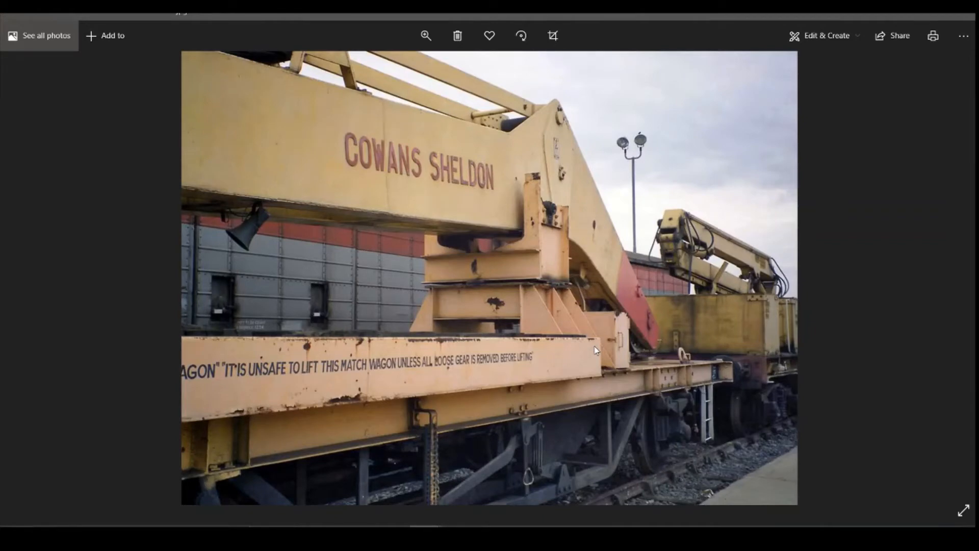
{"action": "mouse_move", "coordinate": [581, 355]}
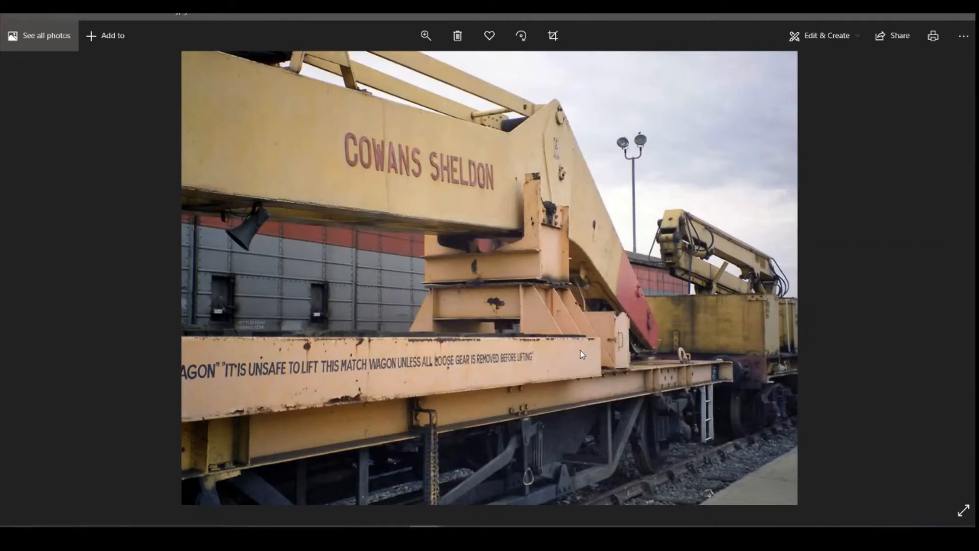
{"action": "mouse_move", "coordinate": [617, 368]}
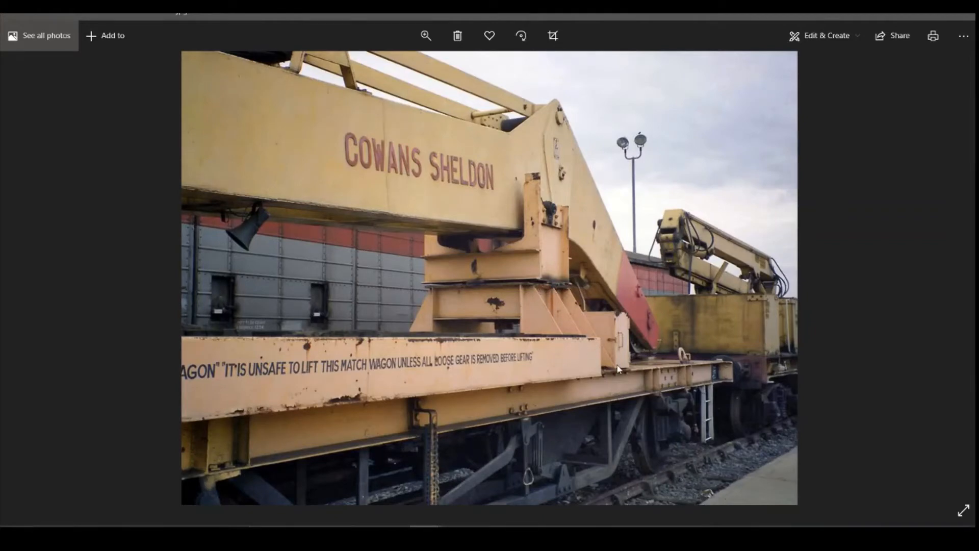
{"action": "mouse_move", "coordinate": [591, 391]}
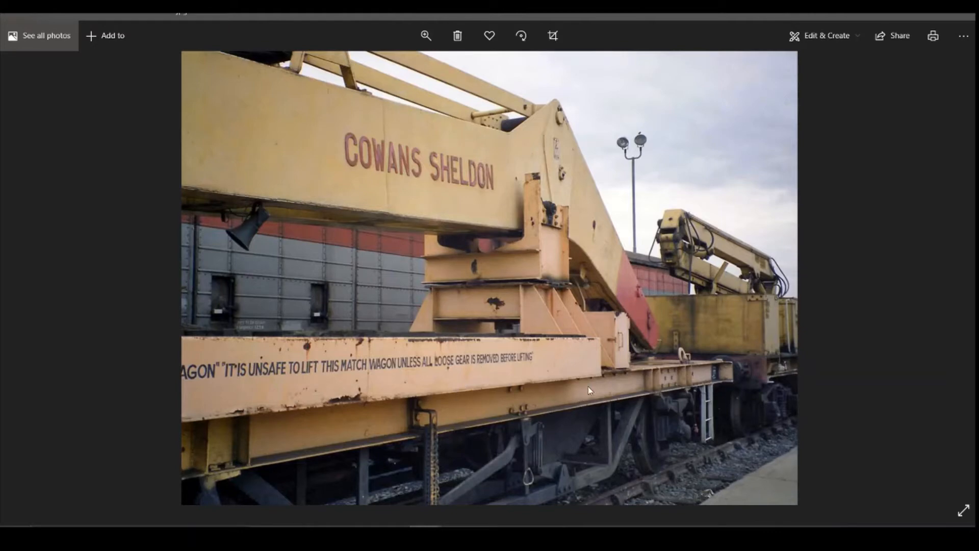
{"action": "mouse_move", "coordinate": [447, 247]}
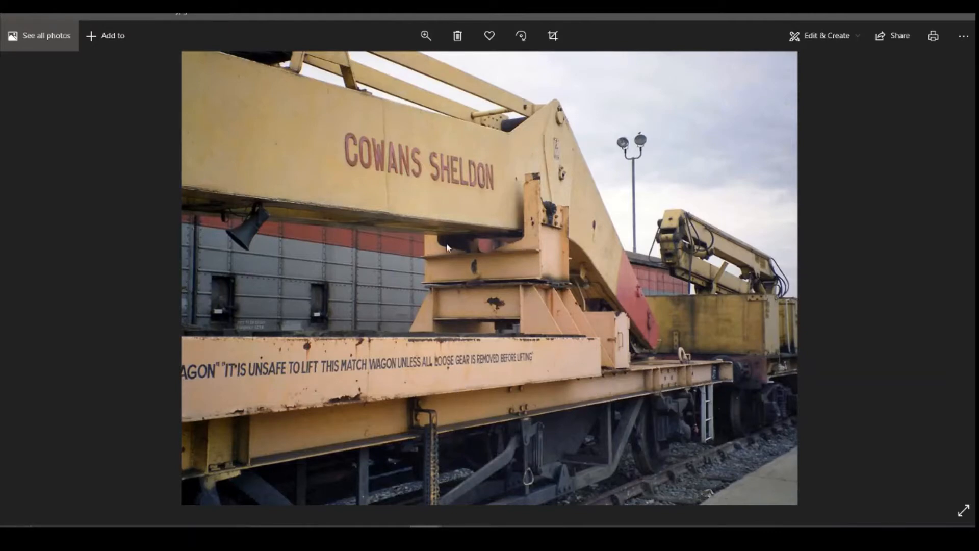
{"action": "mouse_move", "coordinate": [475, 293]}
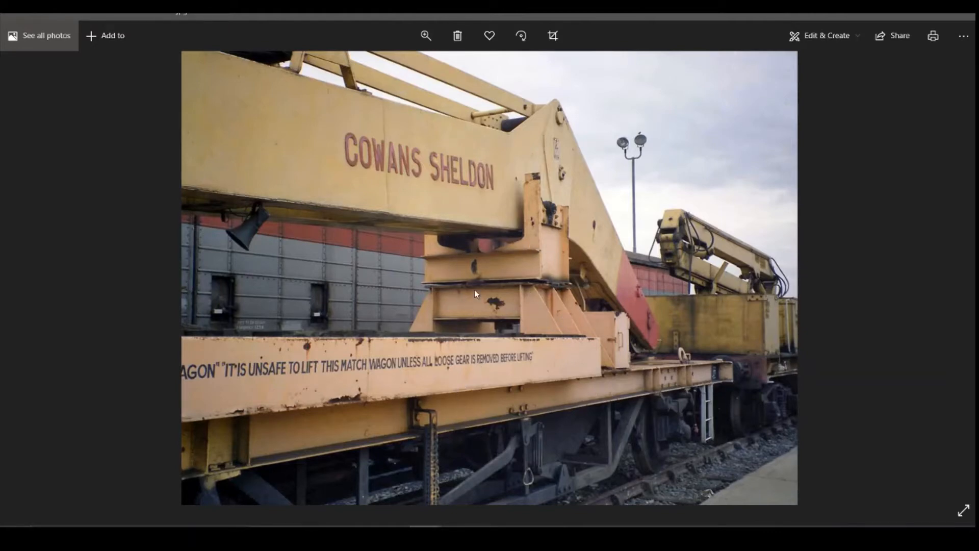
{"action": "mouse_move", "coordinate": [513, 300]}
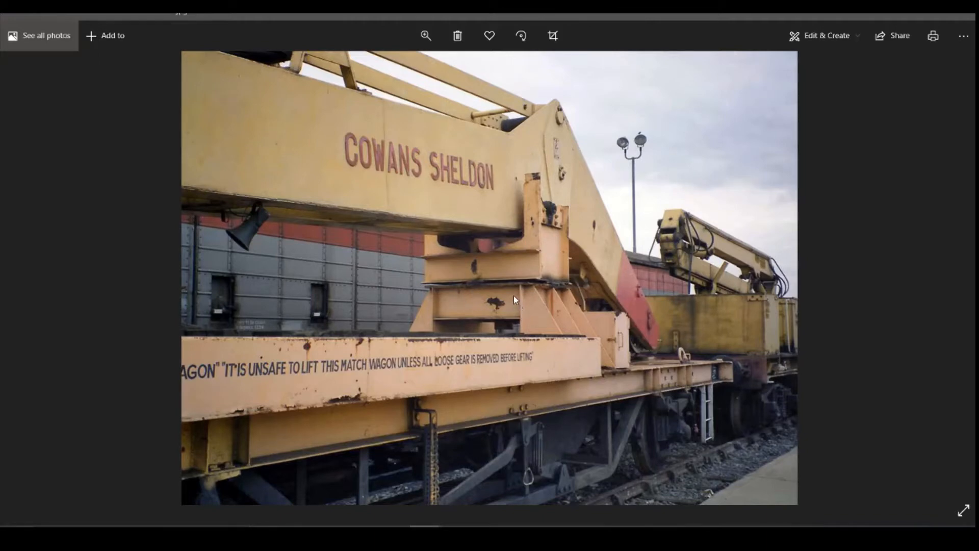
{"action": "mouse_move", "coordinate": [539, 304]}
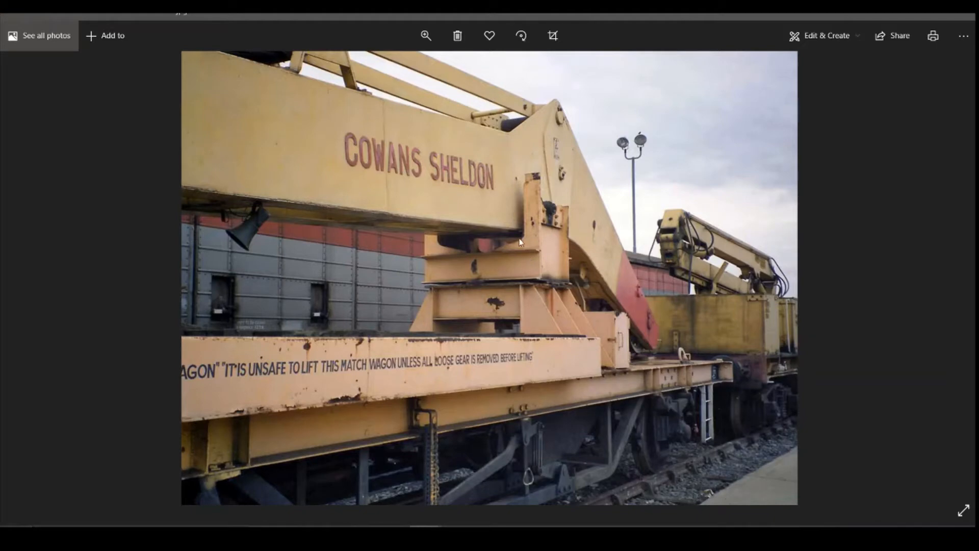
{"action": "mouse_move", "coordinate": [432, 315]}
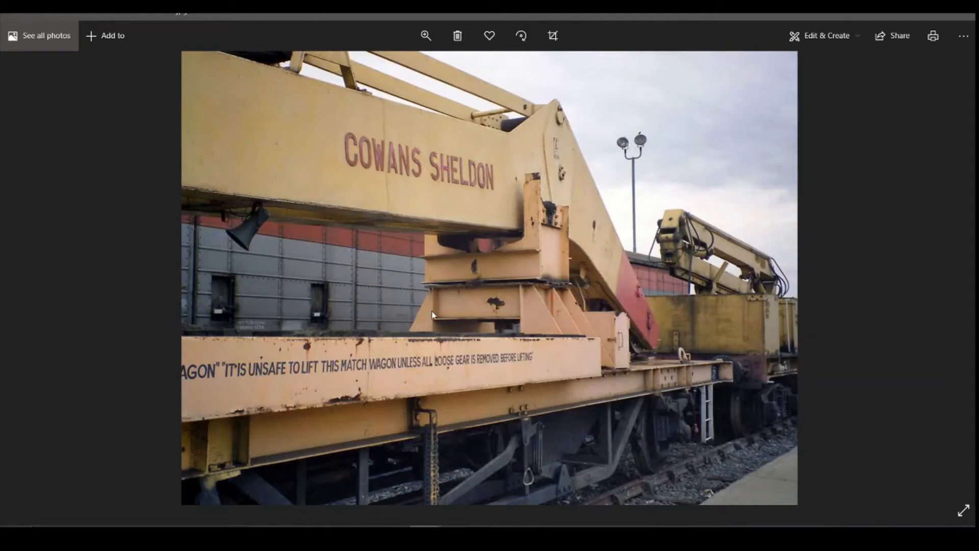
{"action": "mouse_move", "coordinate": [592, 404]}
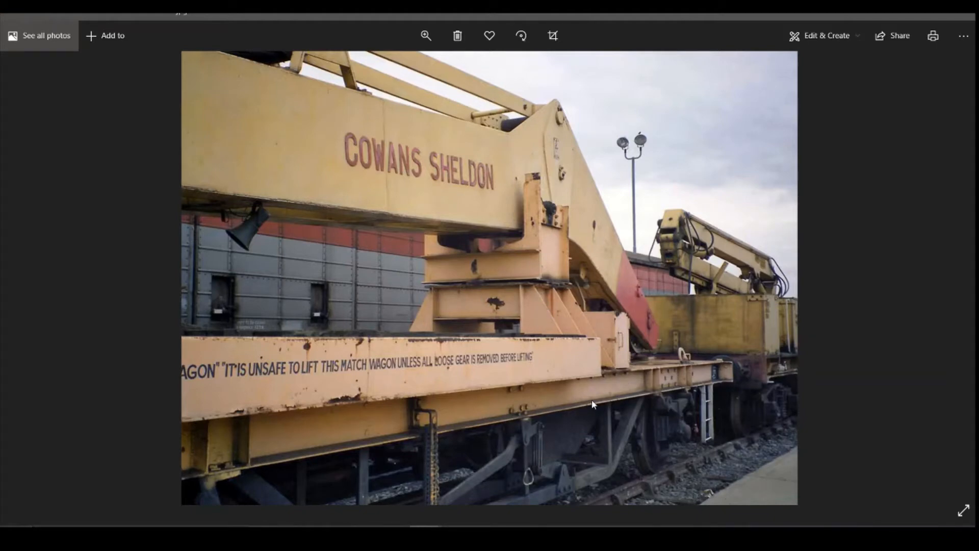
{"action": "mouse_move", "coordinate": [500, 283]}
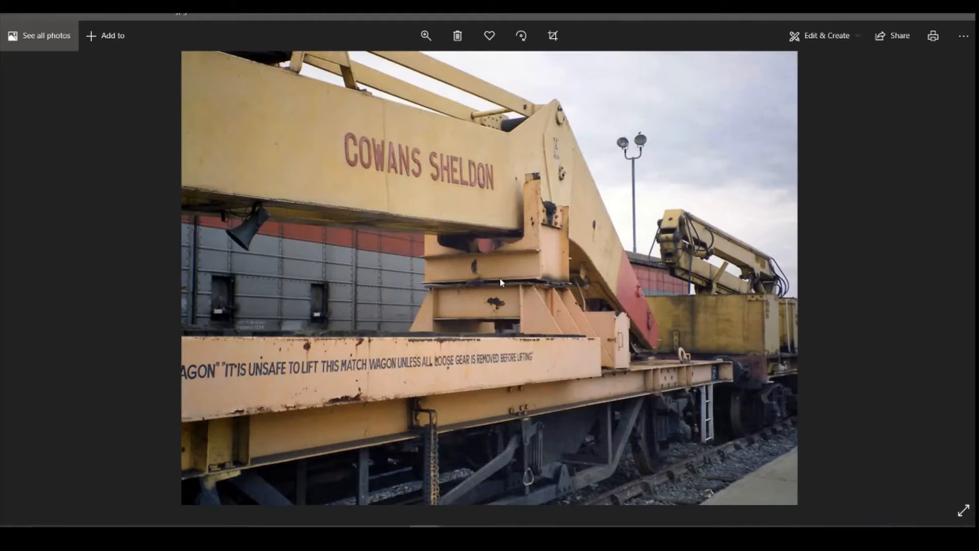
{"action": "mouse_move", "coordinate": [485, 276]}
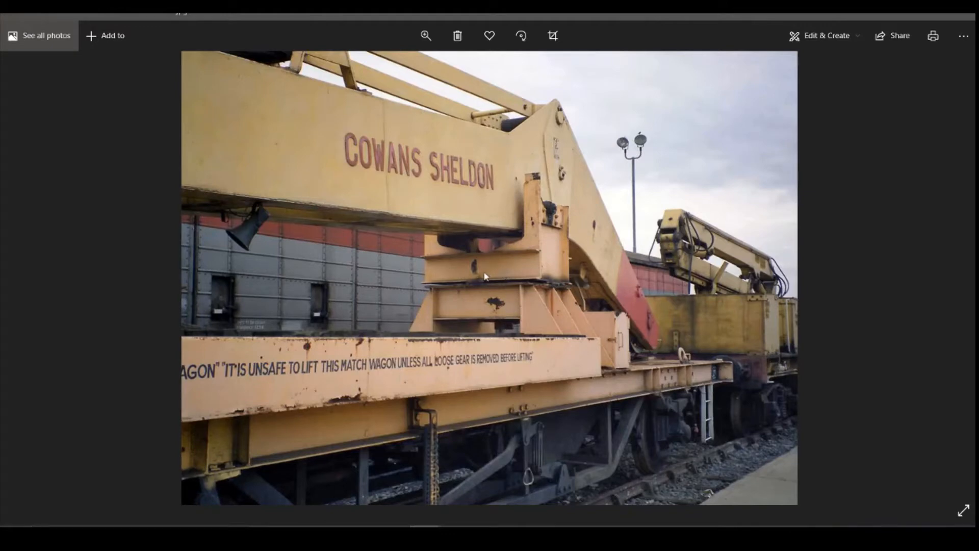
{"action": "mouse_move", "coordinate": [501, 294]}
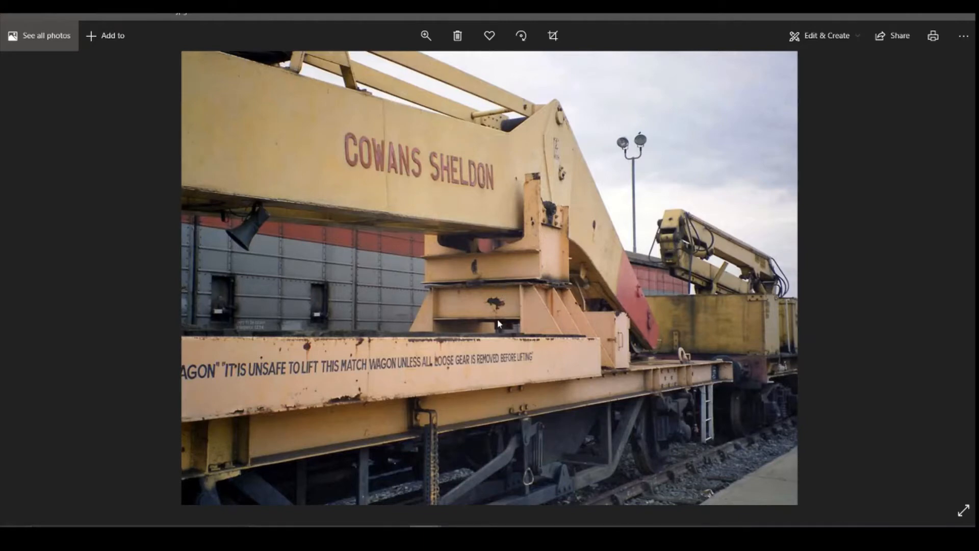
{"action": "mouse_move", "coordinate": [503, 316]}
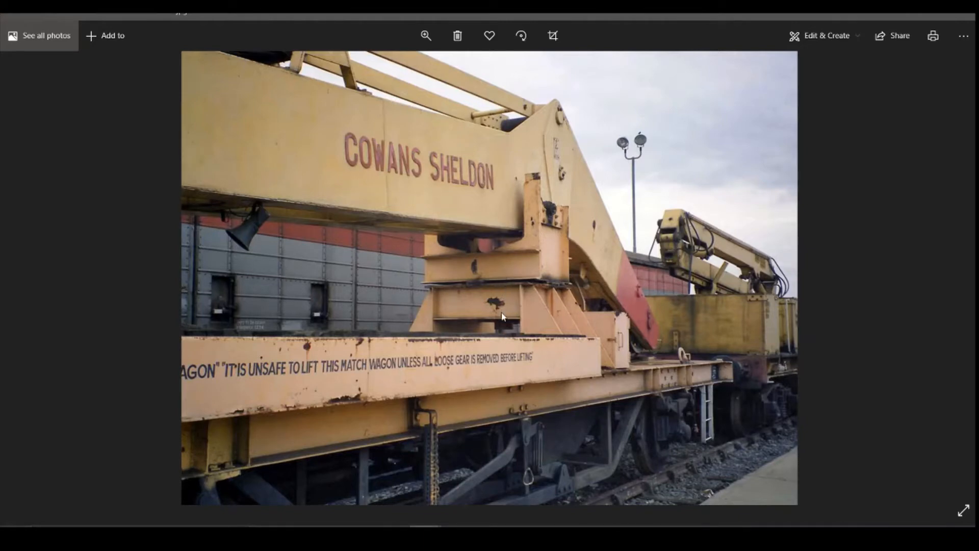
{"action": "mouse_move", "coordinate": [506, 279]}
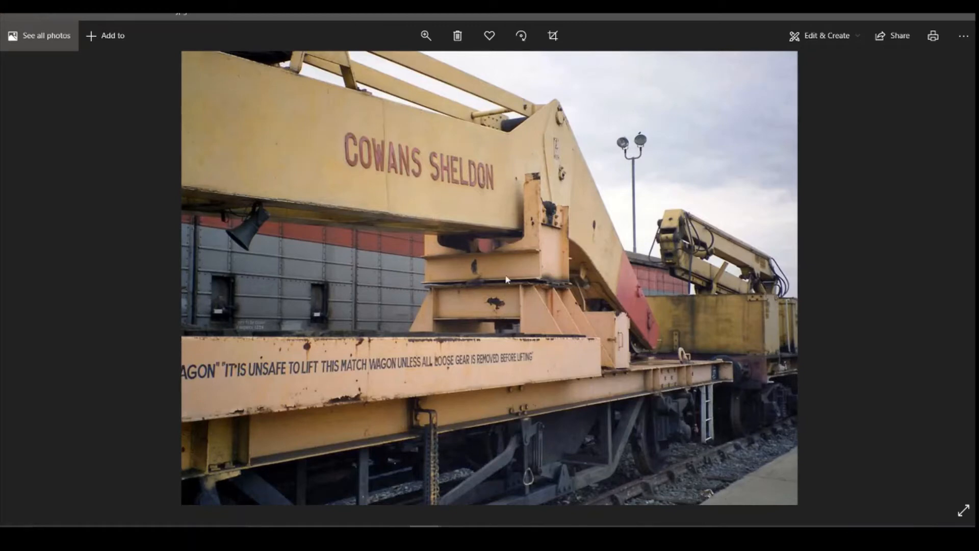
{"action": "mouse_move", "coordinate": [546, 200]}
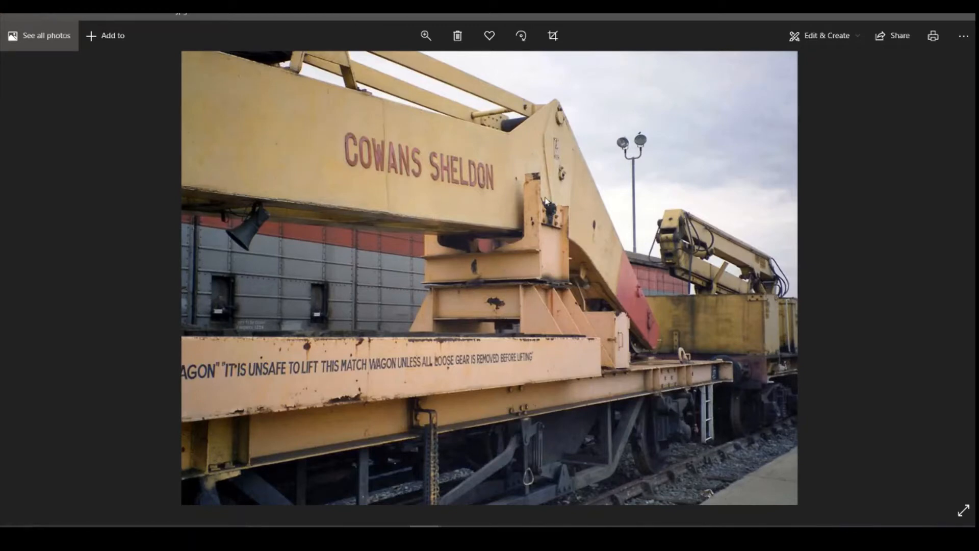
{"action": "mouse_move", "coordinate": [611, 209]}
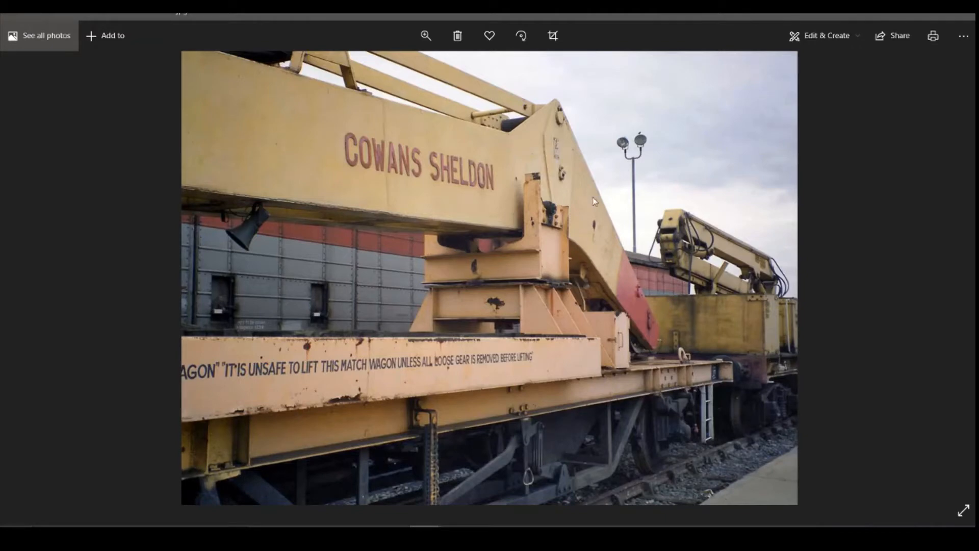
{"action": "mouse_move", "coordinate": [471, 349]}
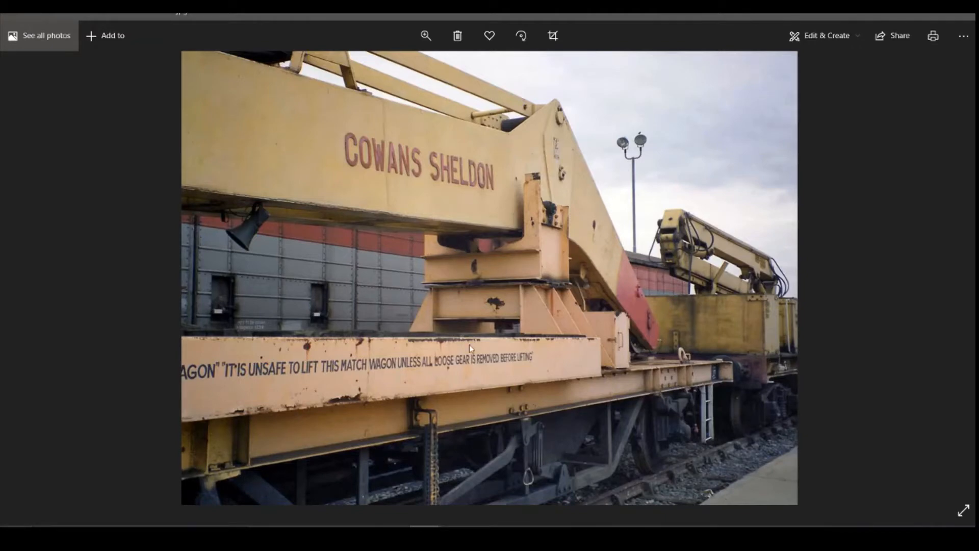
{"action": "mouse_move", "coordinate": [547, 331]}
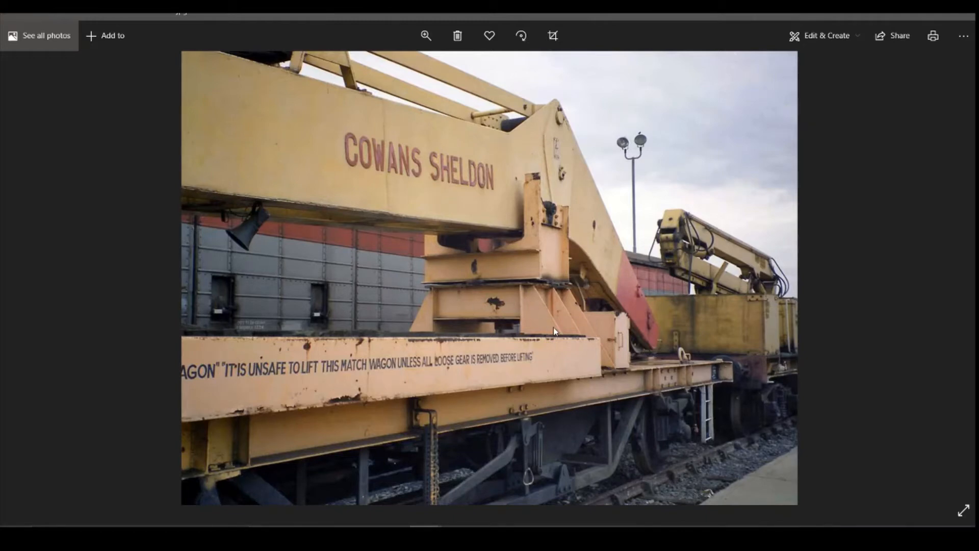
{"action": "mouse_move", "coordinate": [560, 324]}
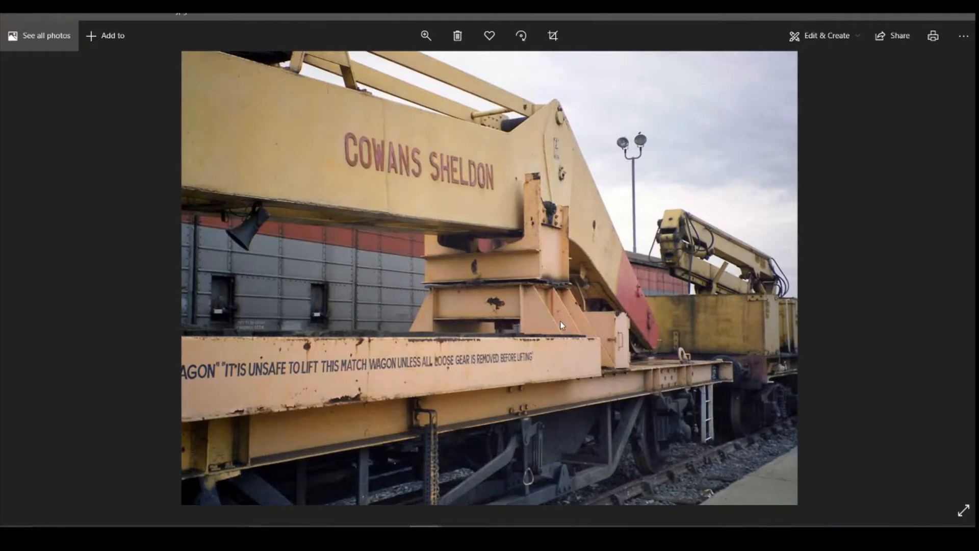
{"action": "mouse_move", "coordinate": [523, 303]}
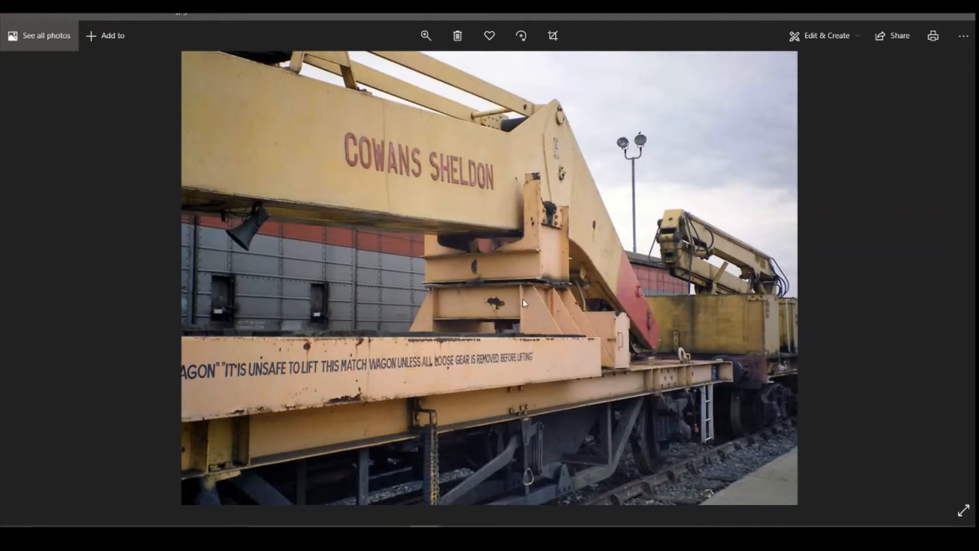
{"action": "mouse_move", "coordinate": [553, 330]}
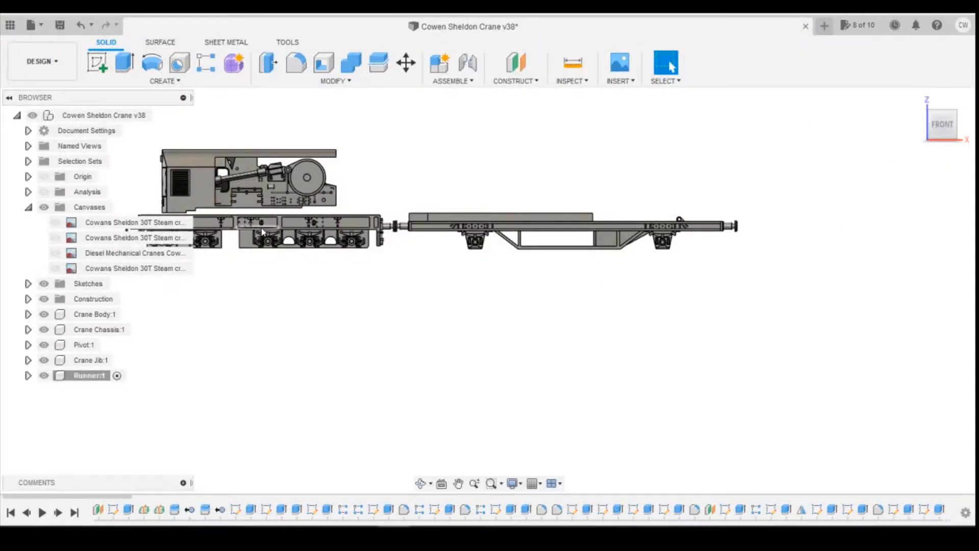
- Make the second Cowans Sheldon end-view canvas visible behind the runner wagon
{"action": "left_click", "coordinate": [55, 222]}
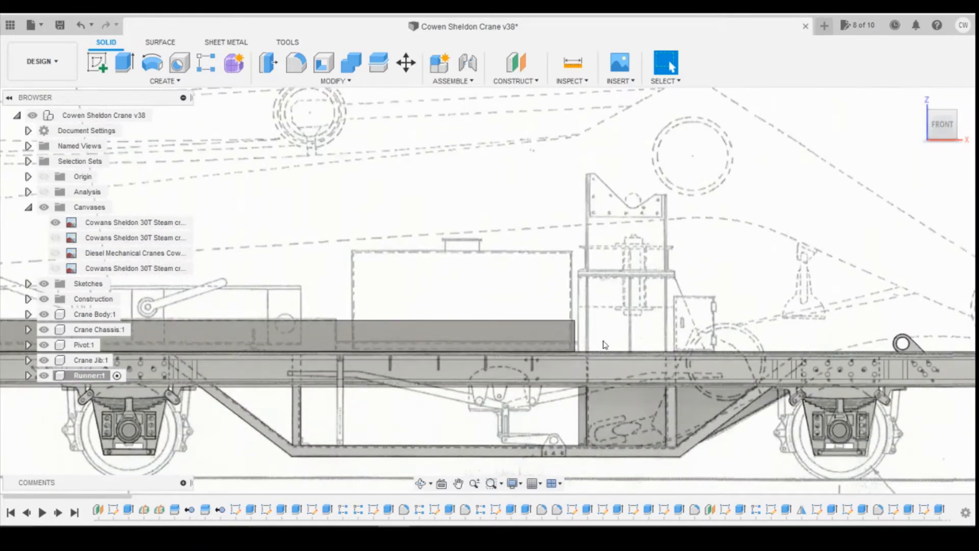
{"action": "mouse_move", "coordinate": [695, 315]}
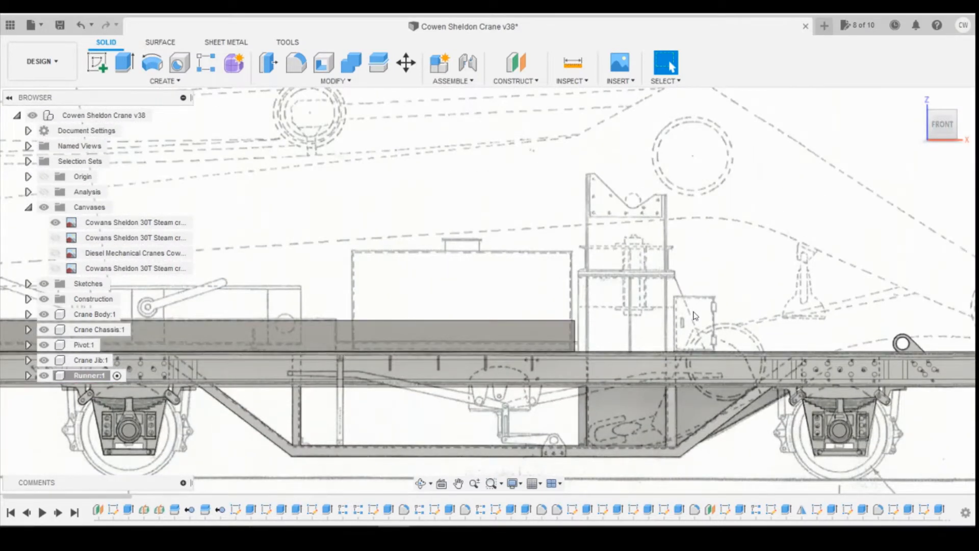
{"action": "mouse_move", "coordinate": [635, 312]}
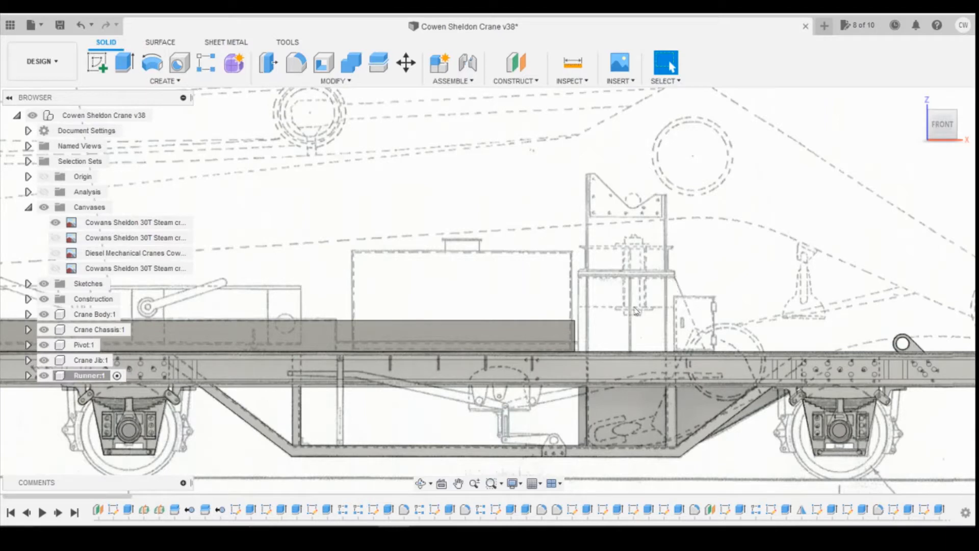
{"action": "mouse_move", "coordinate": [660, 331]}
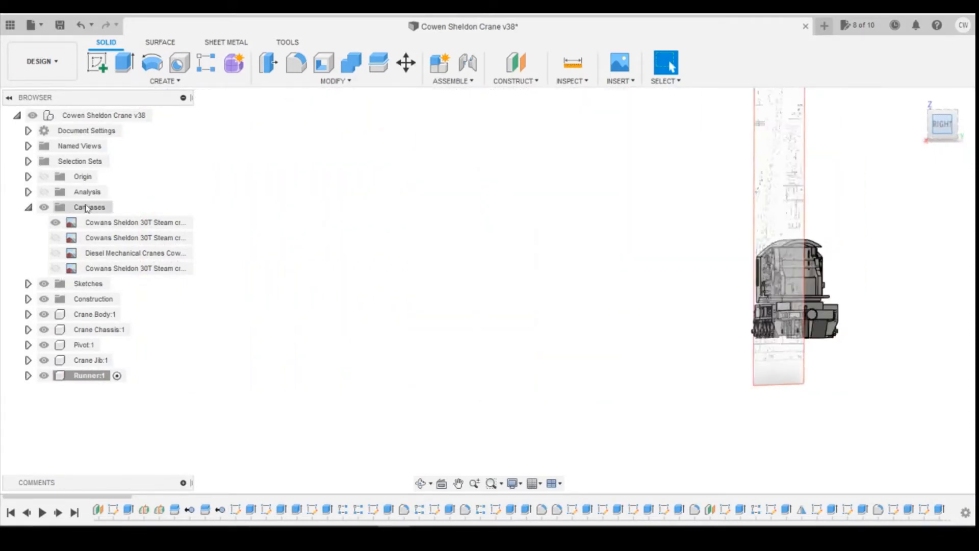
{"action": "left_click", "coordinate": [55, 238]}
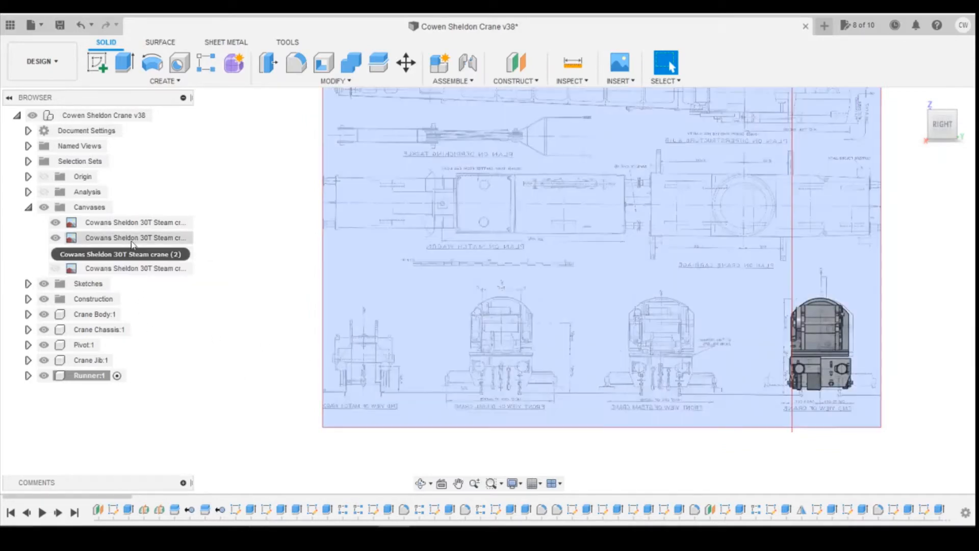
- Edit the end-view canvas to a Y Distance of 120 mm and confirm
{"action": "left_click", "coordinate": [134, 237]}
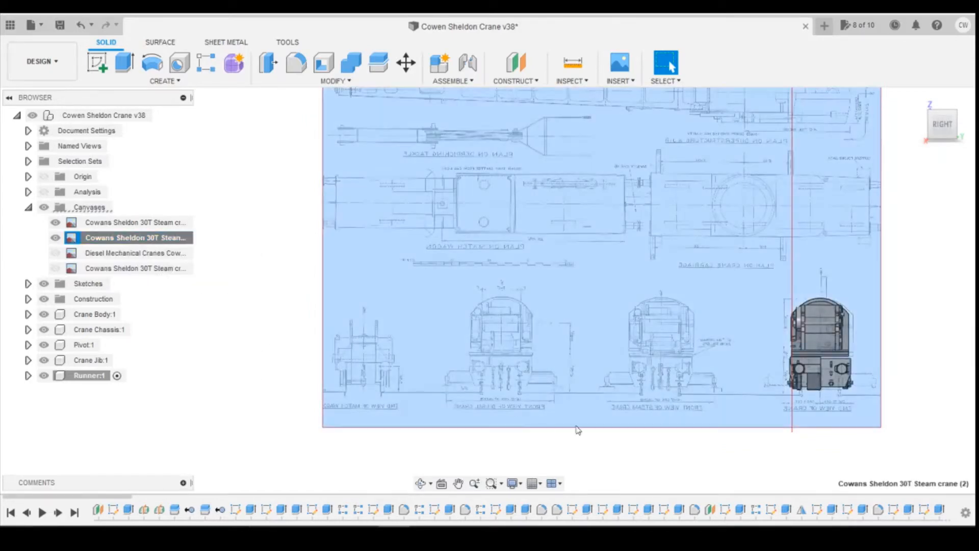
{"action": "double_click", "coordinate": [135, 237]}
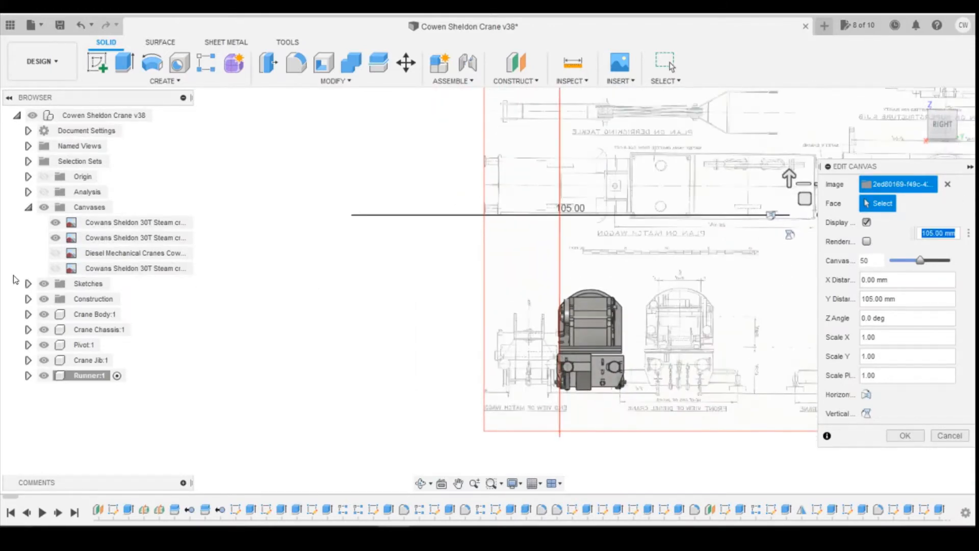
{"action": "left_click", "coordinate": [43, 314]}
{"action": "type", "text": "120"}
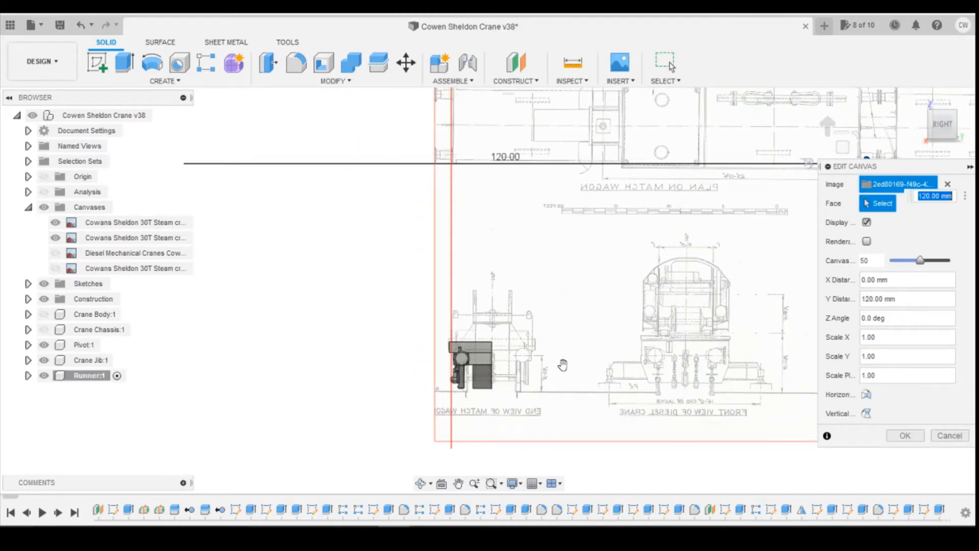
{"action": "scroll", "scroll_direction": "up", "scroll_amount": 3}
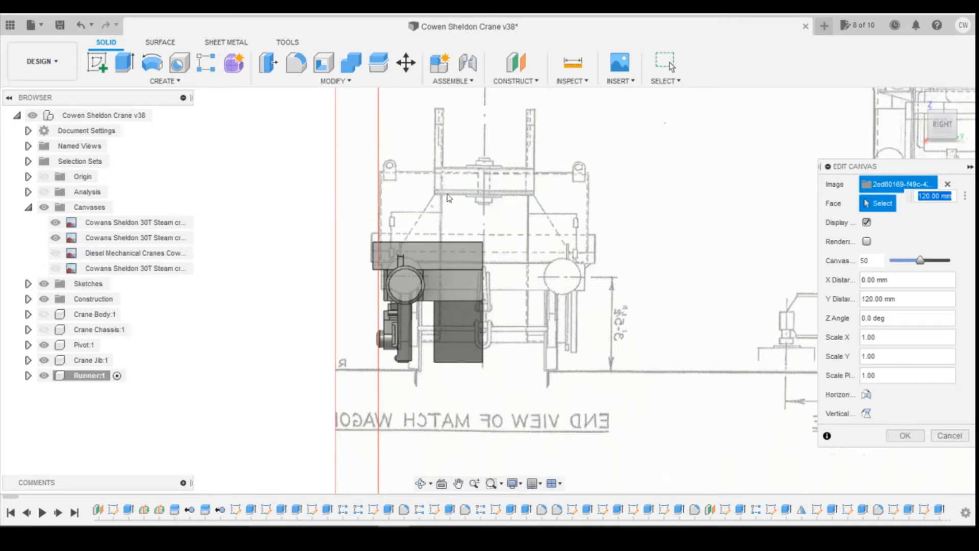
{"action": "mouse_move", "coordinate": [423, 227]}
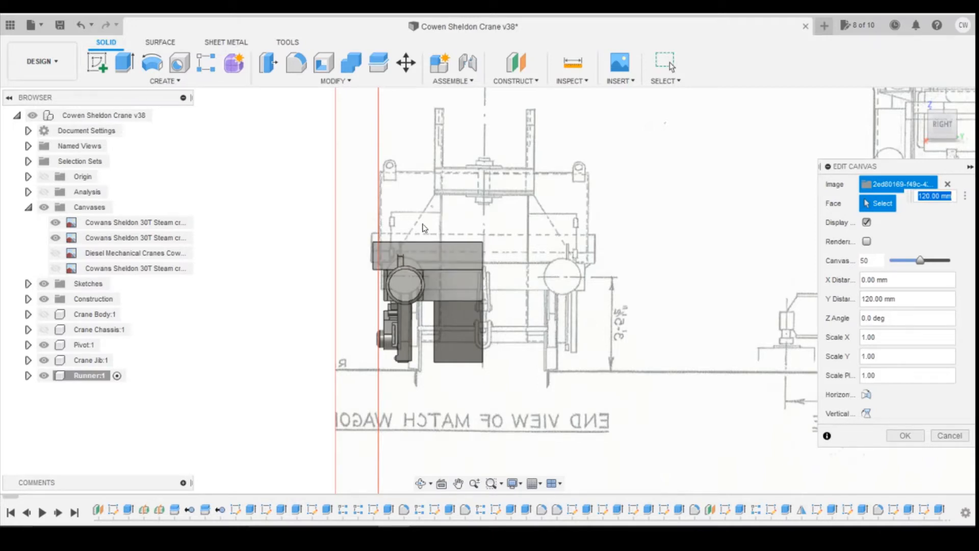
{"action": "mouse_move", "coordinate": [457, 220]}
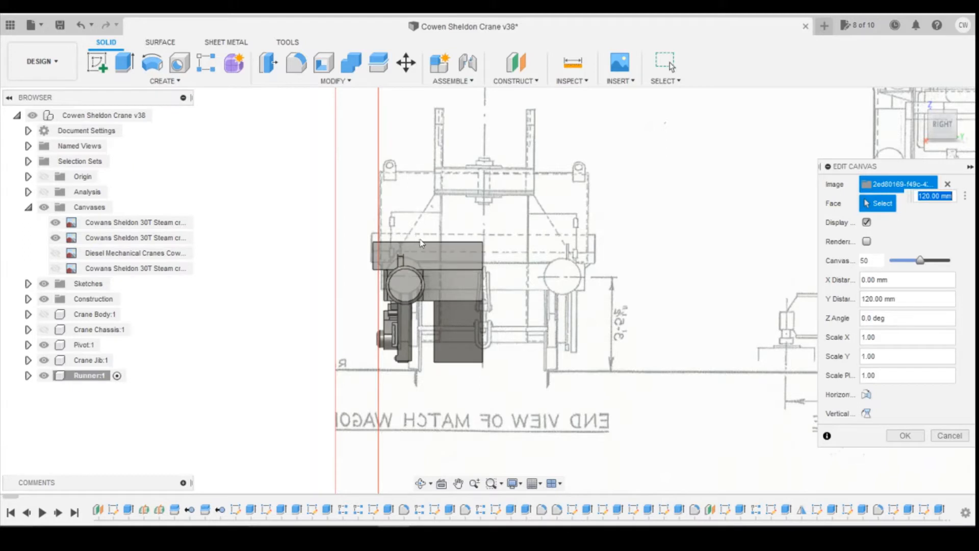
{"action": "mouse_move", "coordinate": [387, 231]}
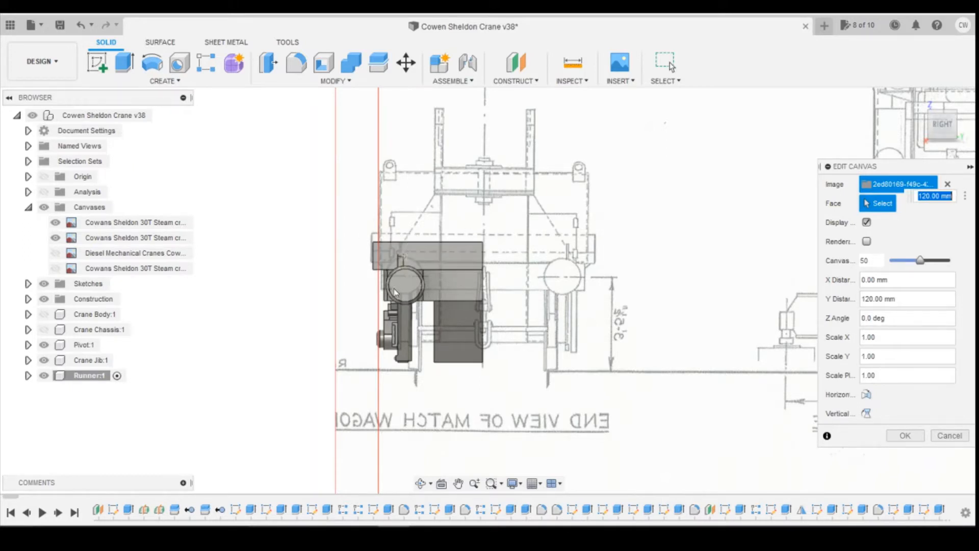
{"action": "mouse_move", "coordinate": [400, 267]}
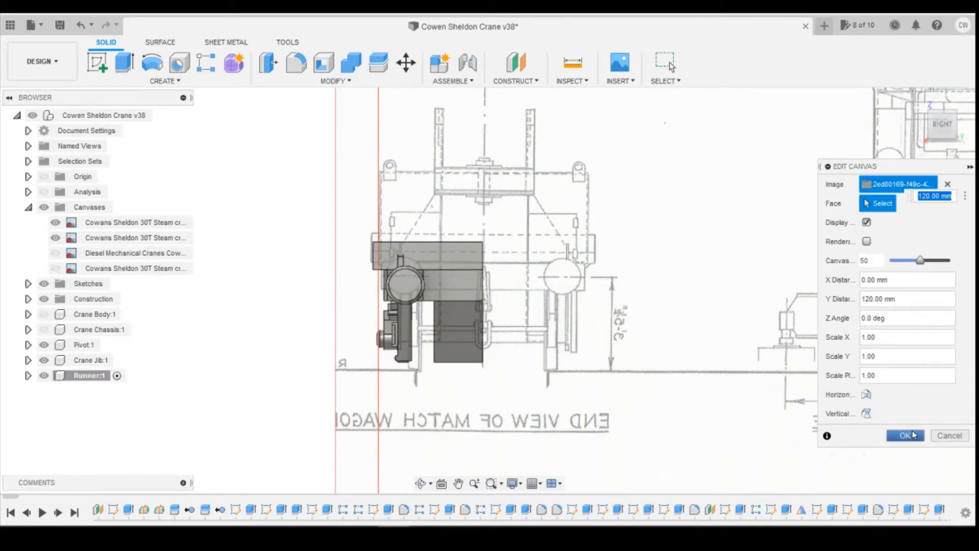
{"action": "left_click", "coordinate": [904, 436]}
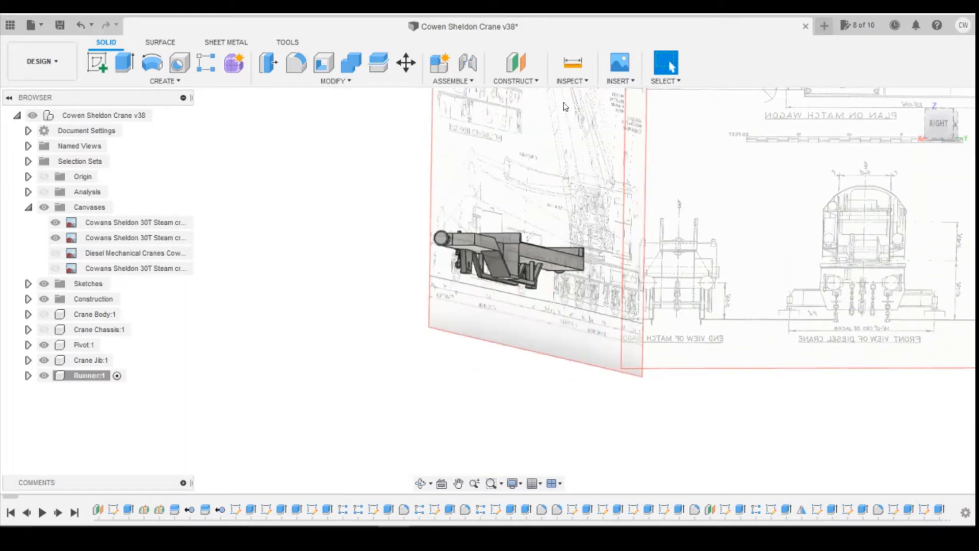
- Create an offset construction plane -3 mm from the runner's face and view it from the front
{"action": "left_click", "coordinate": [514, 63]}
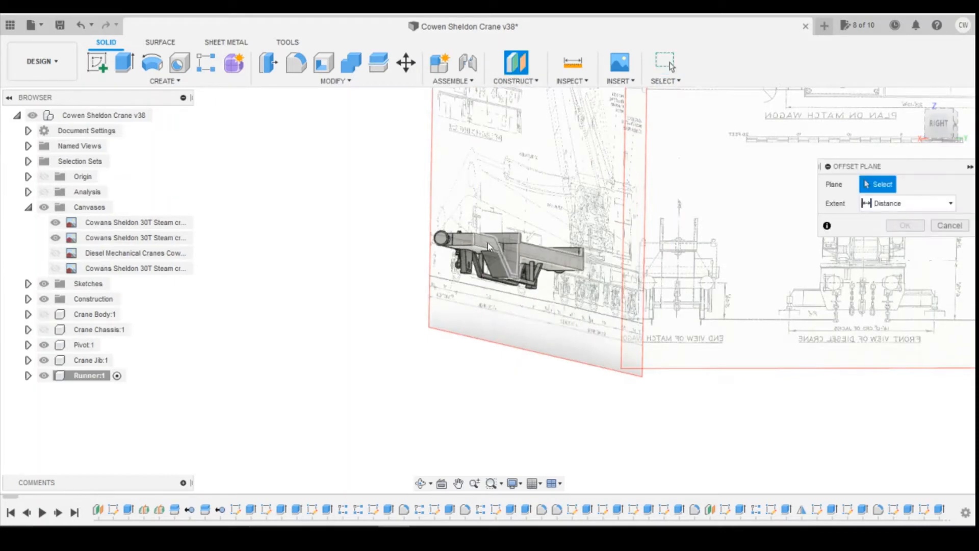
{"action": "left_click", "coordinate": [506, 256]}
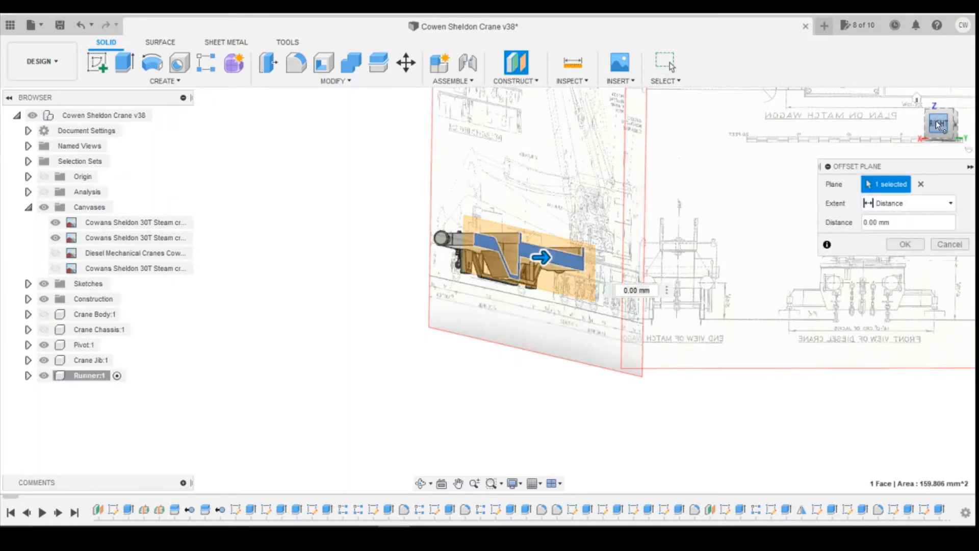
{"action": "left_click", "coordinate": [940, 123]}
{"action": "type", "text": "-3"}
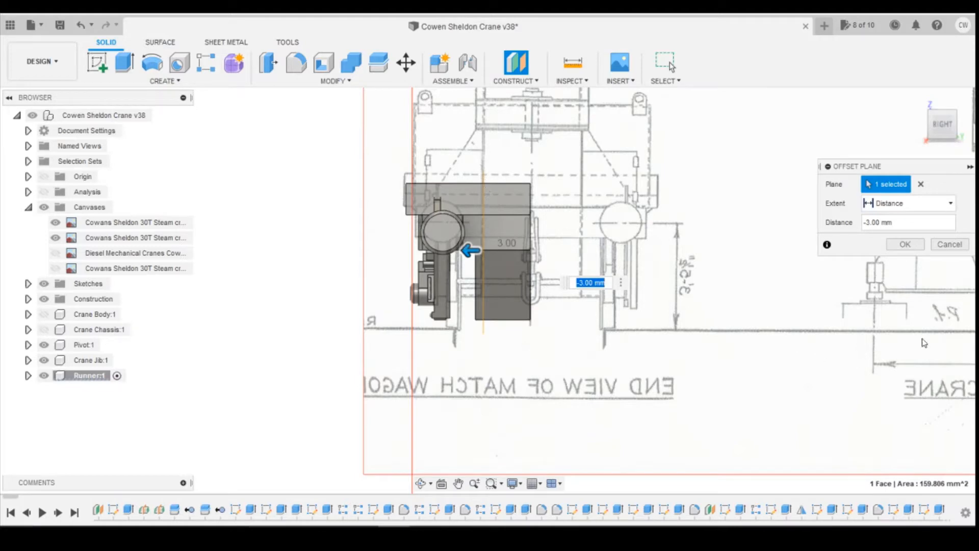
{"action": "left_click", "coordinate": [905, 243]}
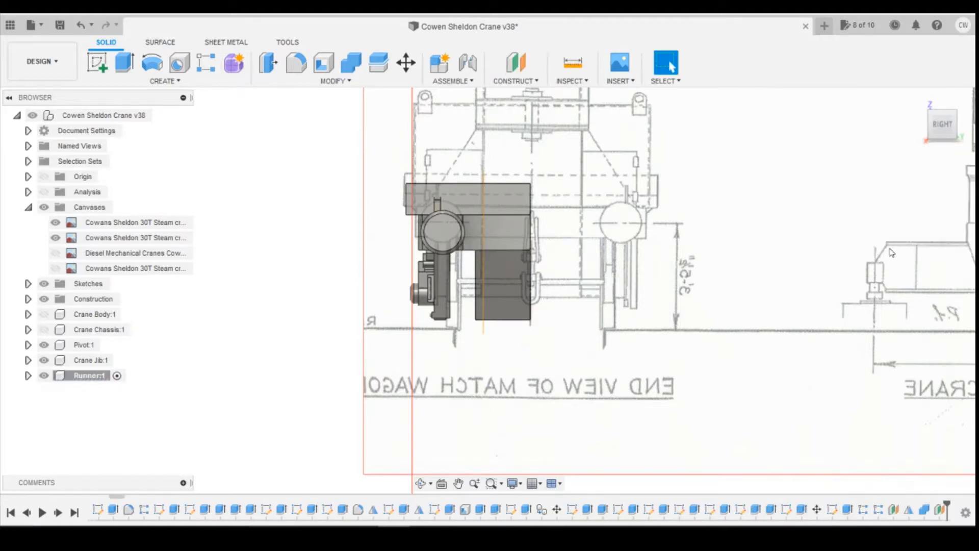
{"action": "left_click", "coordinate": [941, 123]}
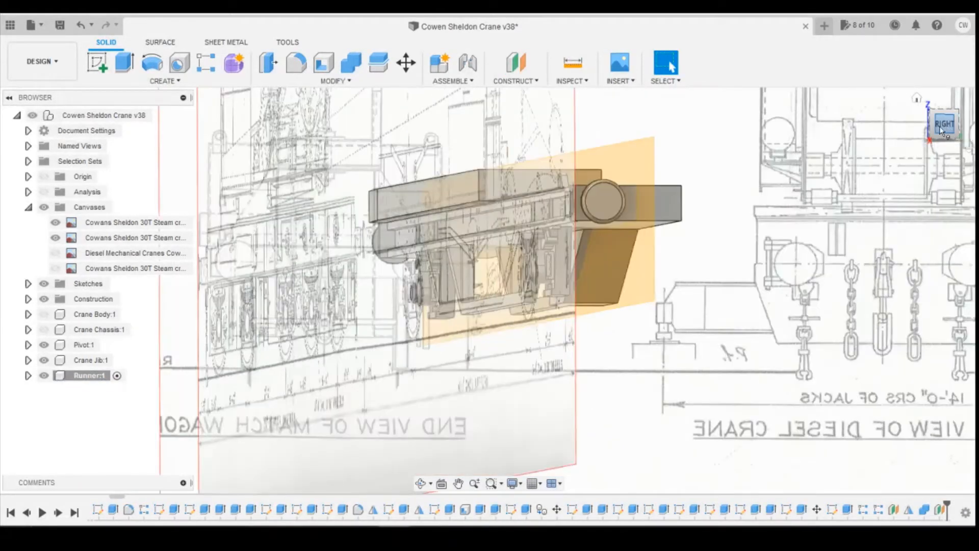
{"action": "left_click", "coordinate": [941, 123]}
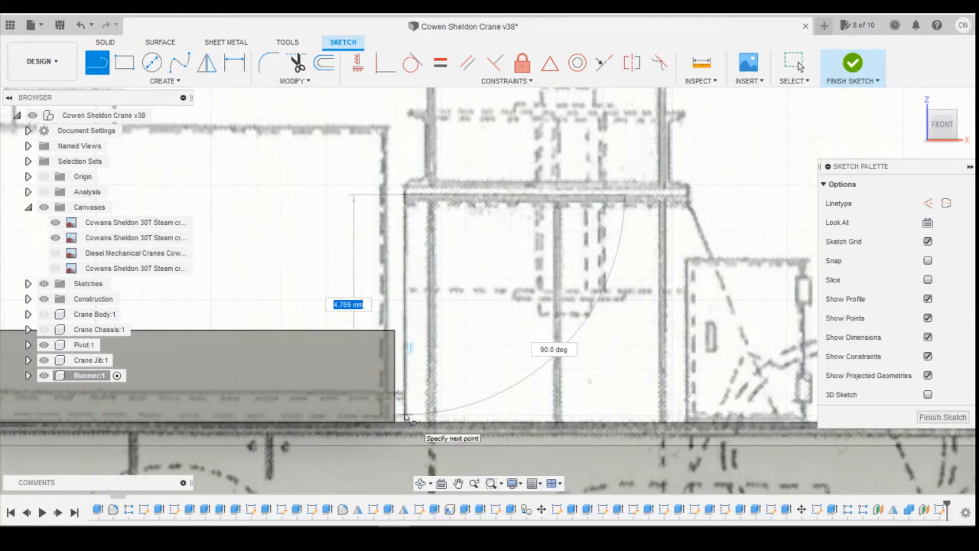
{"action": "mouse_move", "coordinate": [409, 412]}
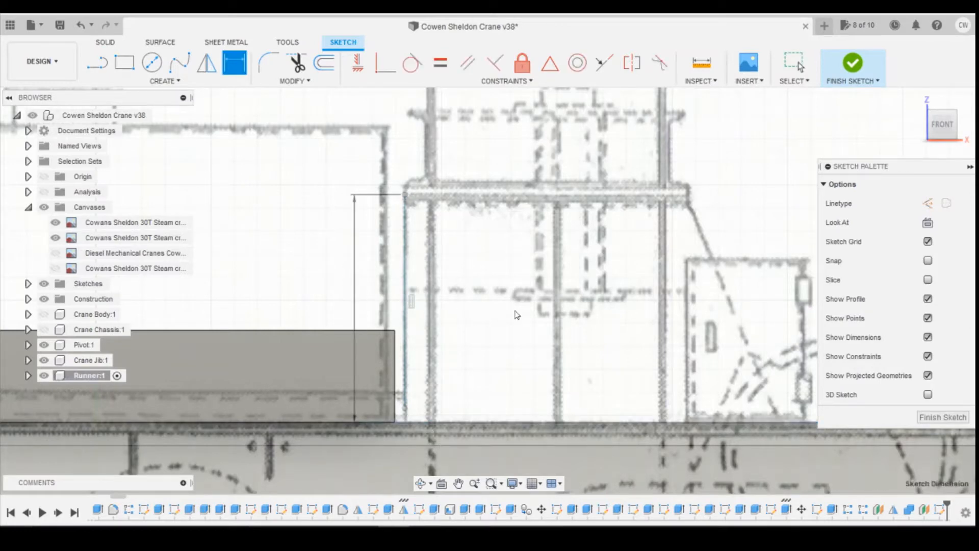
- Dimension the upright line 4.942 tall and draw the 6.05 top edge from its corner
{"action": "left_click", "coordinate": [385, 63]}
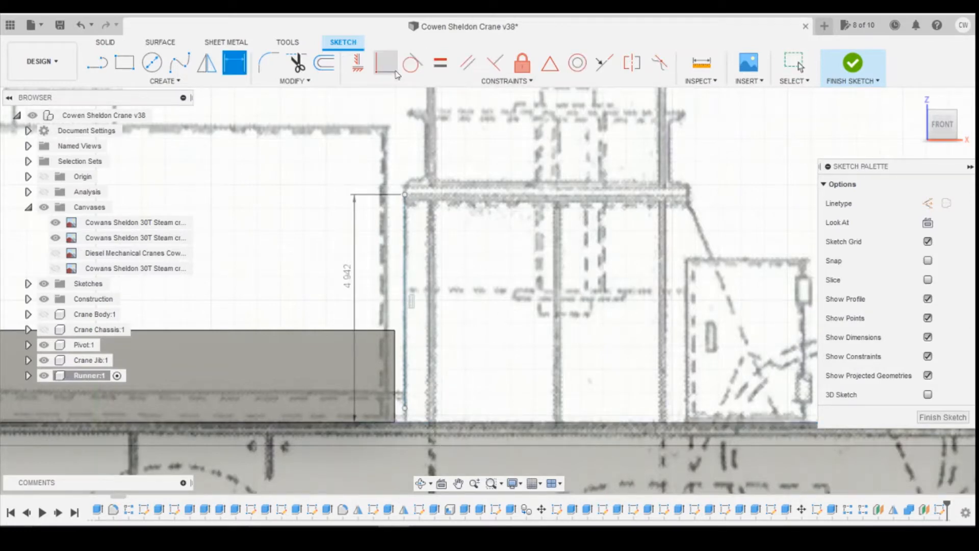
{"action": "left_click", "coordinate": [405, 409]}
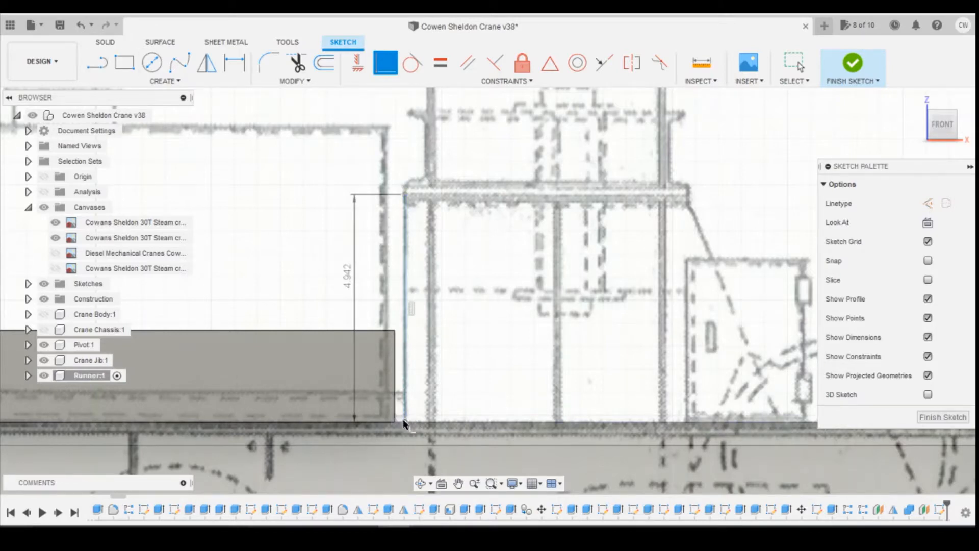
{"action": "mouse_move", "coordinate": [404, 191]}
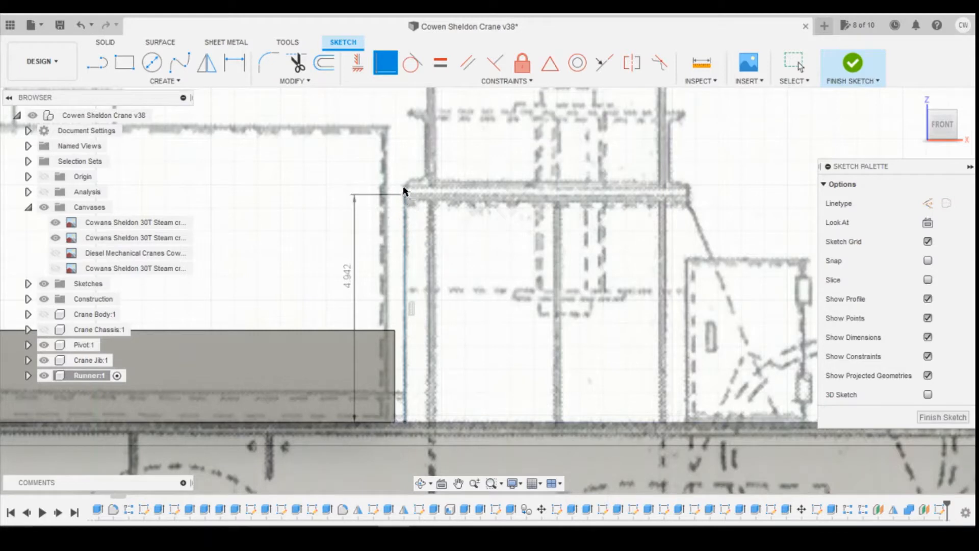
{"action": "left_click", "coordinate": [97, 62]}
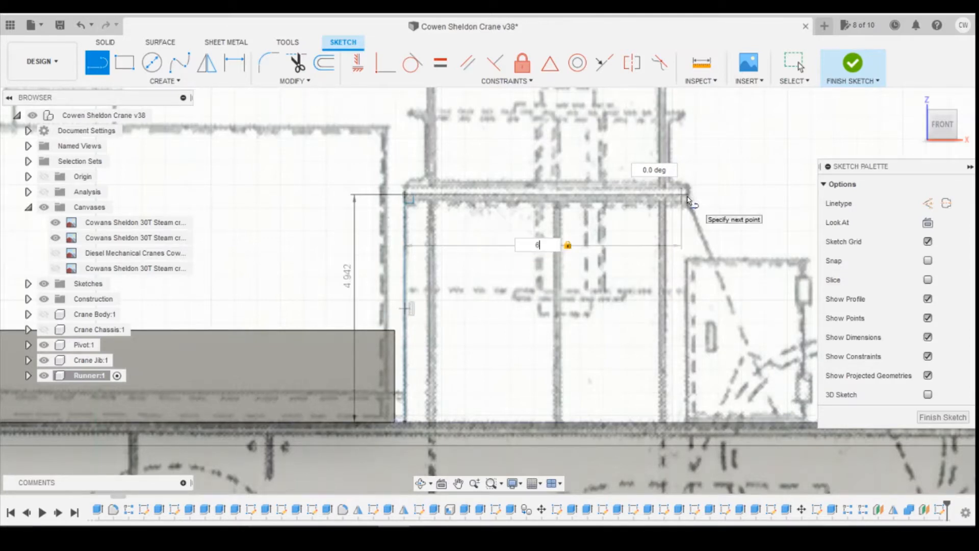
{"action": "type", "text": "6.05"}
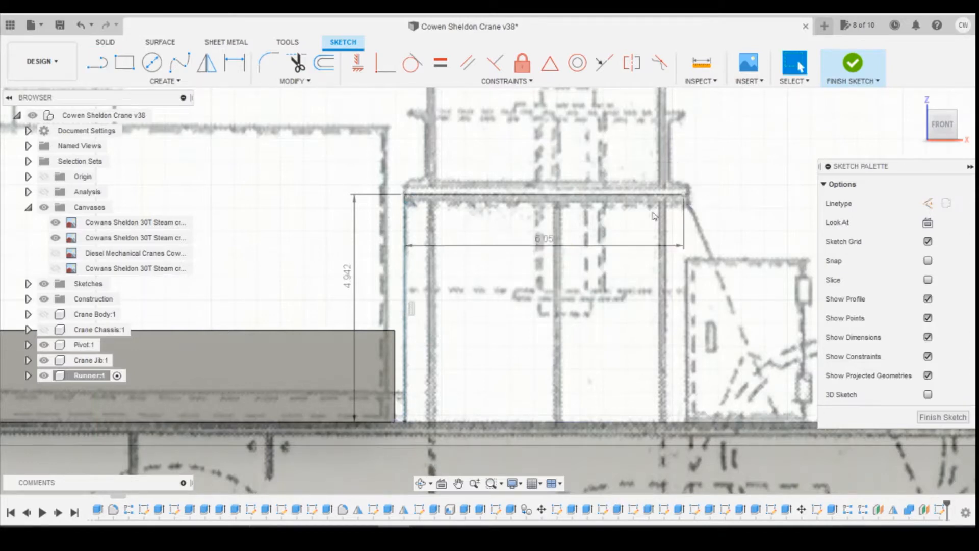
{"action": "left_click", "coordinate": [97, 63]}
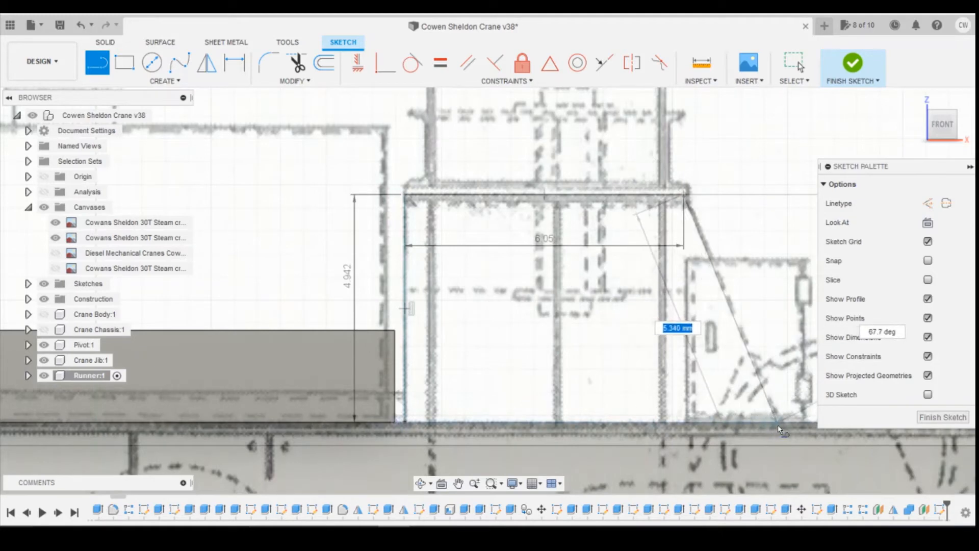
{"action": "mouse_move", "coordinate": [780, 429]}
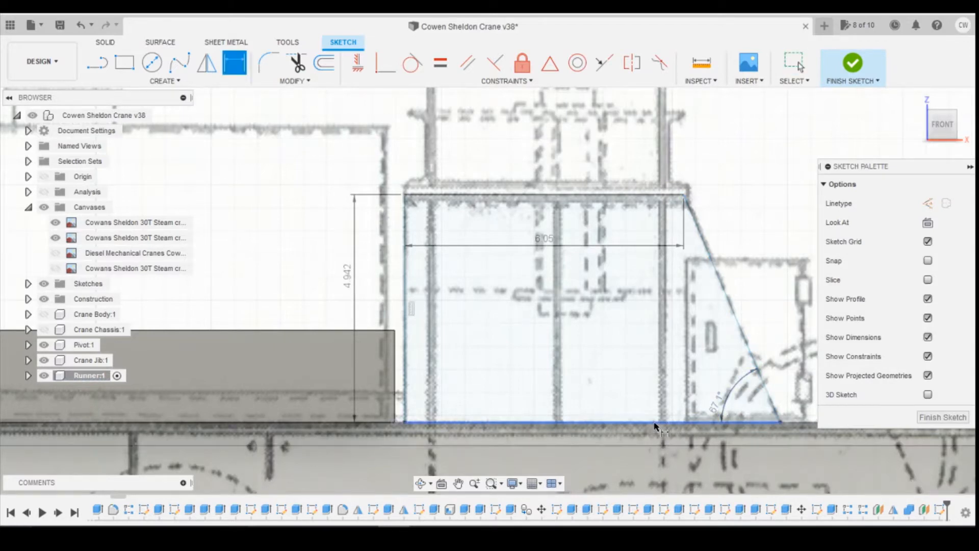
- Dimension the bottom edge of the profile and dismiss the over-constraint warning
{"action": "left_click", "coordinate": [655, 422]}
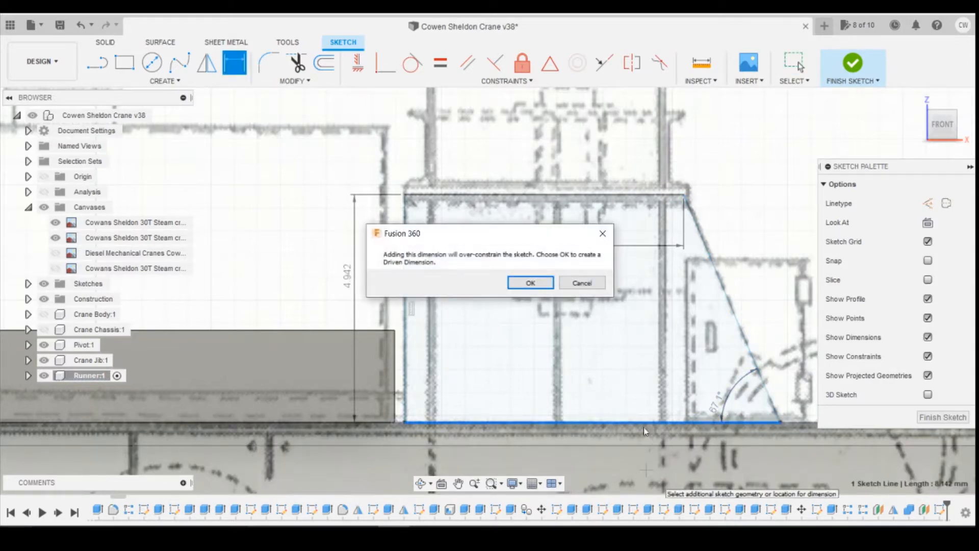
{"action": "left_click", "coordinate": [529, 283]}
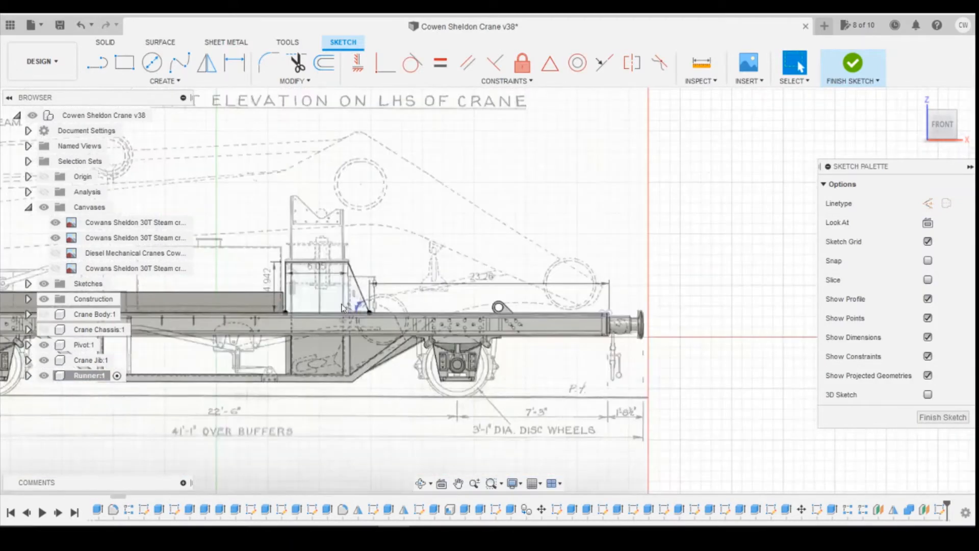
- Extrude the upright profile symmetrically into a thin plate and view it from the front
{"action": "right_click", "coordinate": [343, 306]}
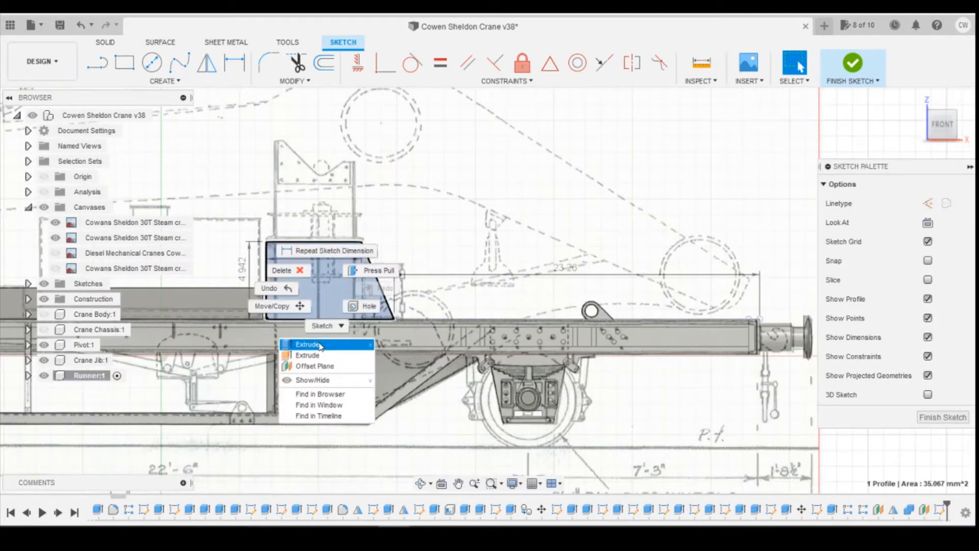
{"action": "left_click", "coordinate": [307, 344]}
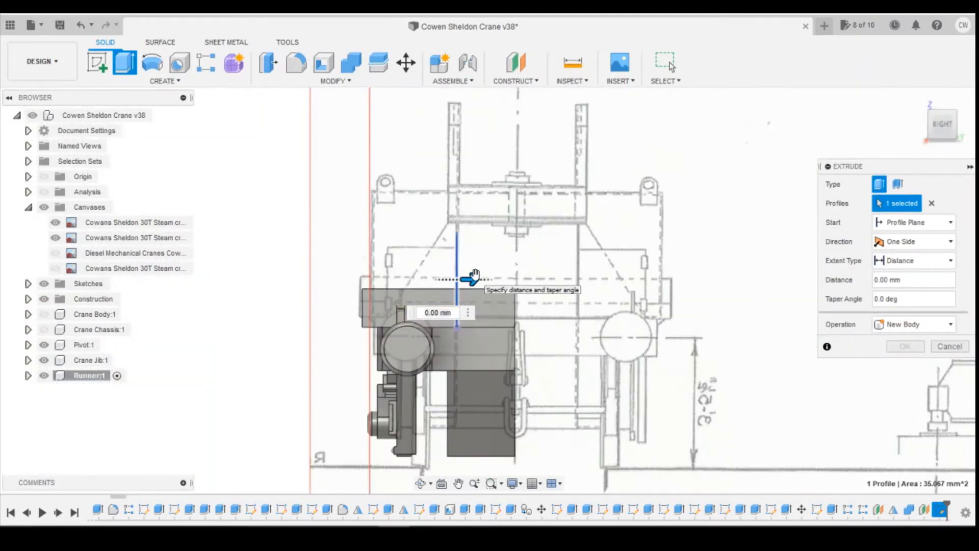
{"action": "mouse_move", "coordinate": [472, 279]}
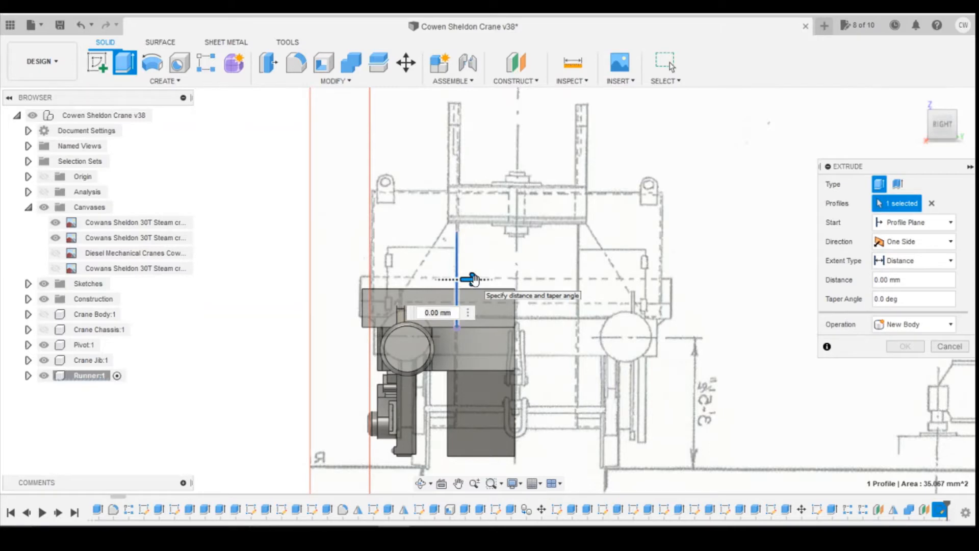
{"action": "left_click", "coordinate": [912, 241]}
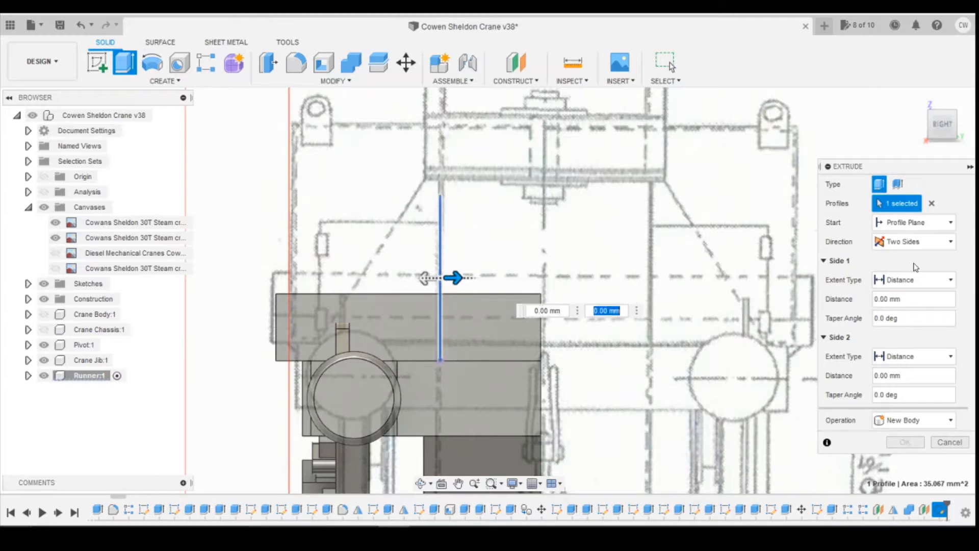
{"action": "left_click", "coordinate": [911, 242]}
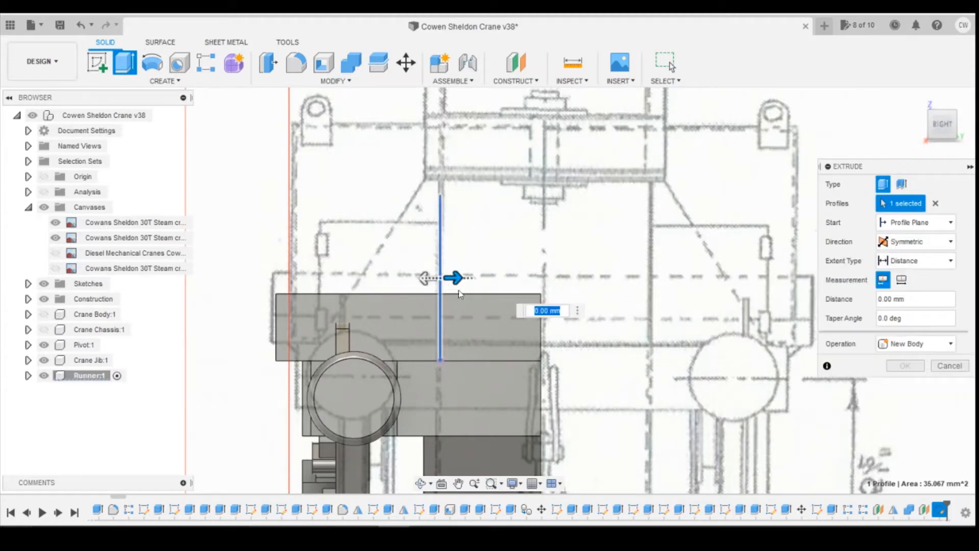
{"action": "mouse_move", "coordinate": [454, 277]}
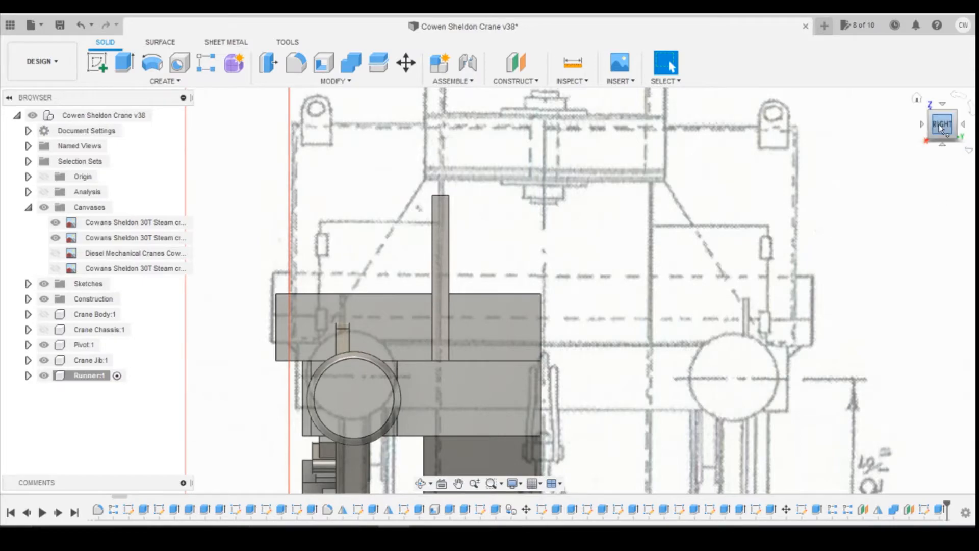
{"action": "left_click", "coordinate": [942, 125]}
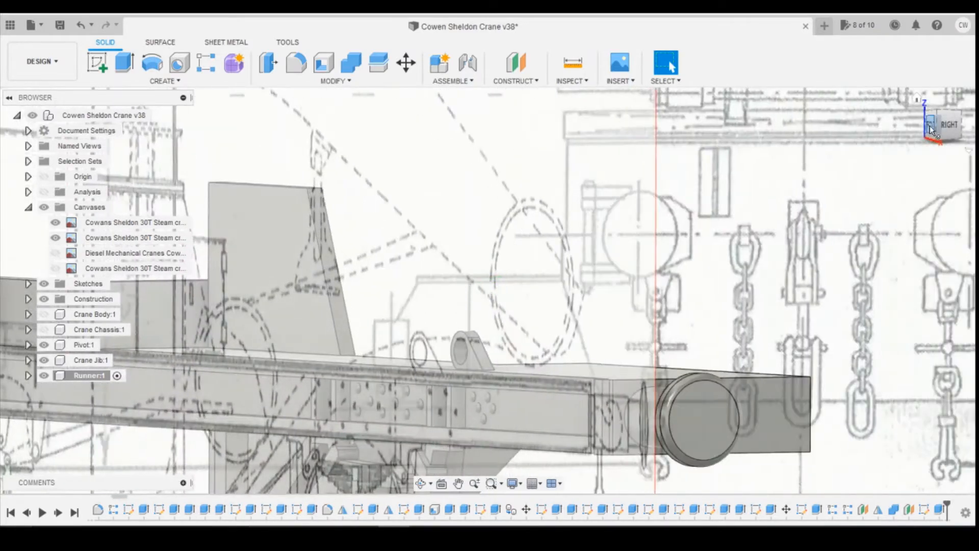
{"action": "left_click", "coordinate": [946, 123]}
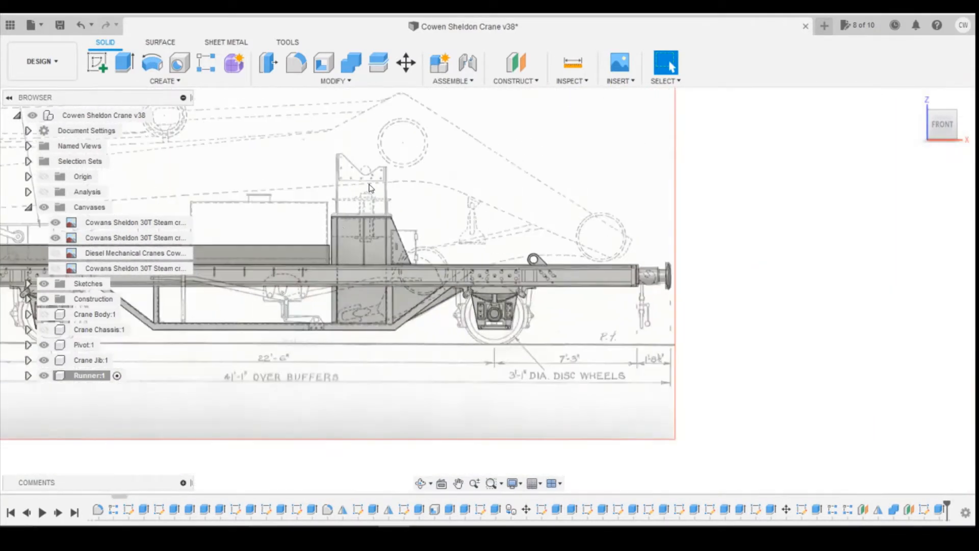
{"action": "scroll", "scroll_direction": "up", "scroll_amount": 3}
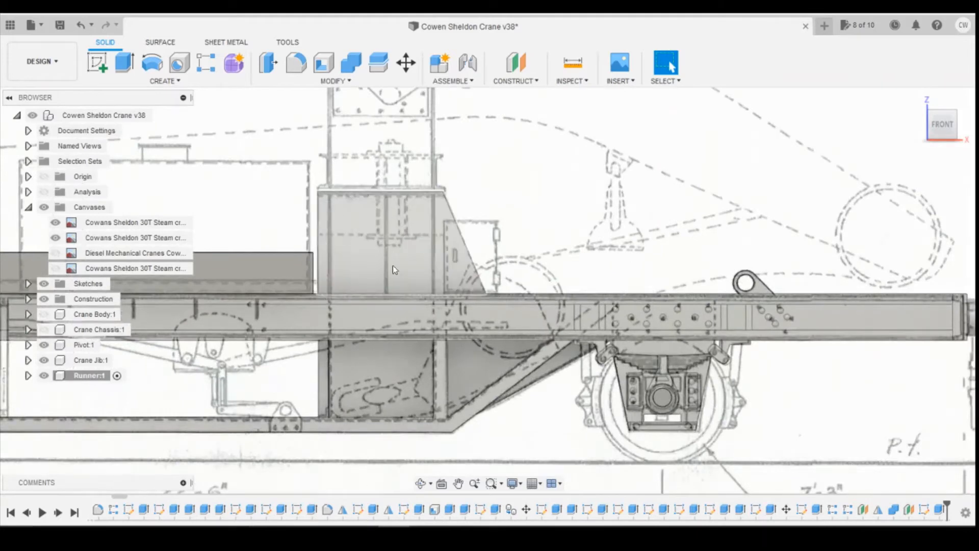
{"action": "mouse_move", "coordinate": [435, 277]}
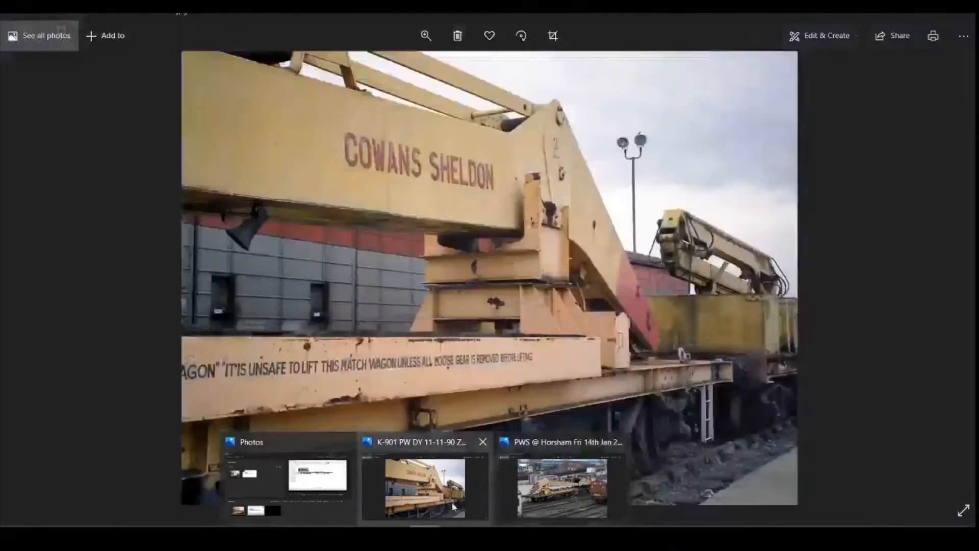
- Switch to the PWS @ Horsham yard photo of the crane in Microsoft Photos
{"action": "left_click", "coordinate": [560, 488]}
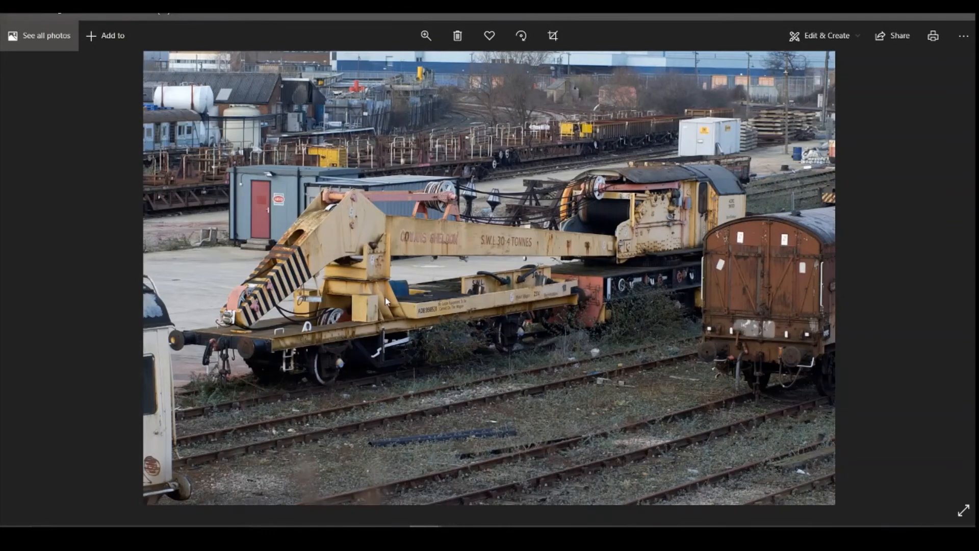
{"action": "mouse_move", "coordinate": [392, 298]}
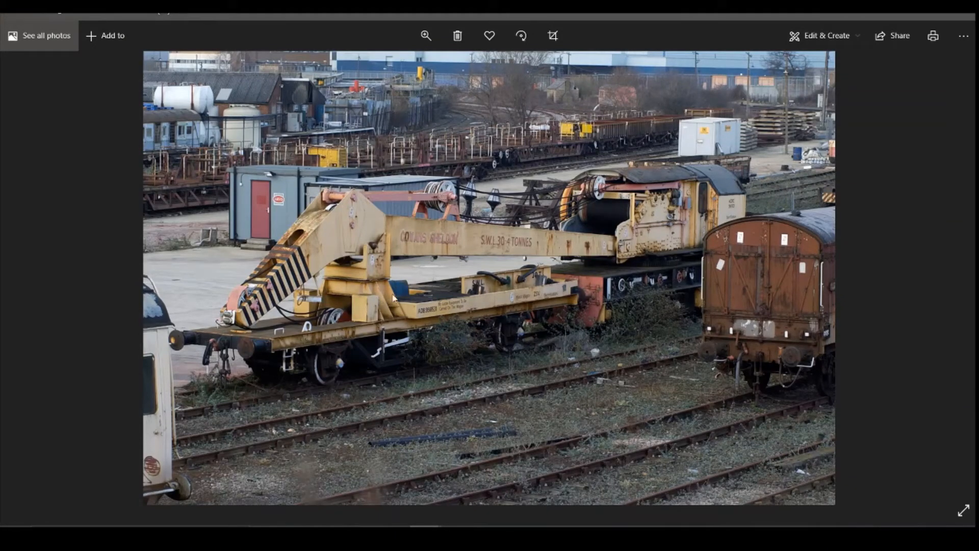
{"action": "mouse_move", "coordinate": [393, 298]}
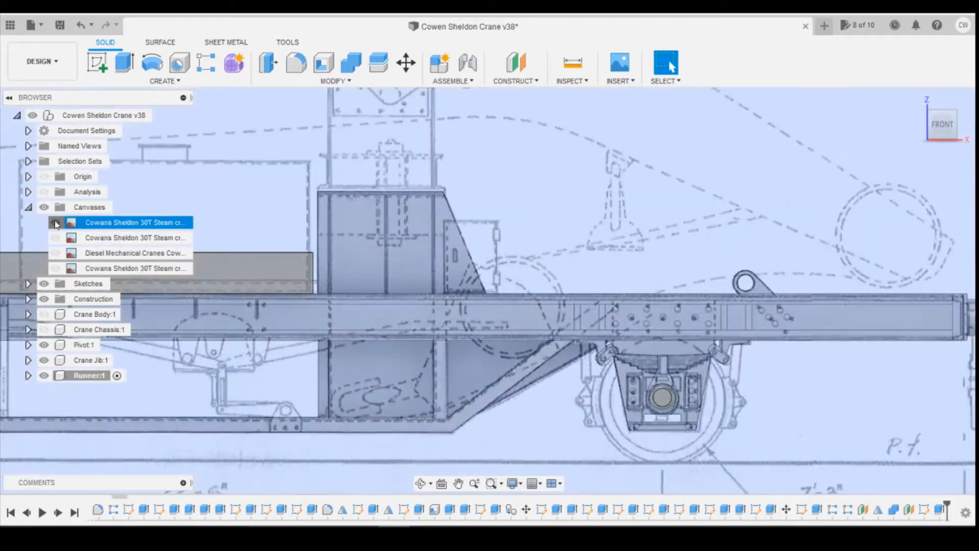
- Start an offset plane from the upright face and show the end-view canvas end-on
{"action": "left_click", "coordinate": [55, 222]}
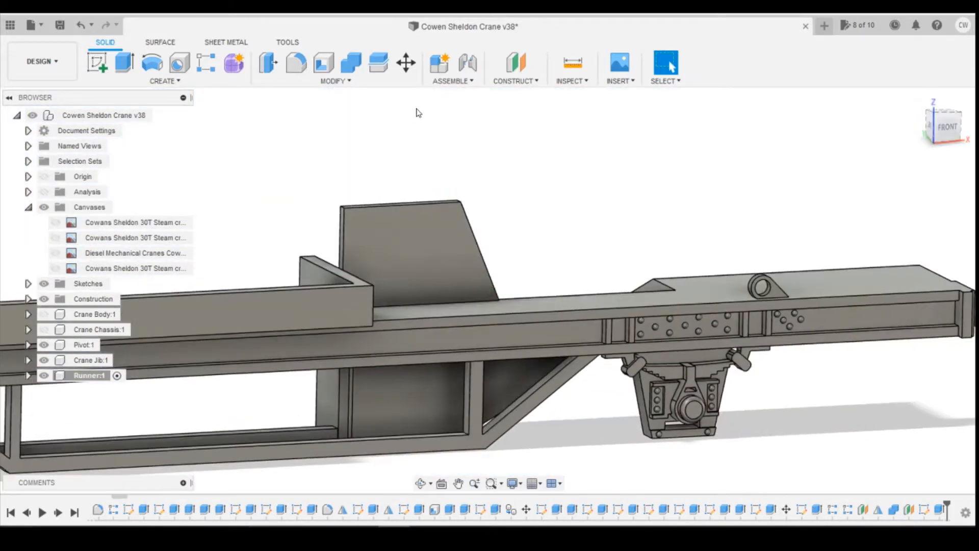
{"action": "left_click", "coordinate": [515, 62]}
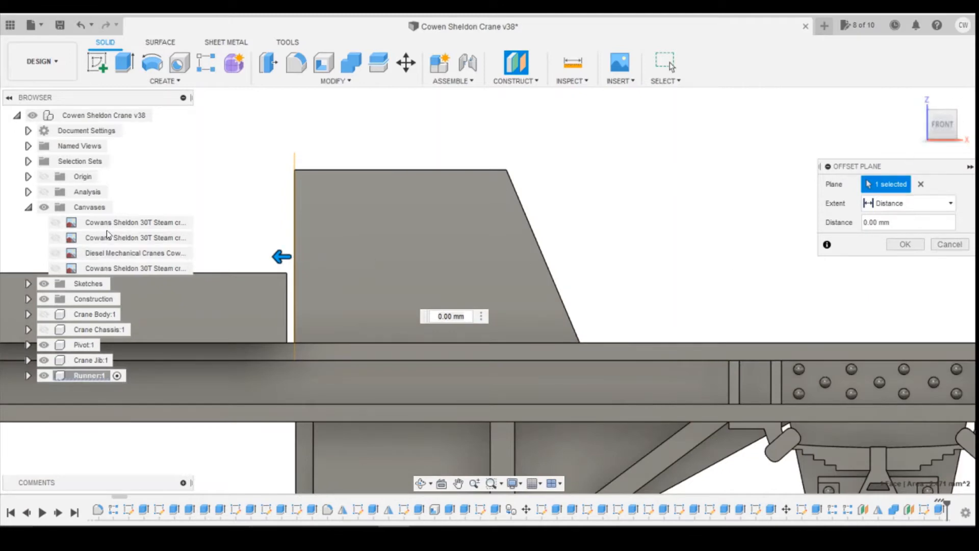
{"action": "left_click", "coordinate": [55, 221]}
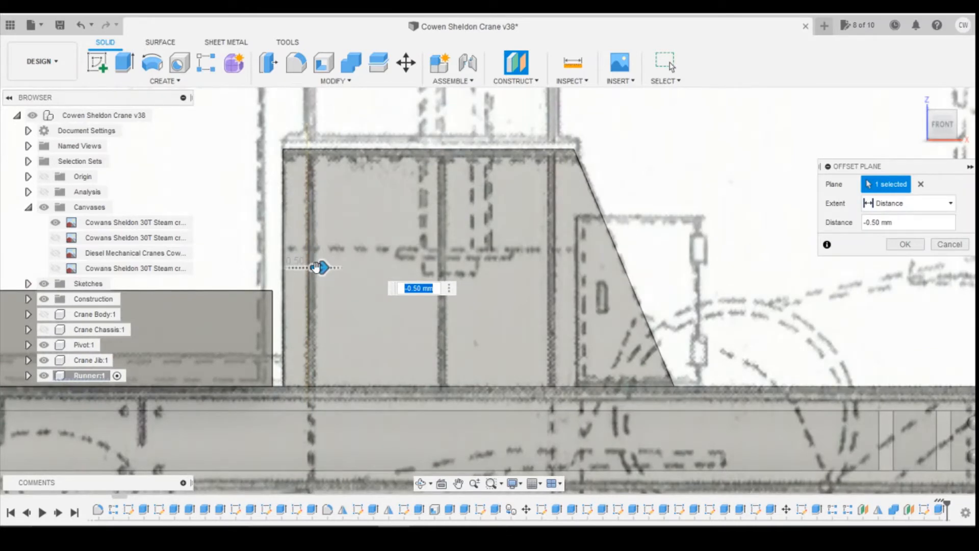
{"action": "mouse_move", "coordinate": [307, 183]}
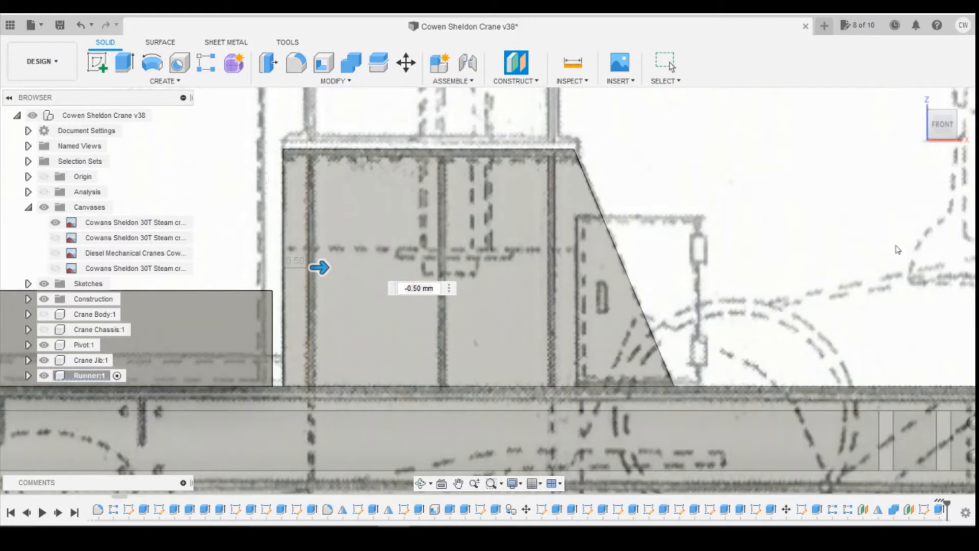
{"action": "left_click", "coordinate": [135, 238]}
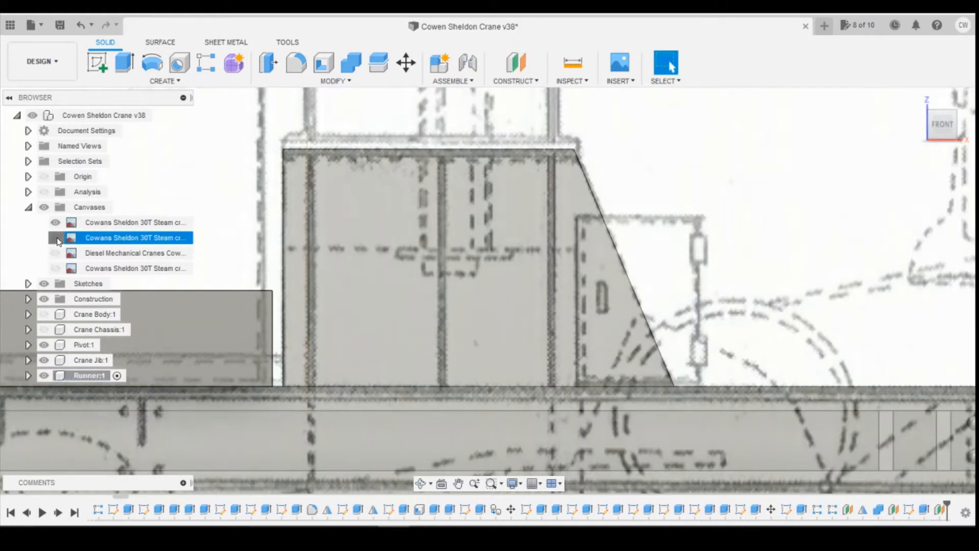
{"action": "left_click", "coordinate": [55, 237]}
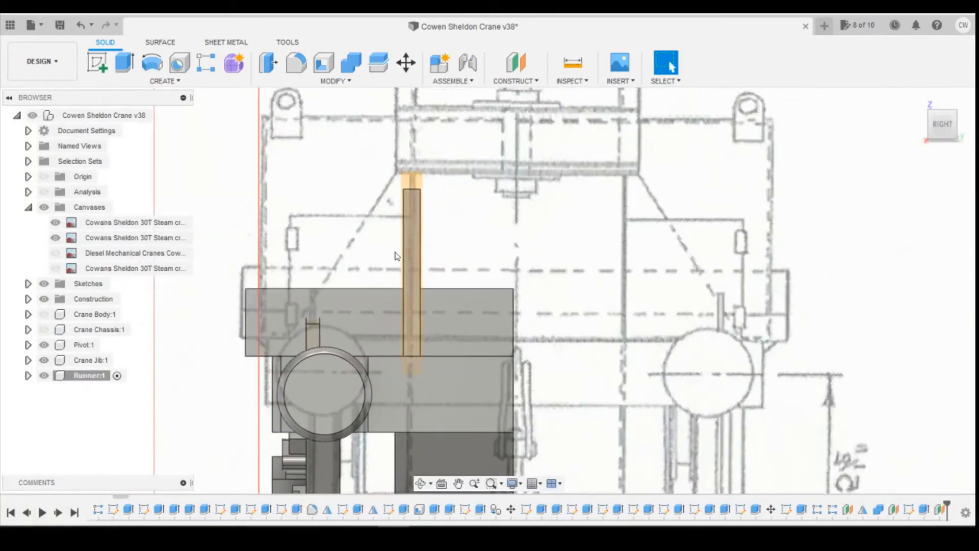
{"action": "mouse_move", "coordinate": [471, 217]}
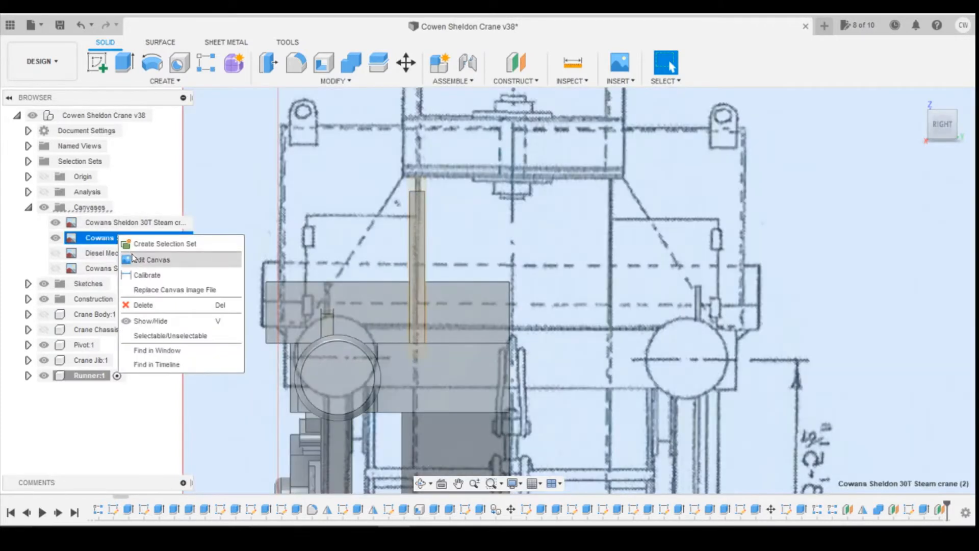
- Edit the end-view canvas to an X Distance of -0.5 mm and confirm
{"action": "left_click", "coordinate": [152, 259]}
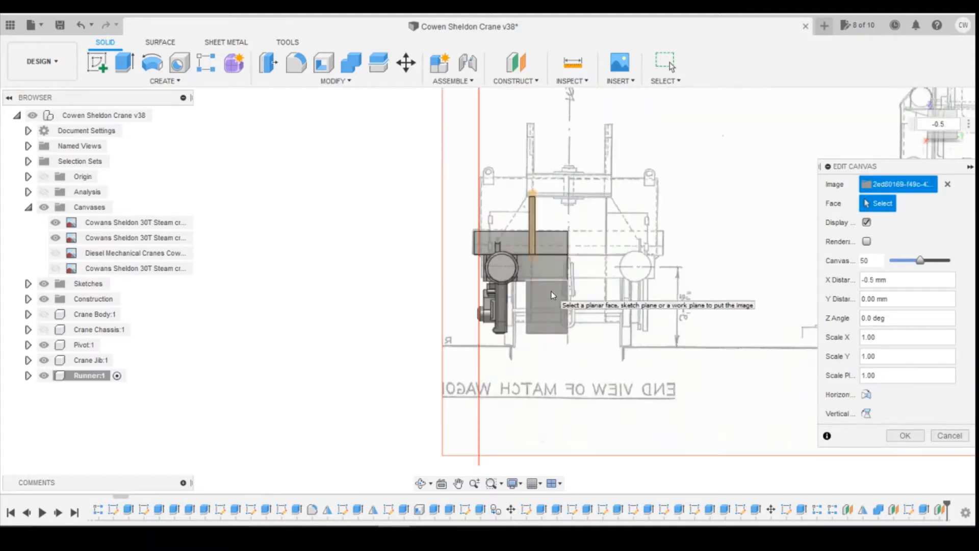
{"action": "mouse_move", "coordinate": [926, 431]}
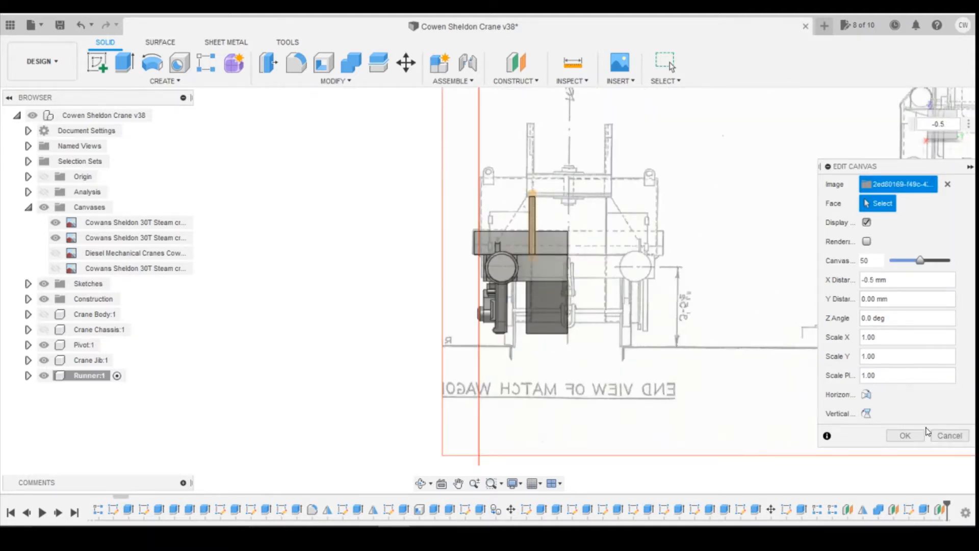
{"action": "left_click", "coordinate": [904, 435]}
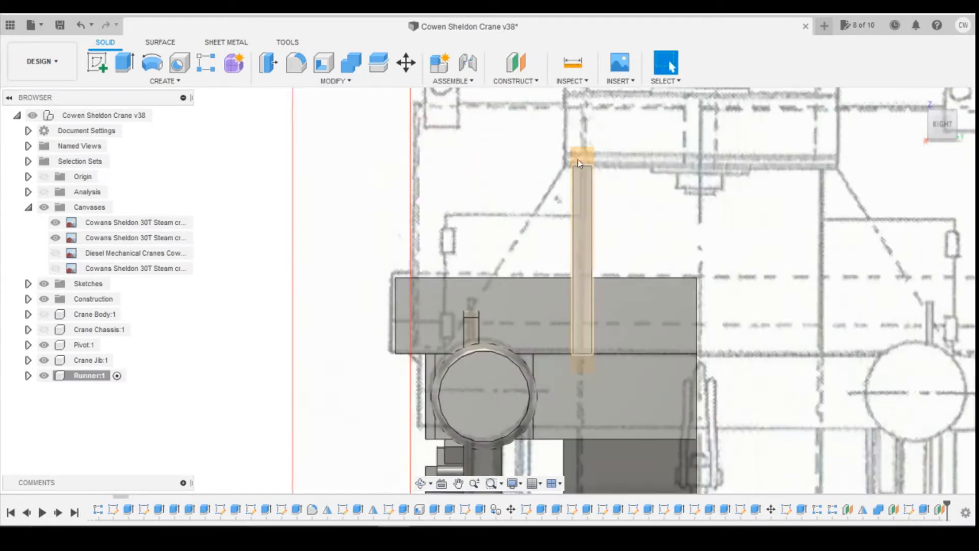
{"action": "mouse_move", "coordinate": [98, 62]}
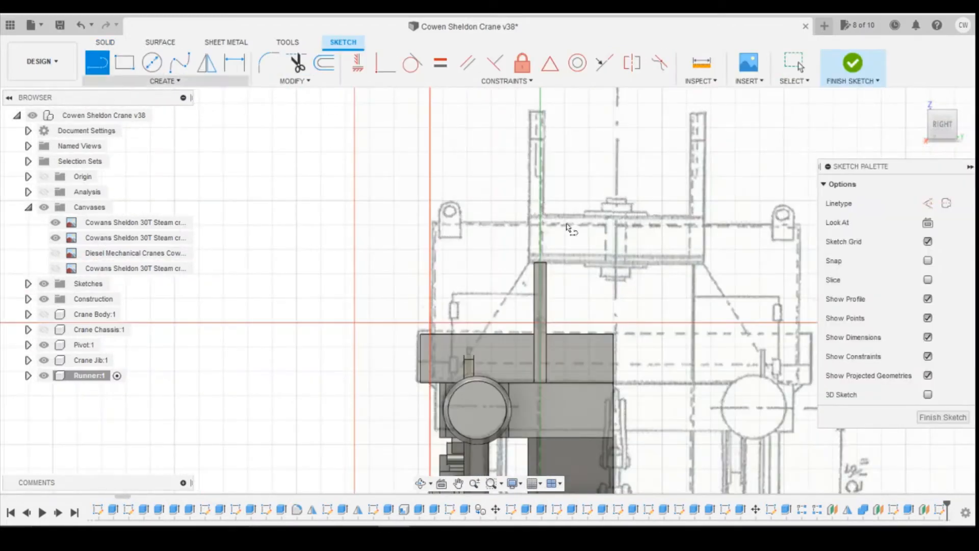
- Draw a diagonal line from the post top down along the drawing's sloped edge
{"action": "scroll", "scroll_direction": "up", "scroll_amount": 3}
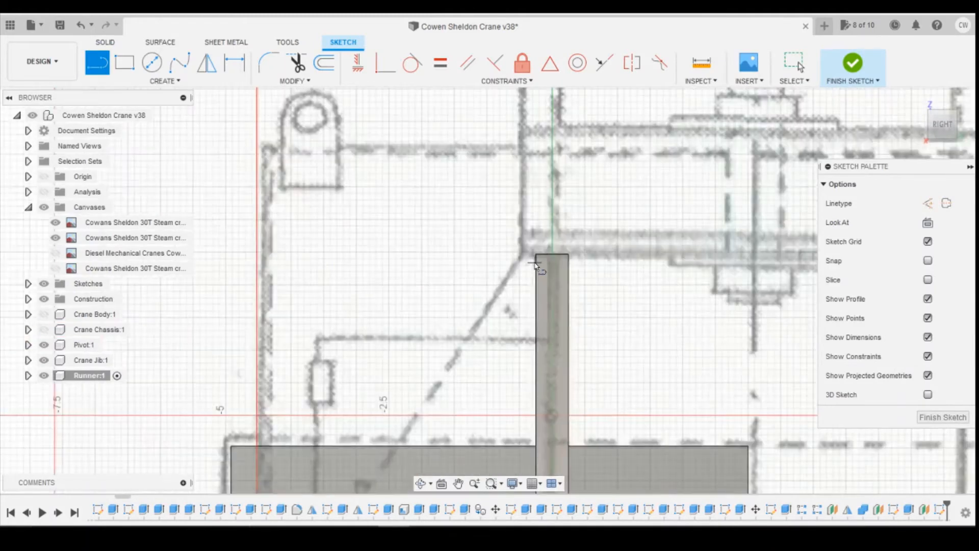
{"action": "mouse_move", "coordinate": [529, 273]}
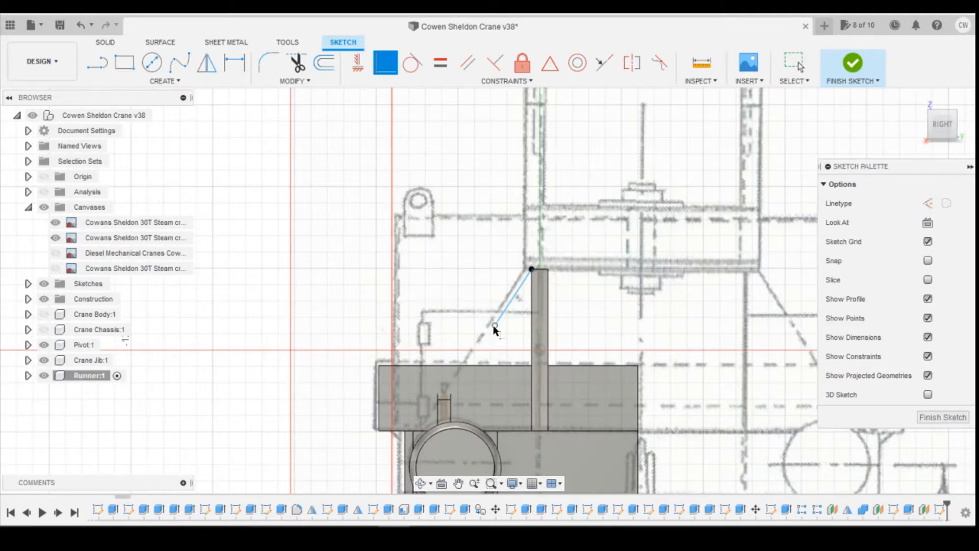
{"action": "left_click", "coordinate": [793, 62]}
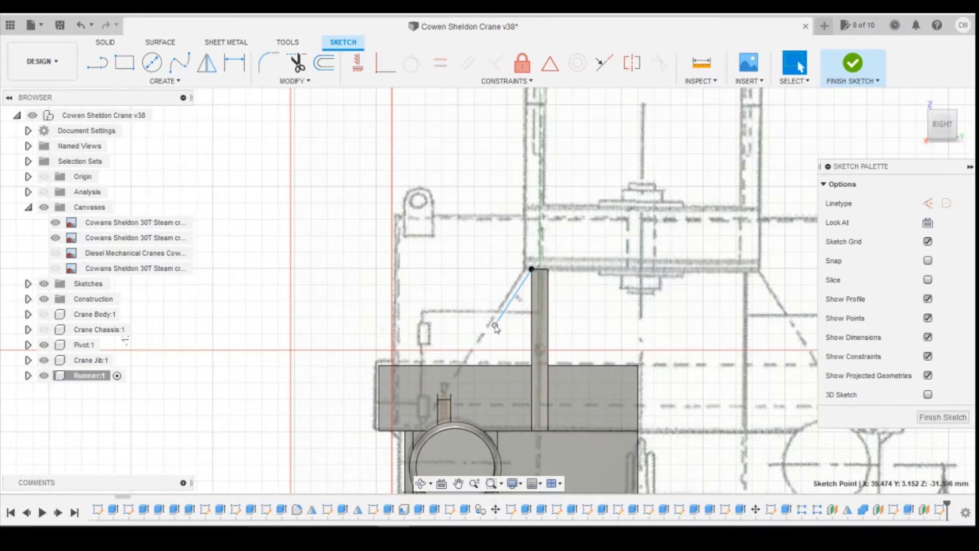
{"action": "mouse_move", "coordinate": [419, 430]}
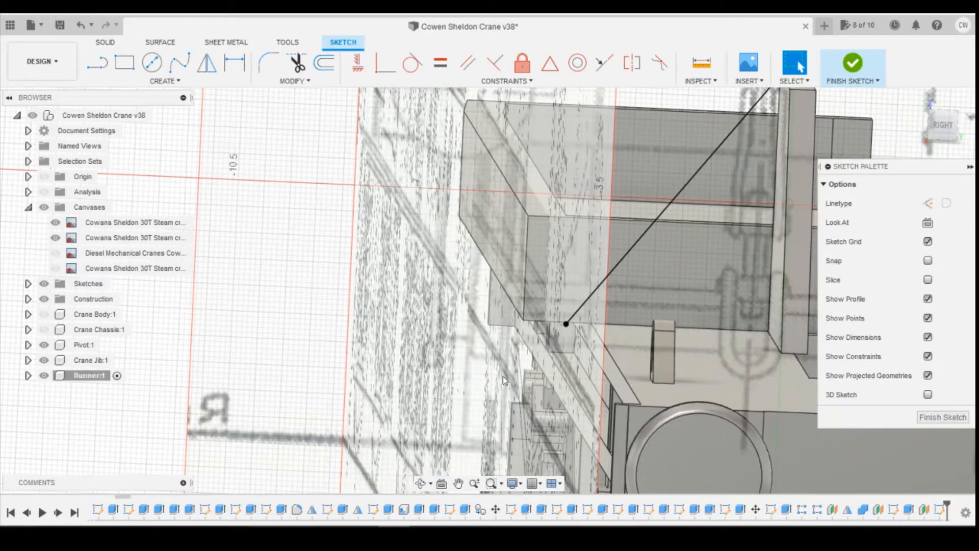
{"action": "mouse_move", "coordinate": [82, 25]}
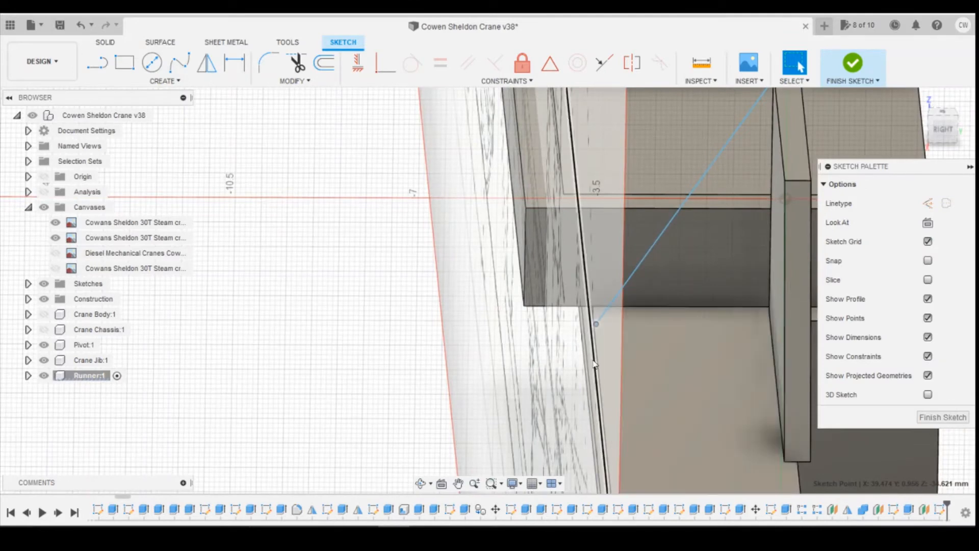
- Constrain the diagonal to the post edge and close the triangular gusset outline at the base
{"action": "left_click", "coordinate": [386, 62]}
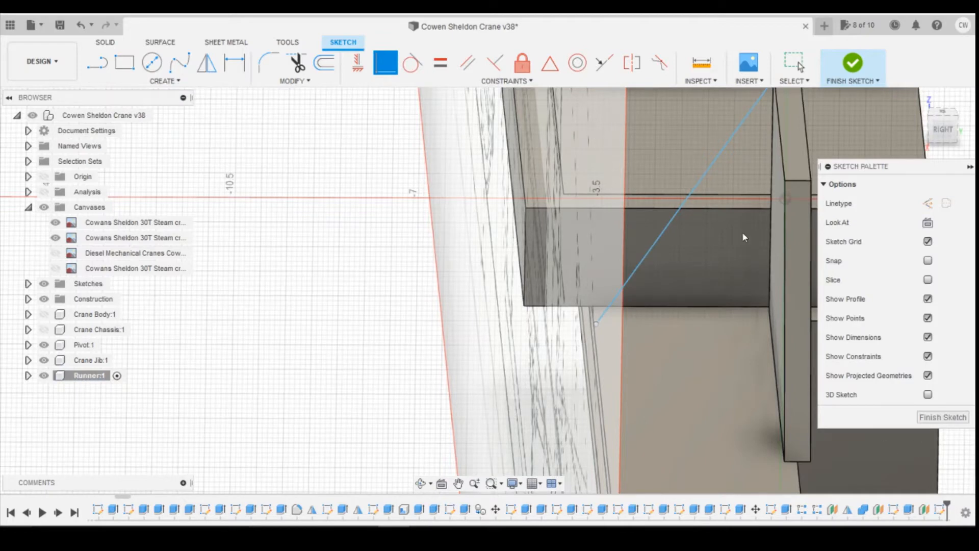
{"action": "mouse_move", "coordinate": [930, 148]}
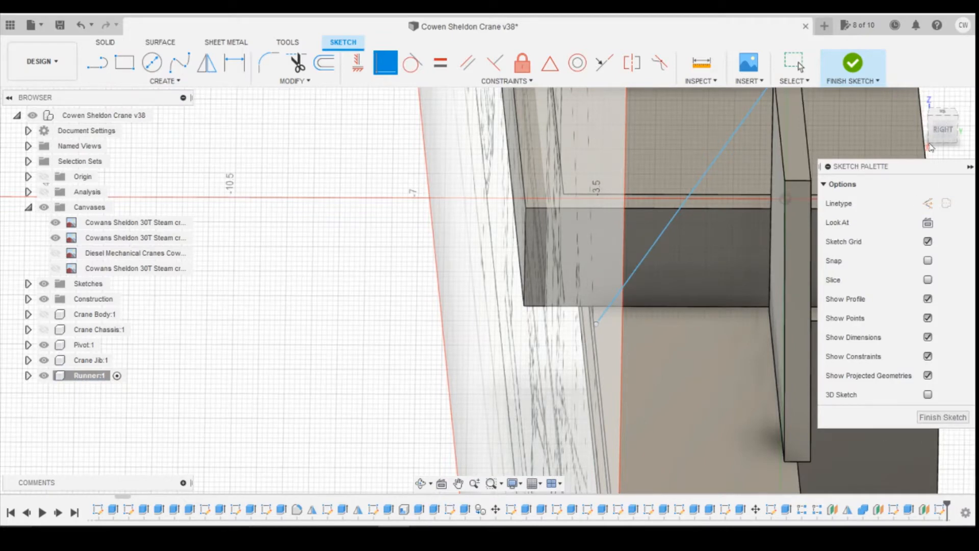
{"action": "mouse_move", "coordinate": [760, 250]}
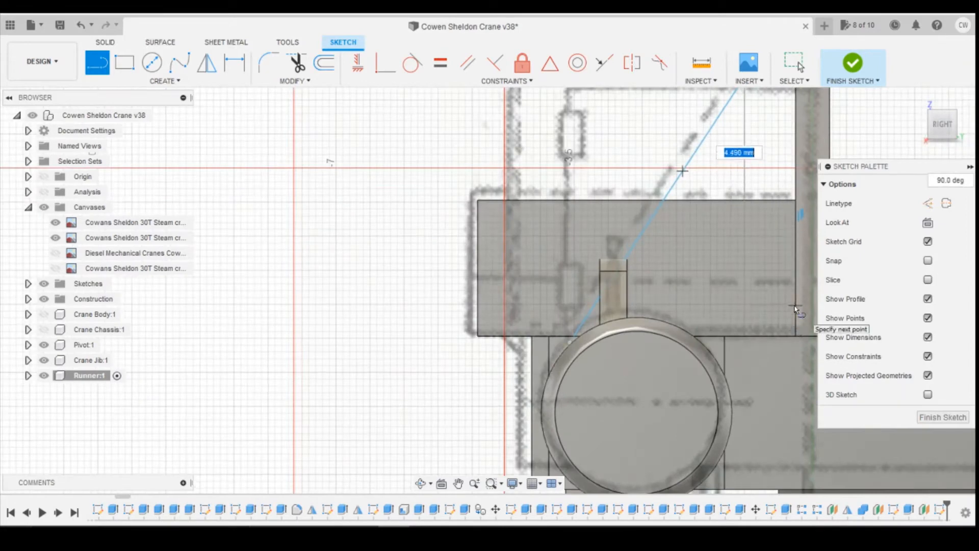
{"action": "left_click", "coordinate": [793, 62]}
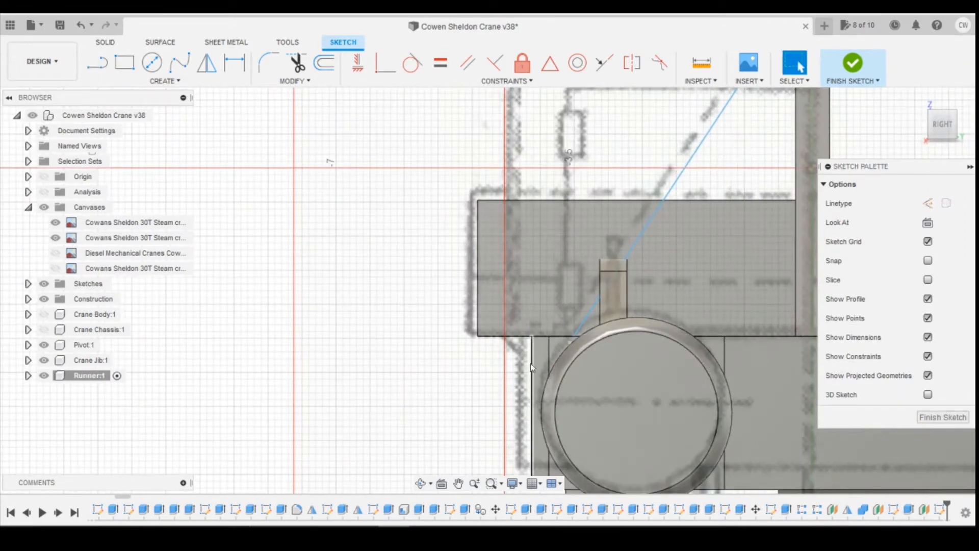
{"action": "left_click", "coordinate": [98, 62]}
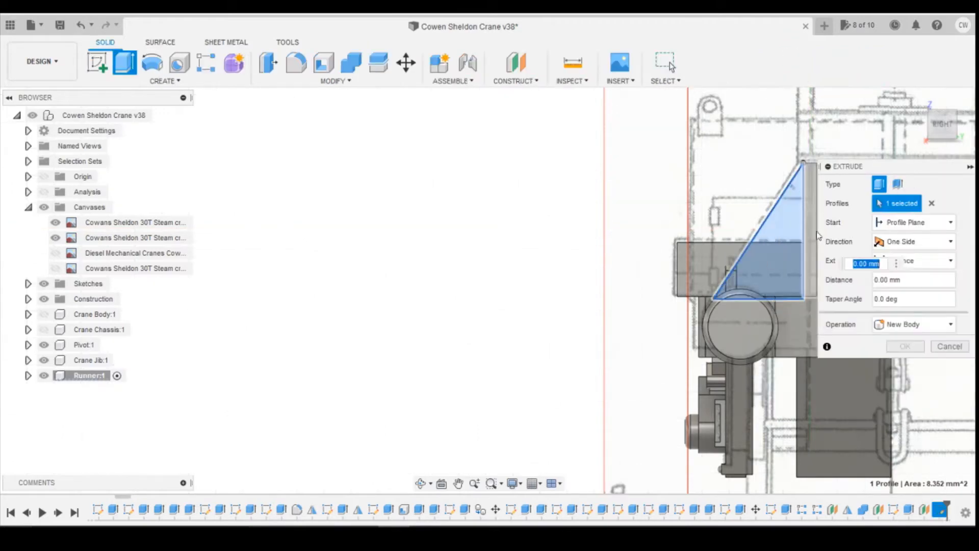
{"action": "mouse_move", "coordinate": [927, 133]}
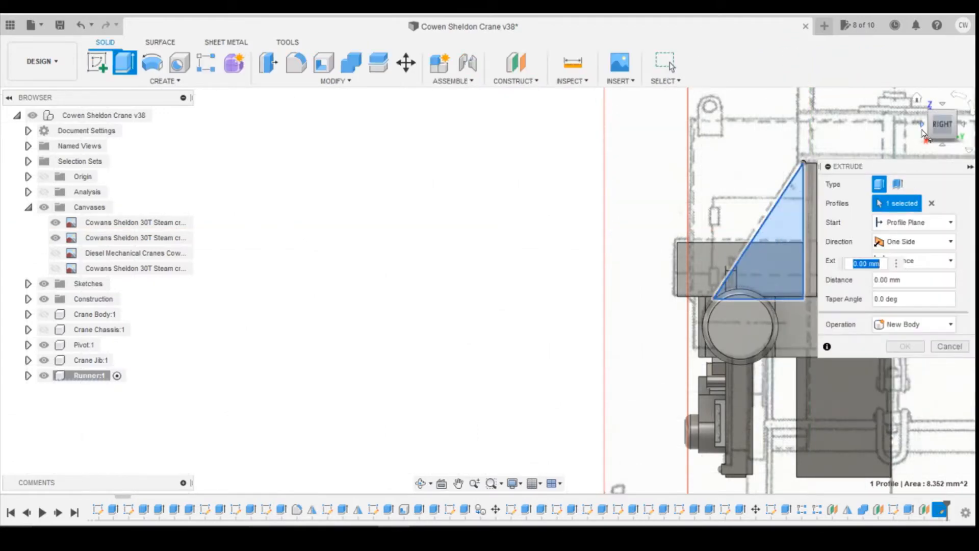
- Extrude the triangle profile -0.3 mm as a Join onto the upright, then view it from the front
{"action": "left_click", "coordinate": [941, 123]}
{"action": "type", "text": "-0.3"}
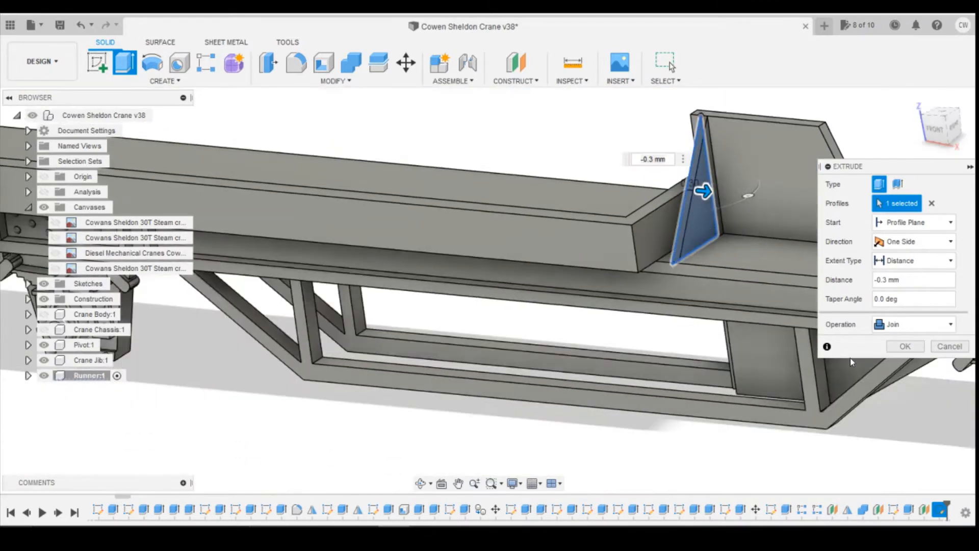
{"action": "left_click", "coordinate": [905, 346]}
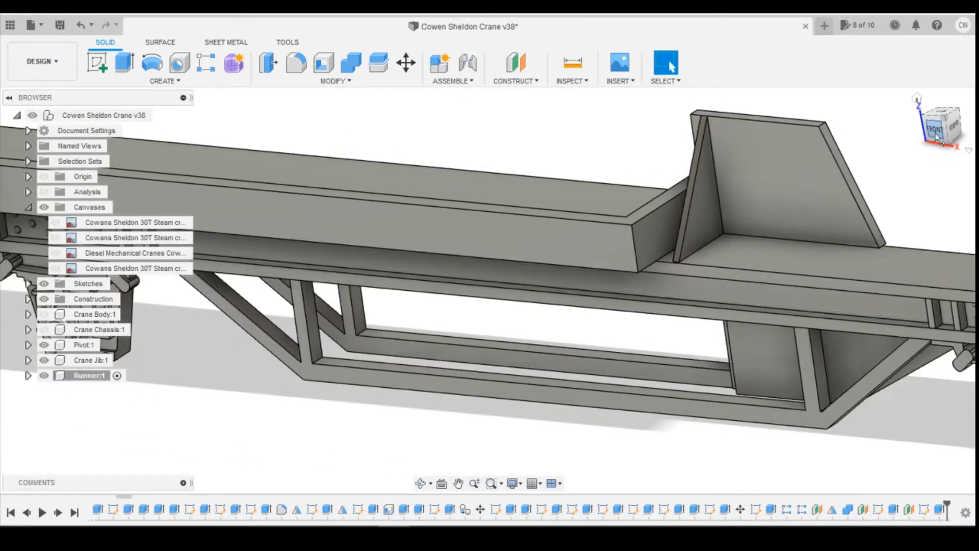
{"action": "left_click", "coordinate": [935, 124]}
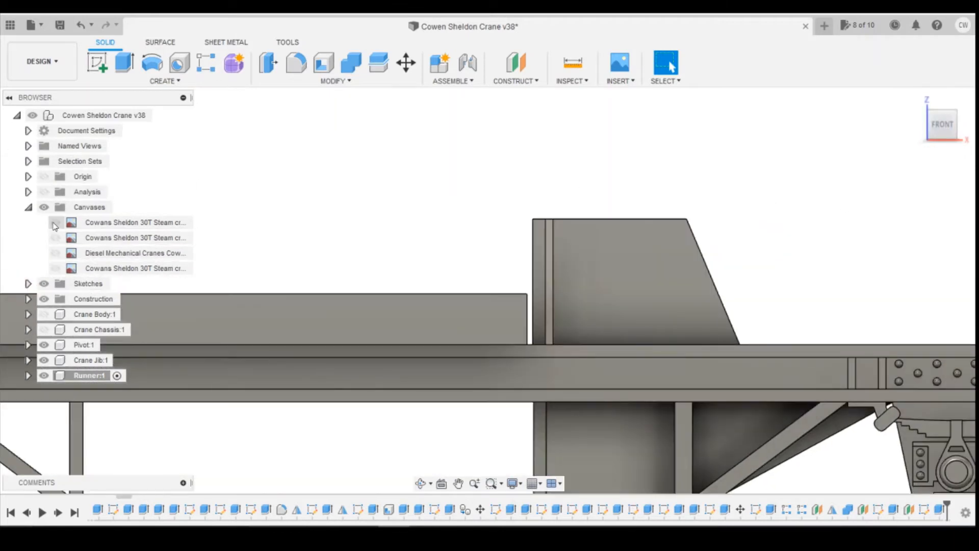
- Begin a Rectangular Pattern with the upright plate feature selected to repeat
{"action": "left_click", "coordinate": [55, 222]}
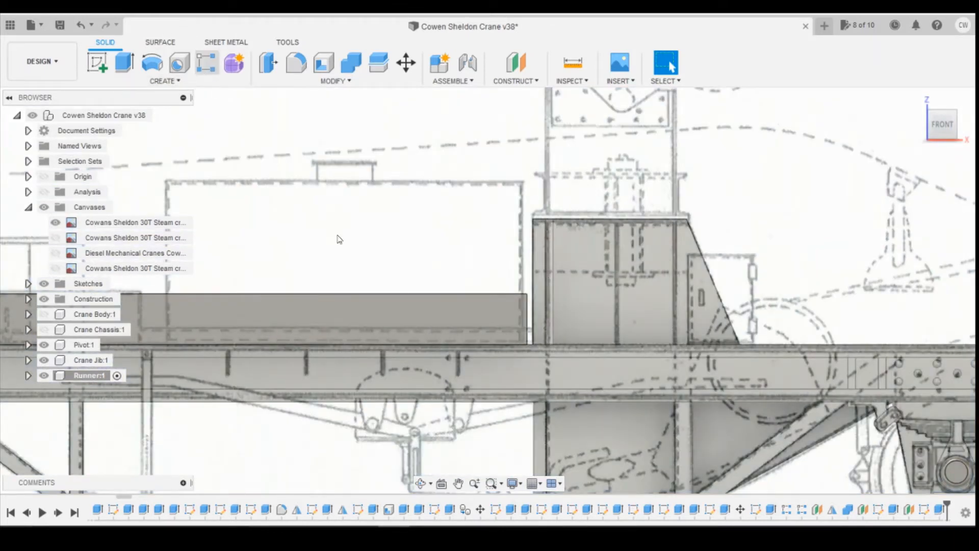
{"action": "left_click", "coordinate": [207, 62]}
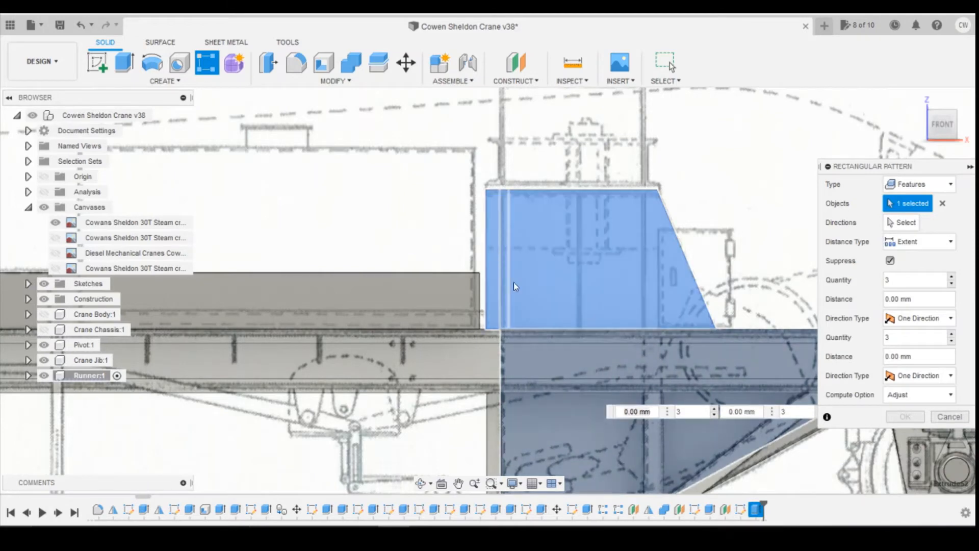
{"action": "mouse_move", "coordinate": [522, 256]}
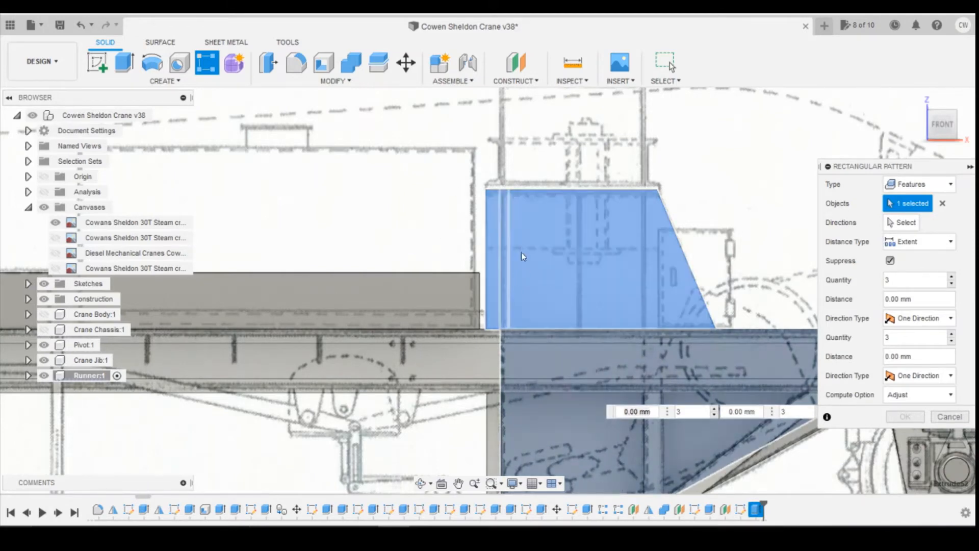
{"action": "mouse_move", "coordinate": [668, 263]}
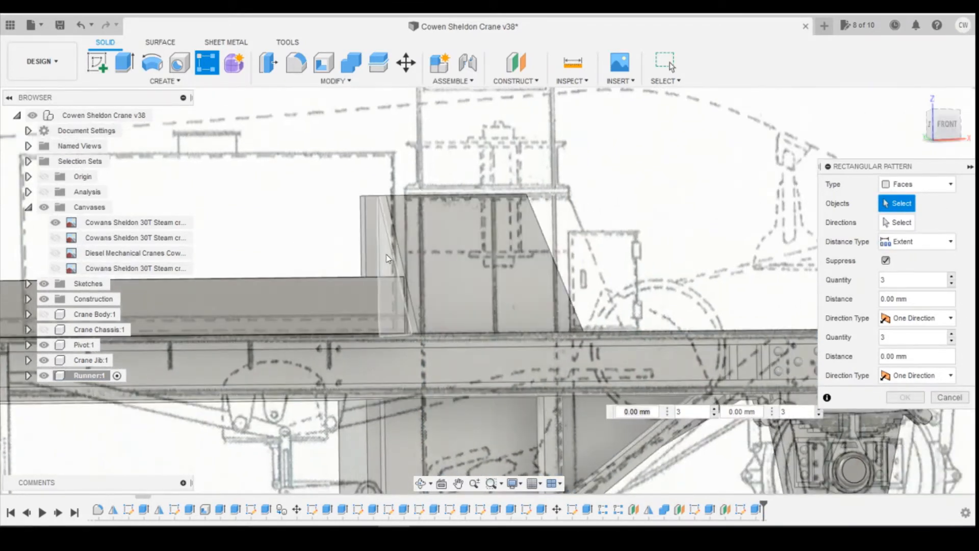
- Pattern the rib faces to Quantity 2 at 2.70 mm, adding a second rib across the upright
{"action": "left_click", "coordinate": [394, 262]}
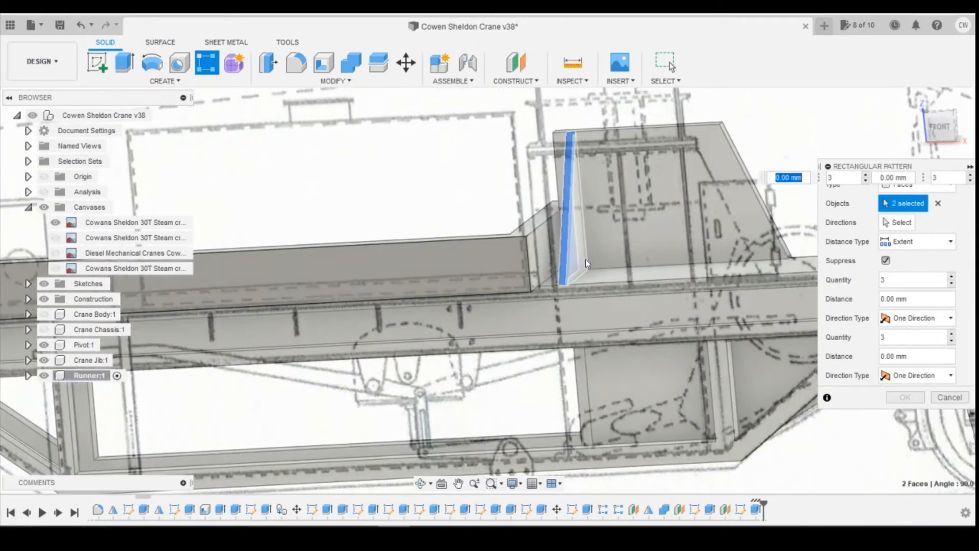
{"action": "left_click", "coordinate": [534, 250]}
{"action": "type", "text": "2.7"}
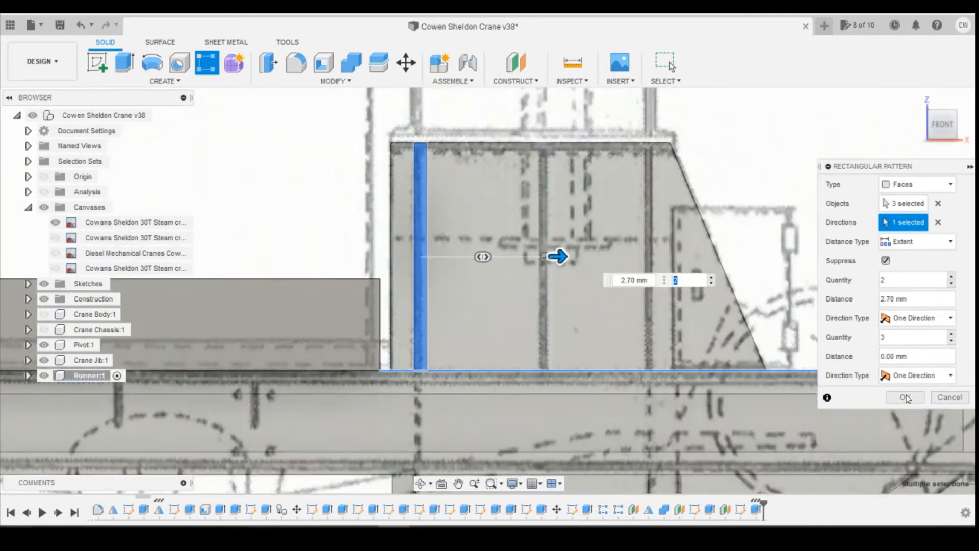
{"action": "left_click", "coordinate": [905, 397]}
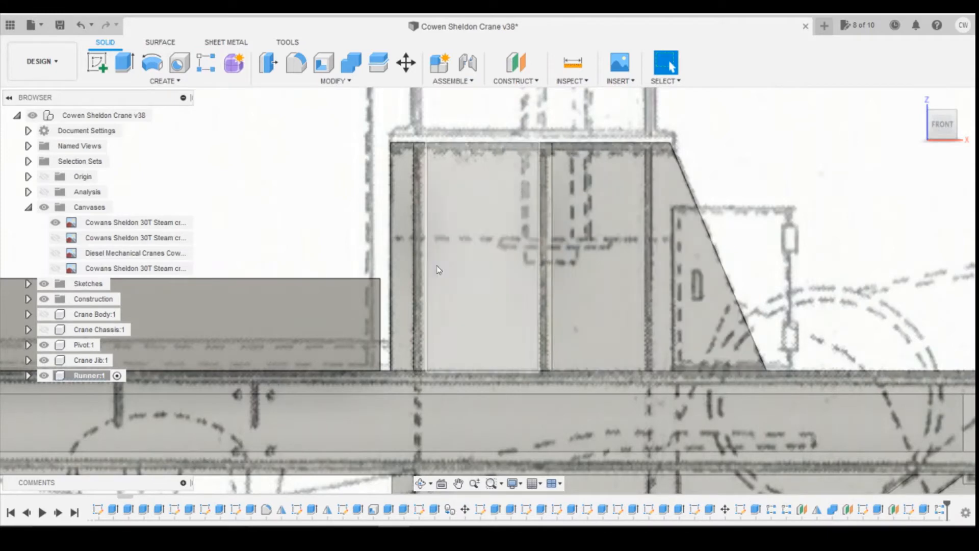
{"action": "left_click", "coordinate": [206, 62]}
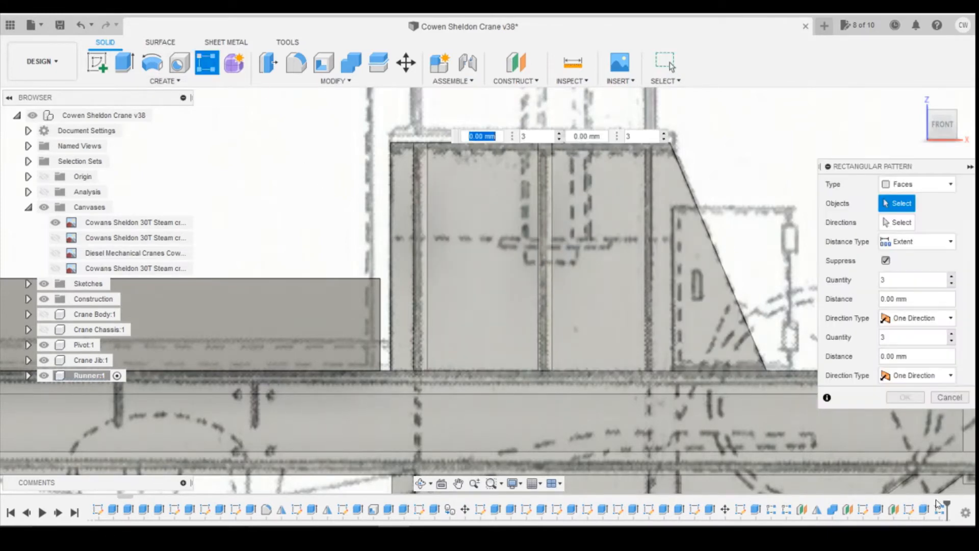
{"action": "left_click", "coordinate": [545, 256]}
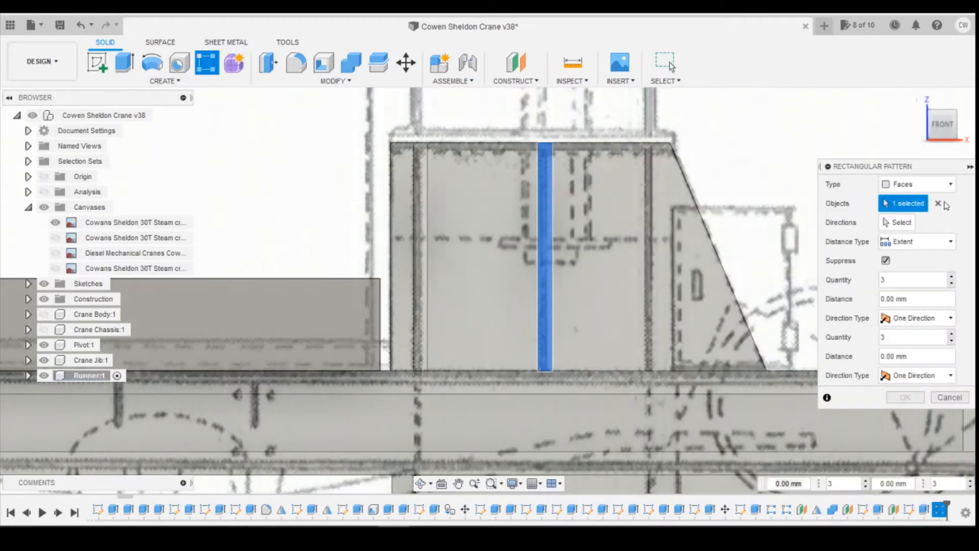
{"action": "left_click", "coordinate": [915, 184]}
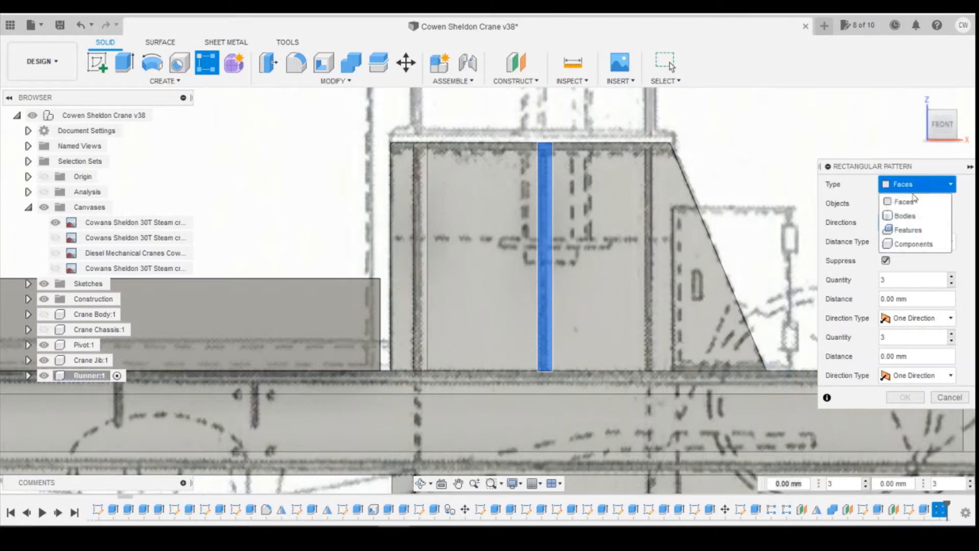
{"action": "left_click", "coordinate": [908, 230]}
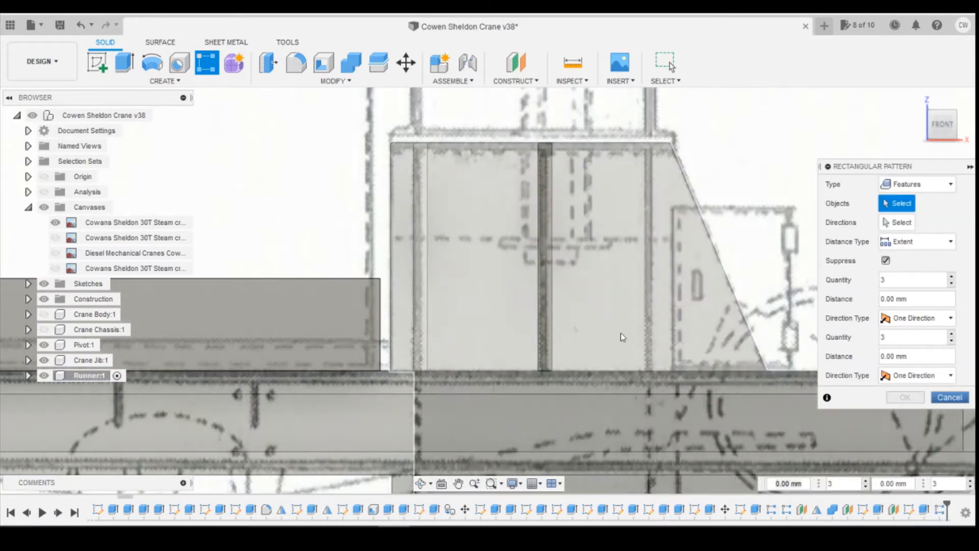
{"action": "left_click", "coordinate": [900, 203]}
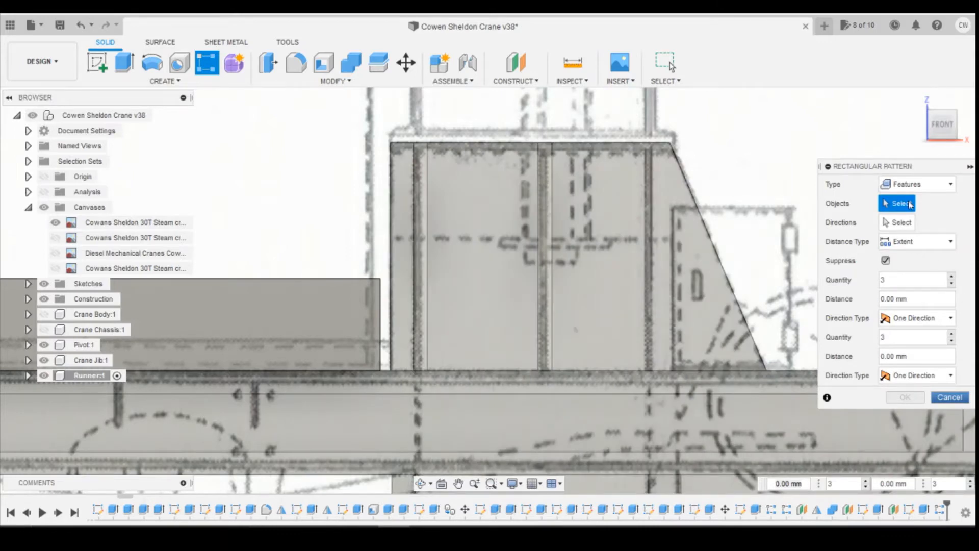
{"action": "left_click", "coordinate": [916, 184]}
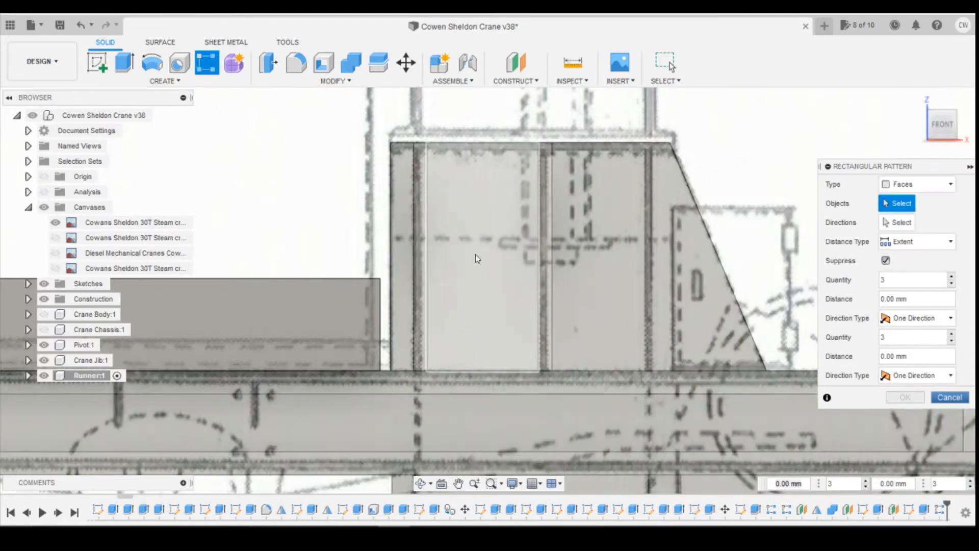
{"action": "left_click", "coordinate": [417, 250]}
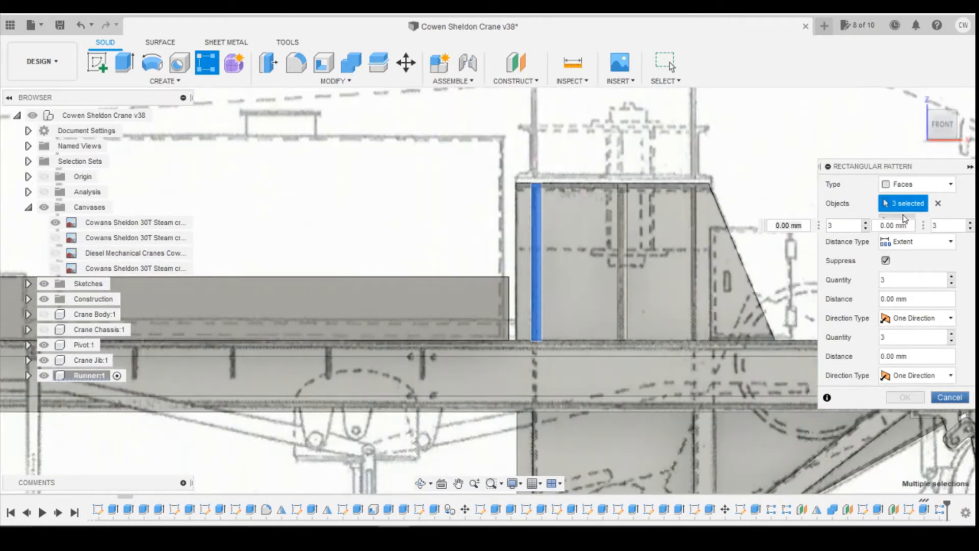
{"action": "left_click", "coordinate": [543, 261]}
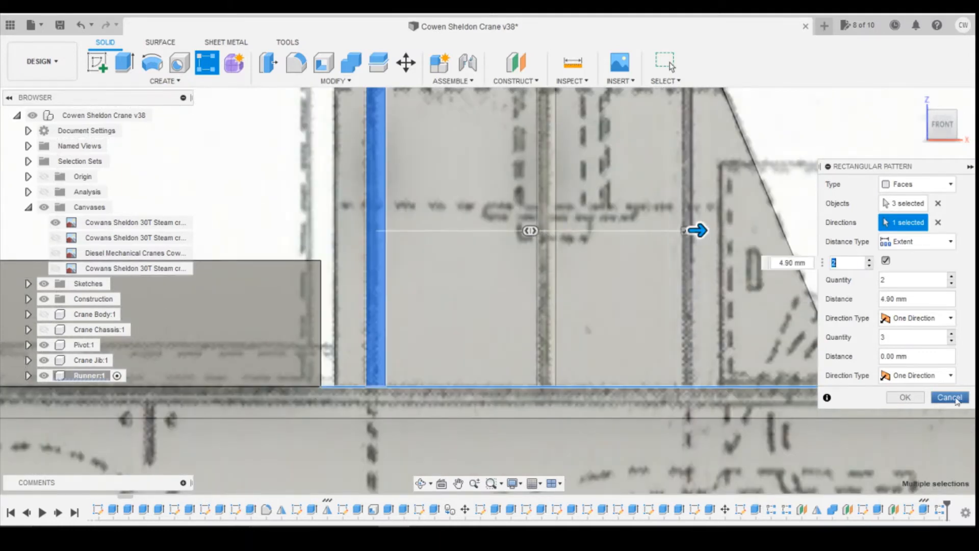
{"action": "left_click", "coordinate": [948, 397]}
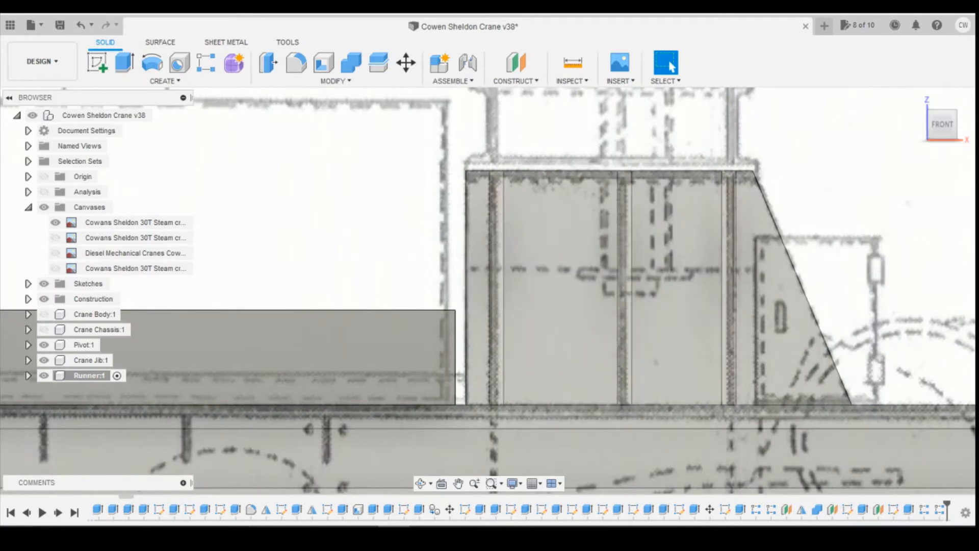
- Bring up the yard photo of the Cowans Sheldon crane on its match wagon
{"action": "left_click", "coordinate": [135, 222]}
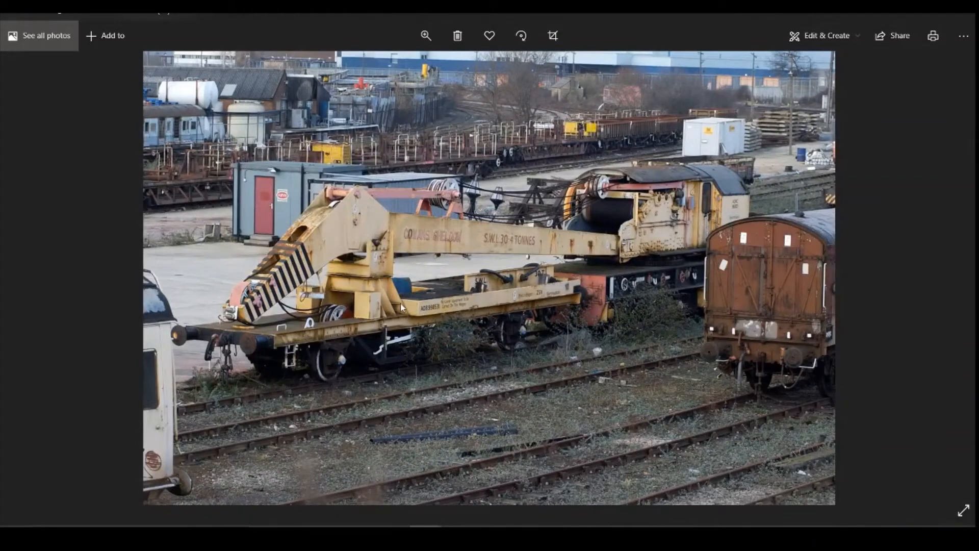
{"action": "mouse_move", "coordinate": [397, 310]}
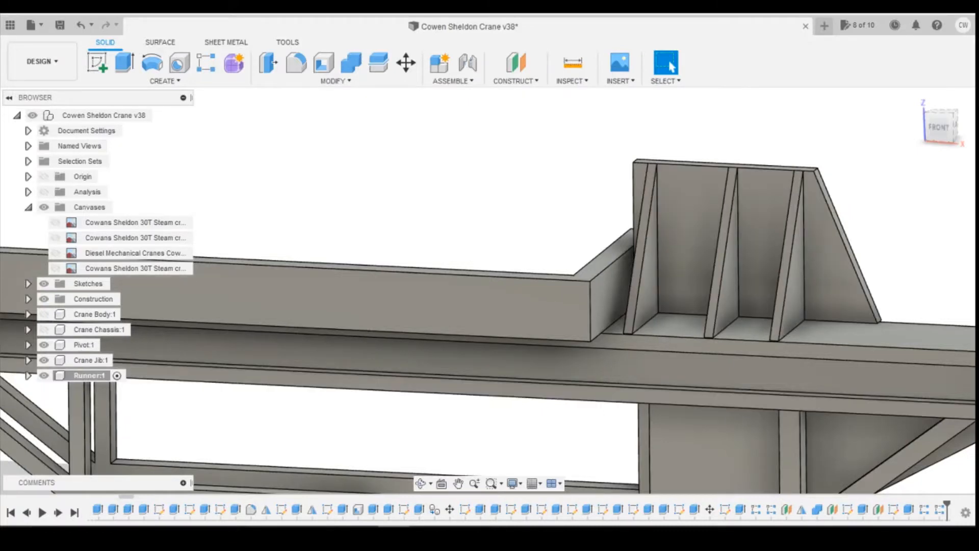
{"action": "mouse_move", "coordinate": [610, 207]}
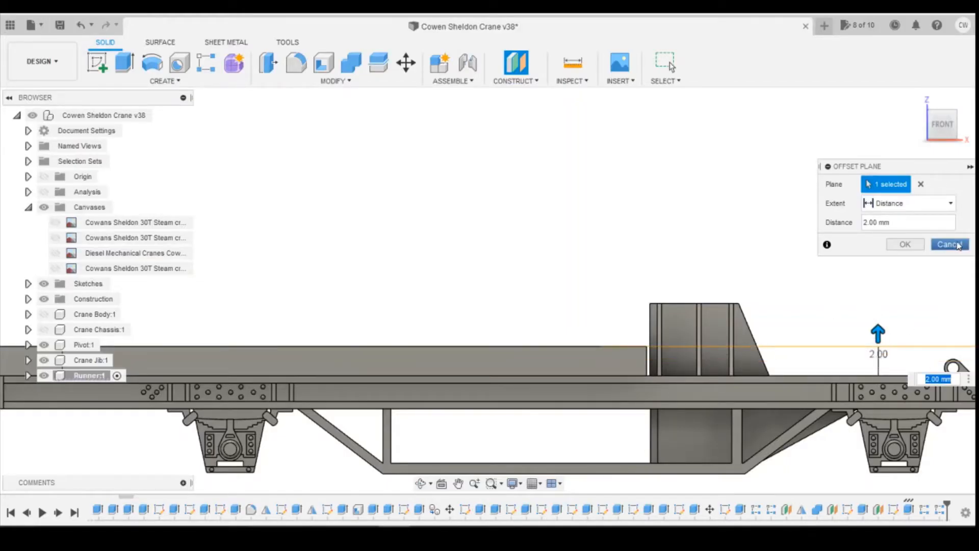
{"action": "left_click", "coordinate": [947, 244]}
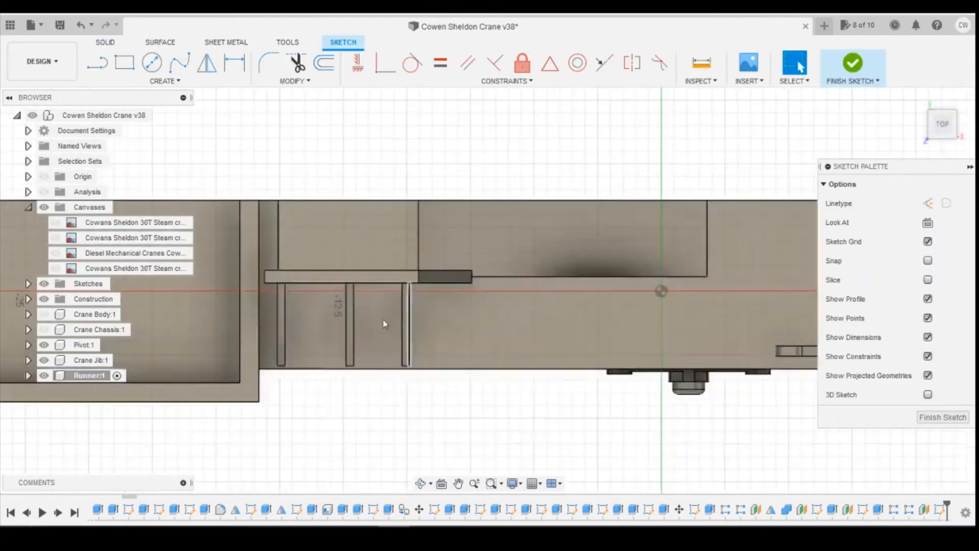
- Draw the triangular gusset beside the first rib and dimension one edge to 1.5 mm
{"action": "left_click", "coordinate": [98, 63]}
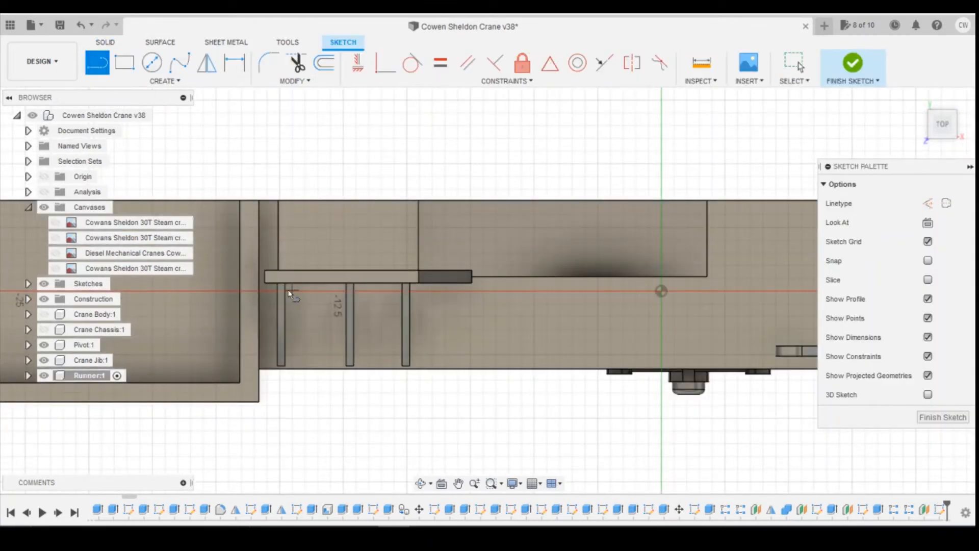
{"action": "mouse_move", "coordinate": [314, 300]}
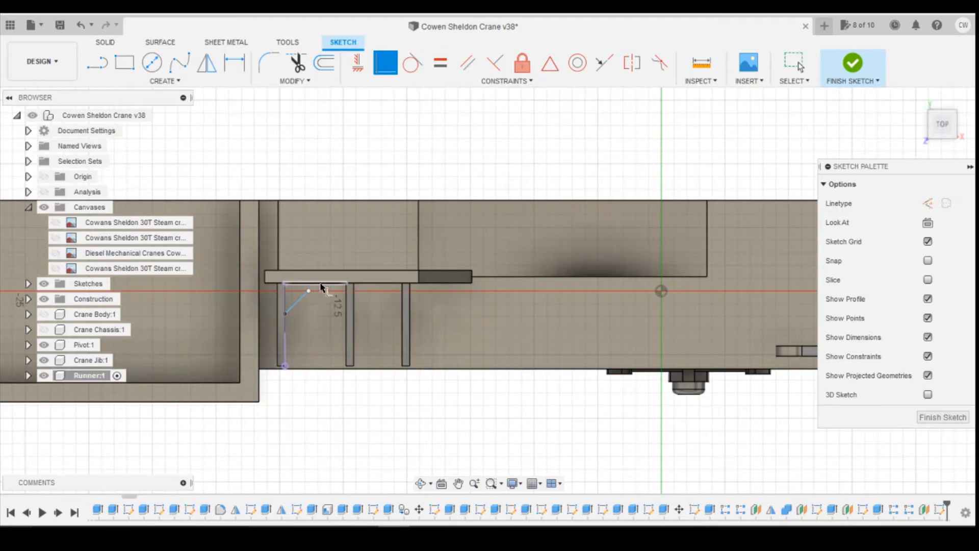
{"action": "left_click", "coordinate": [315, 288]}
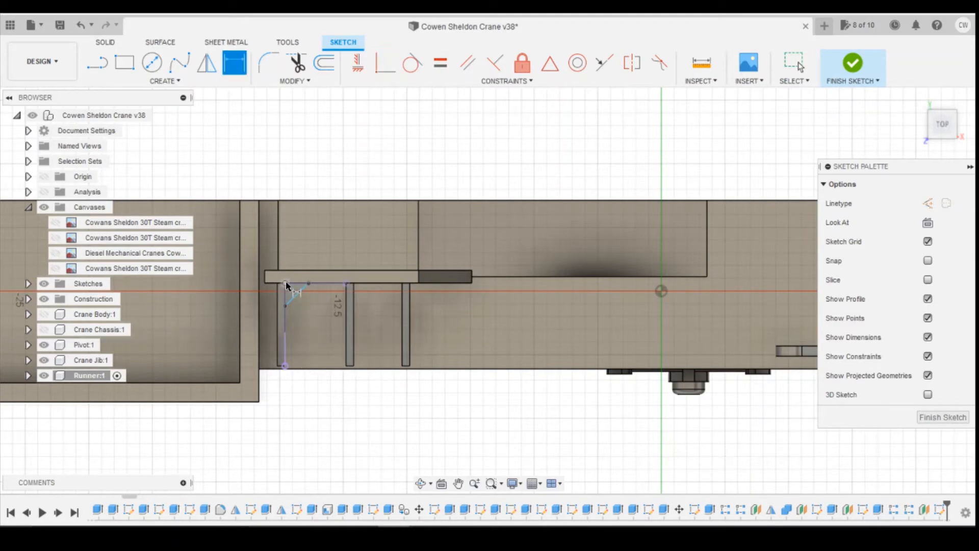
{"action": "left_click", "coordinate": [488, 291]}
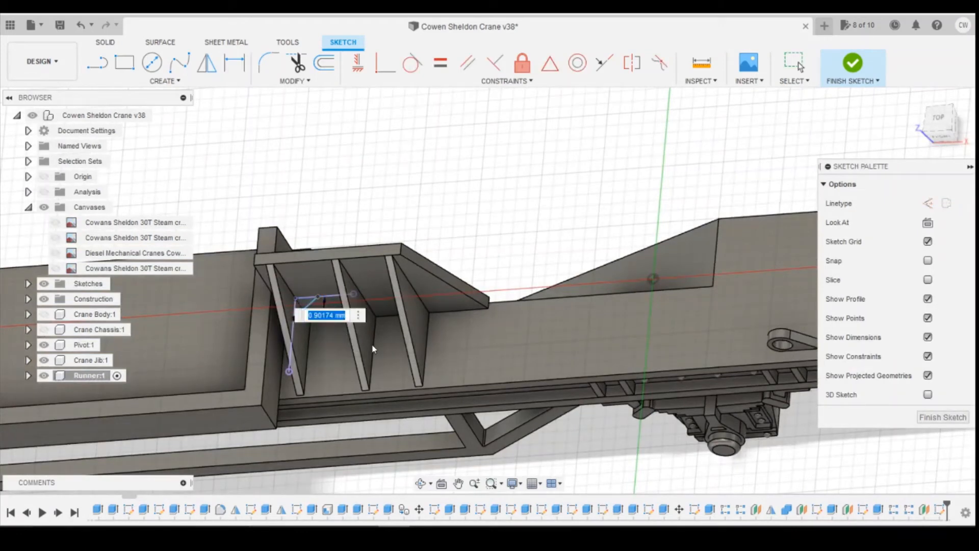
{"action": "type", "text": "1.5"}
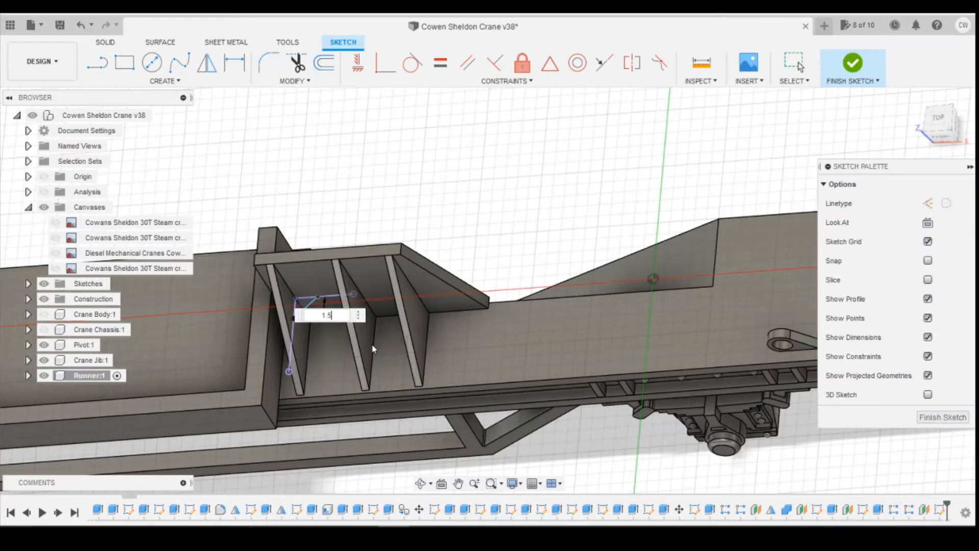
{"action": "key", "text": "Return"}
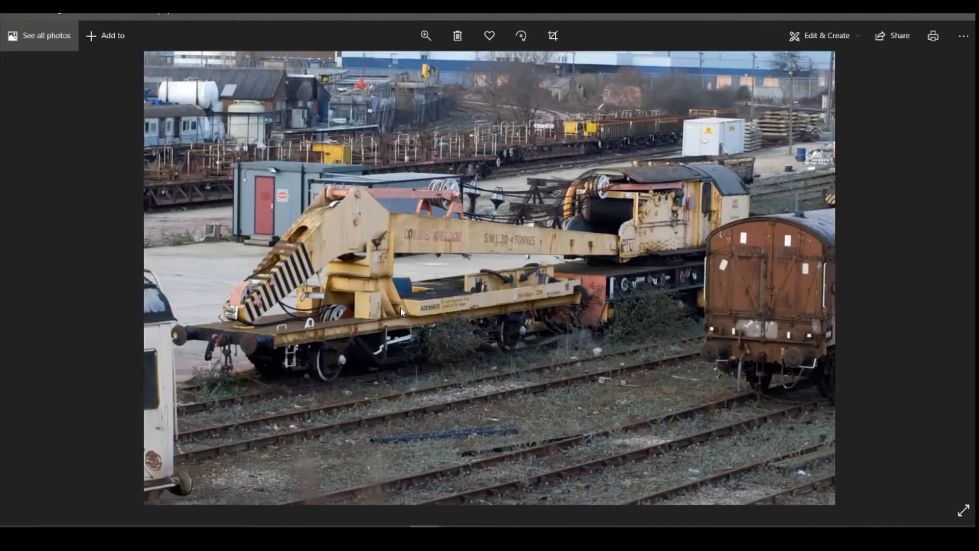
- Zoom the reference photo in around the wagon's jib cradle
{"action": "left_click", "coordinate": [426, 35]}
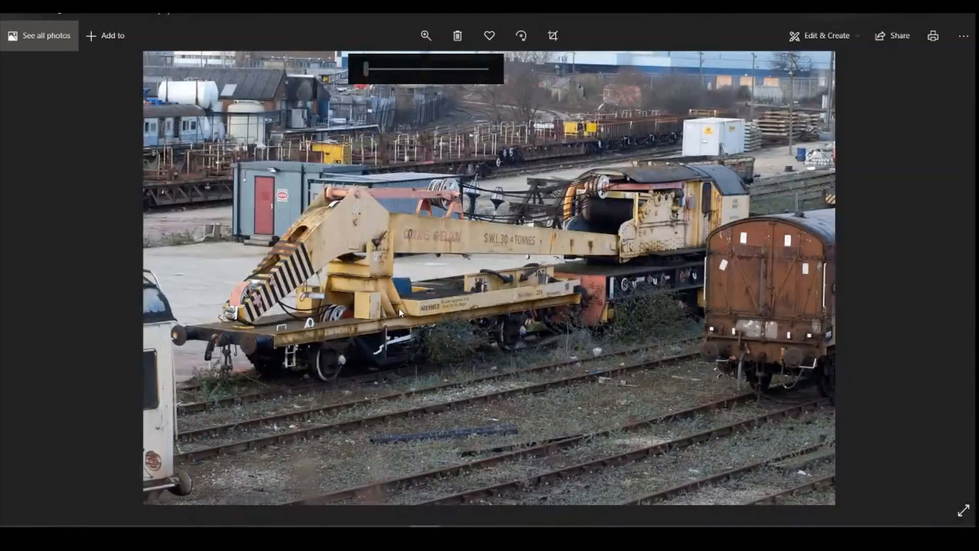
{"action": "left_click", "coordinate": [426, 36]}
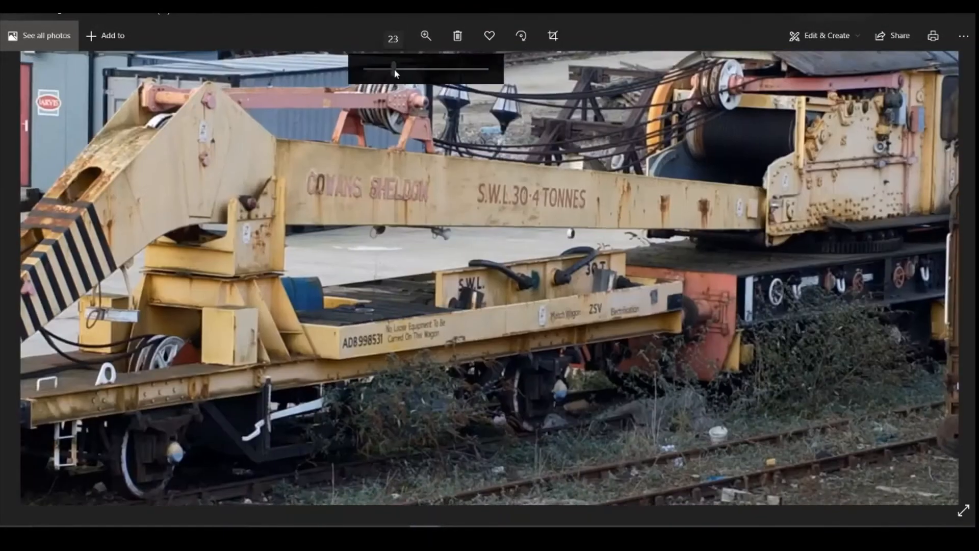
{"action": "left_click_drag", "start_coordinate": [393, 68], "coordinate": [407, 69]}
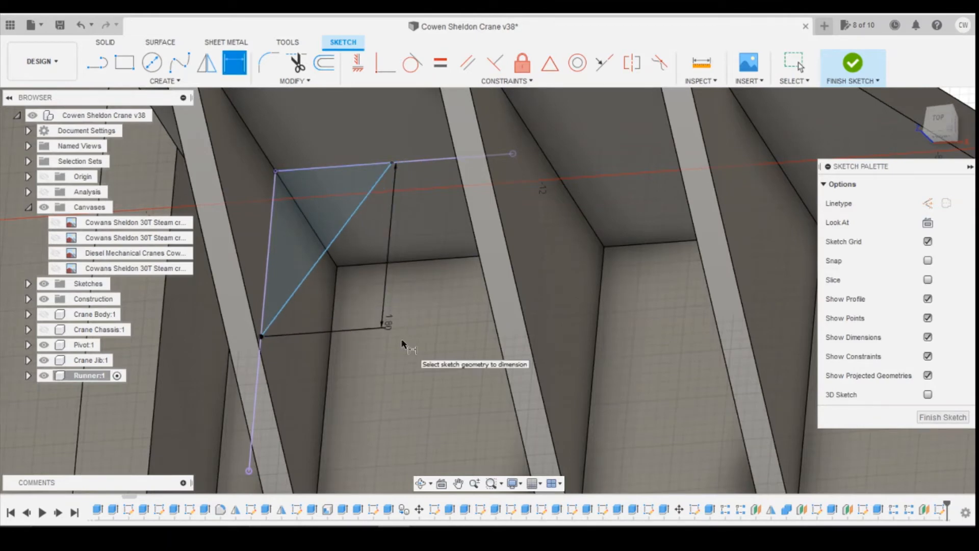
{"action": "mouse_move", "coordinate": [370, 314]}
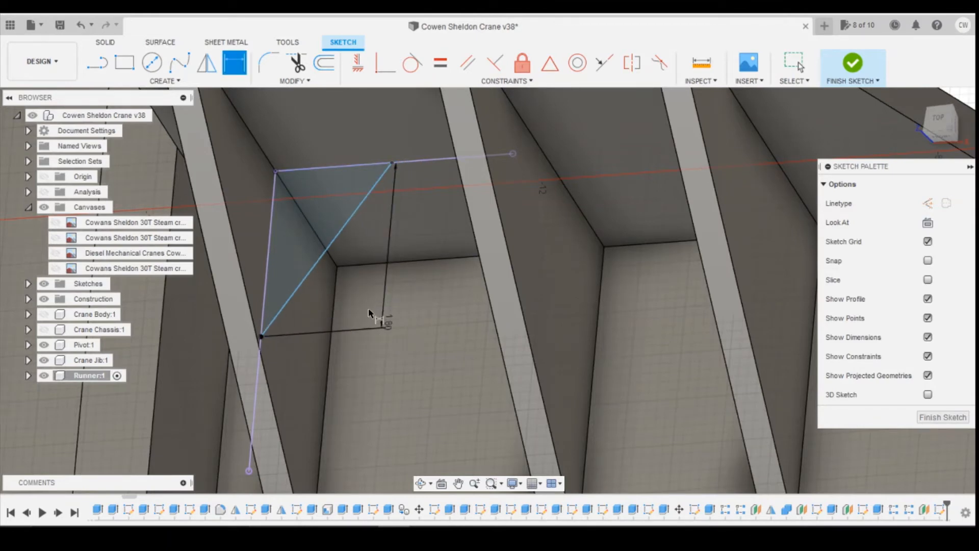
{"action": "mouse_move", "coordinate": [318, 224]}
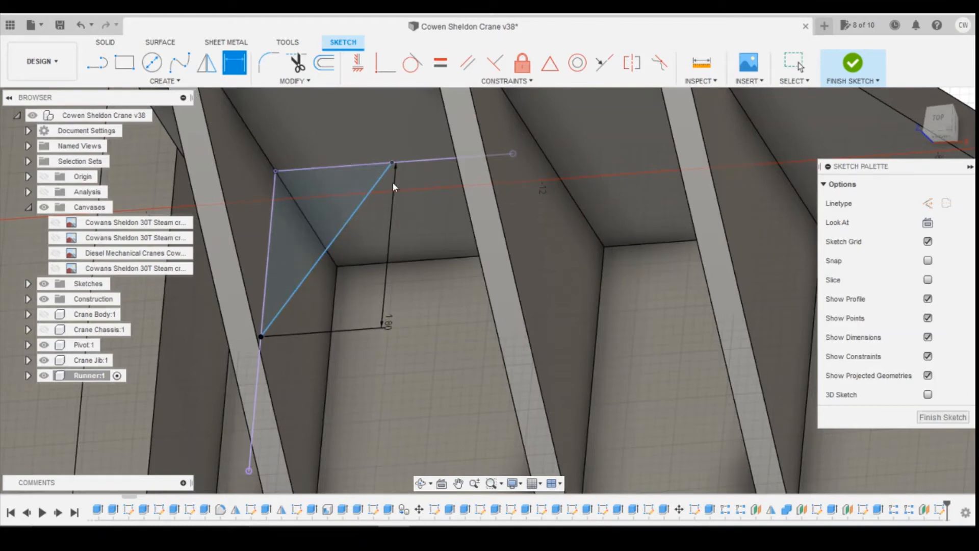
{"action": "mouse_move", "coordinate": [887, 131]}
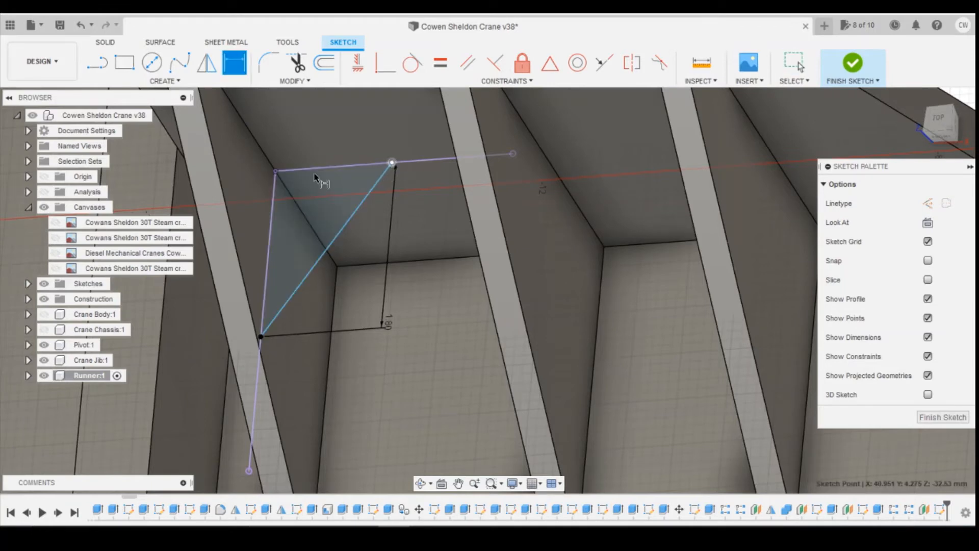
- Constrain the gusset triangle's top corner point and diagonal edge to lock its shape
{"action": "left_click", "coordinate": [277, 171]}
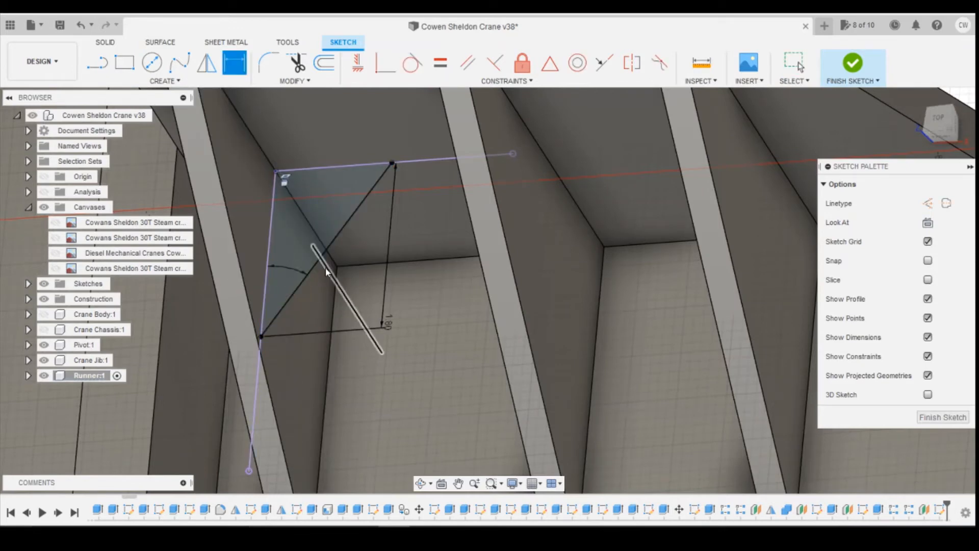
{"action": "left_click", "coordinate": [324, 271]}
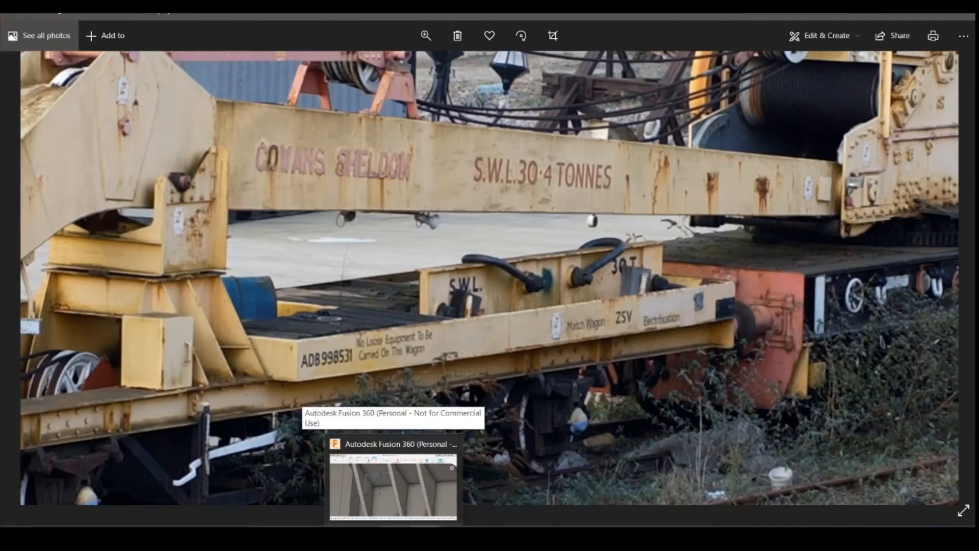
{"action": "mouse_move", "coordinate": [558, 438]}
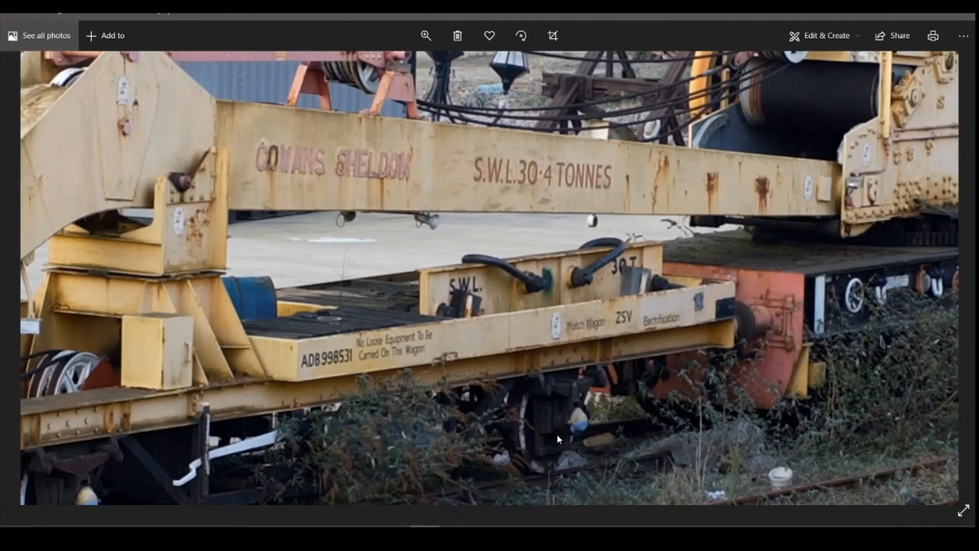
{"action": "mouse_move", "coordinate": [528, 443]}
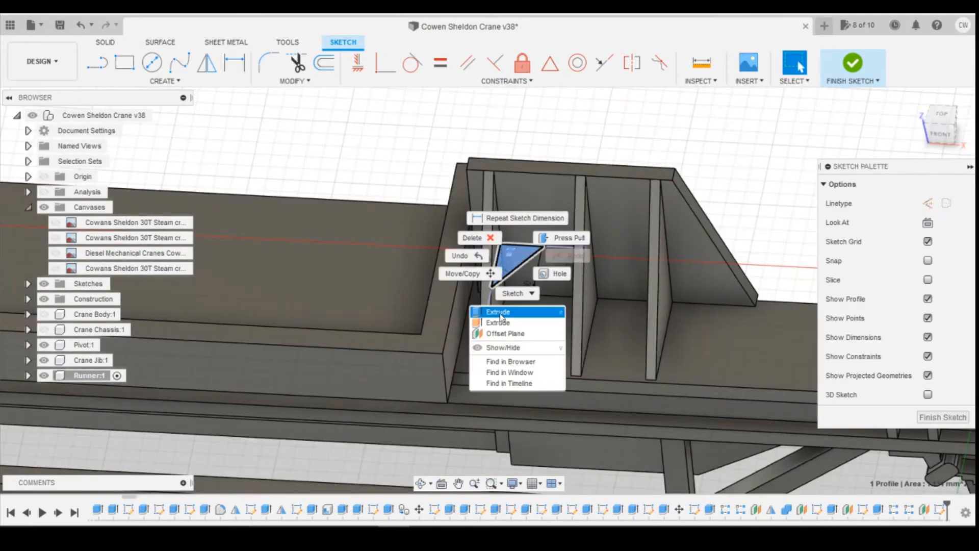
- Extrude the triangular gusset profile -0.50 mm as a New Body beside the first rib
{"action": "left_click", "coordinate": [497, 312]}
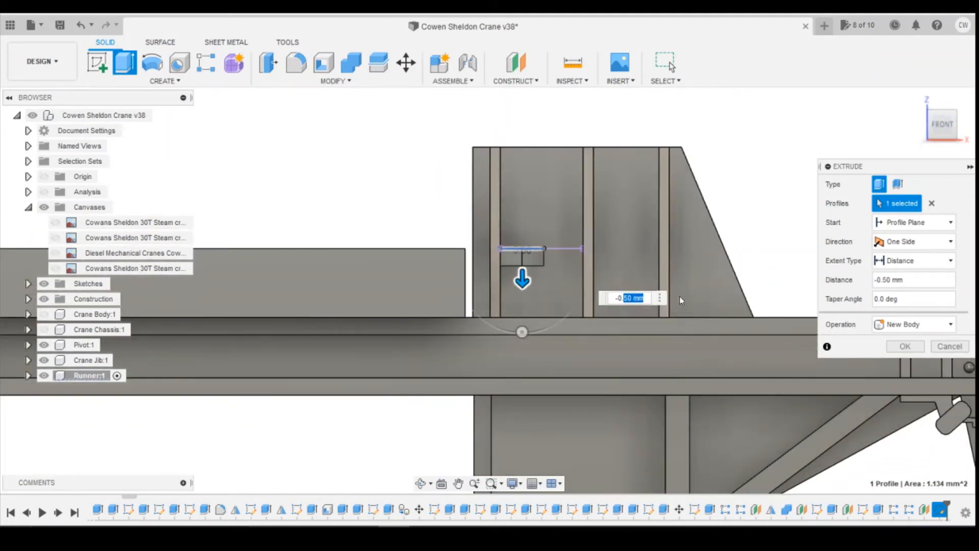
{"action": "mouse_move", "coordinate": [673, 294]}
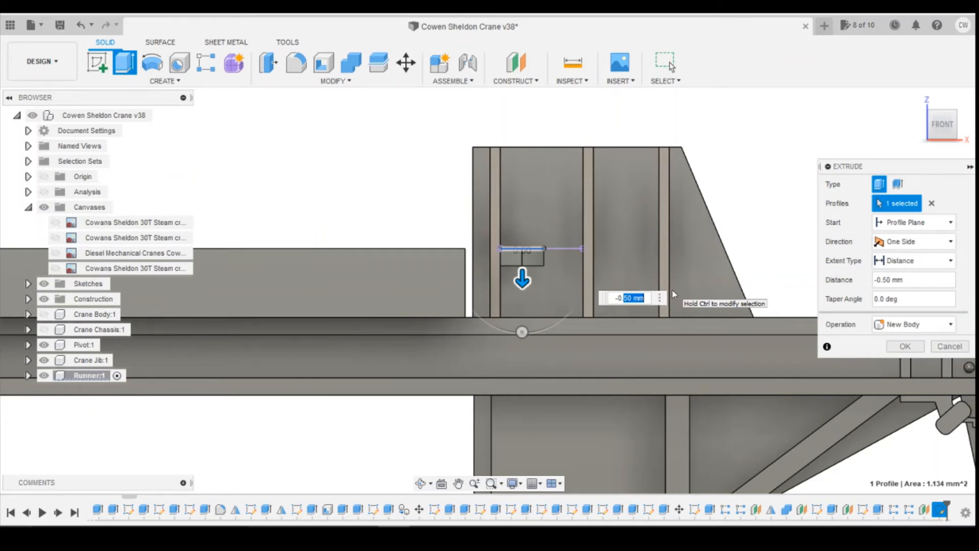
{"action": "left_click", "coordinate": [904, 346]}
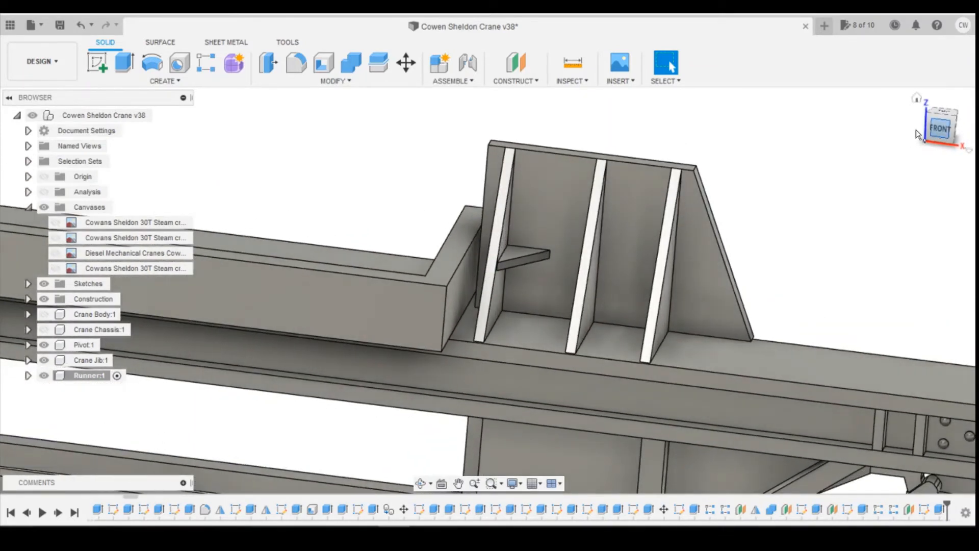
{"action": "mouse_move", "coordinate": [777, 265]}
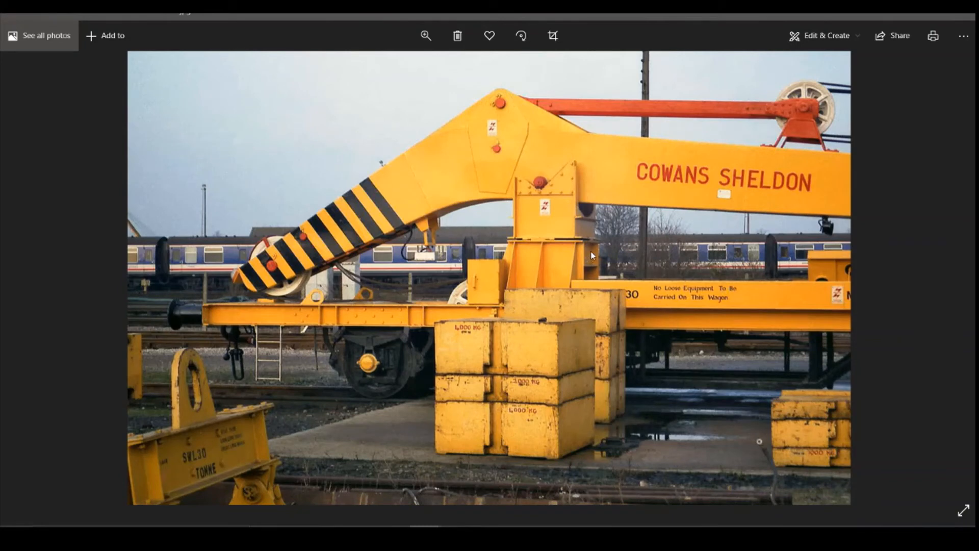
{"action": "mouse_move", "coordinate": [575, 334]}
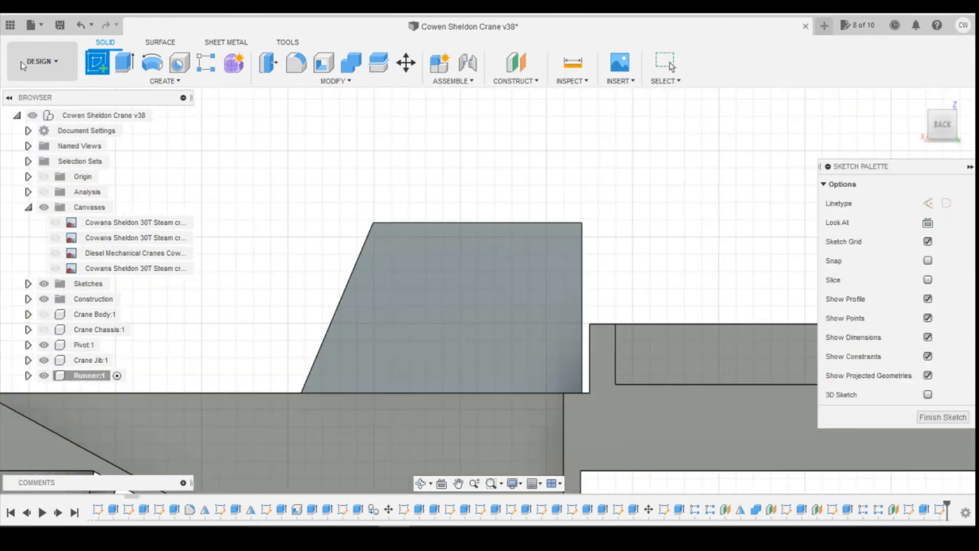
- Sketch a 6.05 × 2.00 mm rectangle on the upright's top, checking it against the side-view reference
{"action": "left_click", "coordinate": [124, 63]}
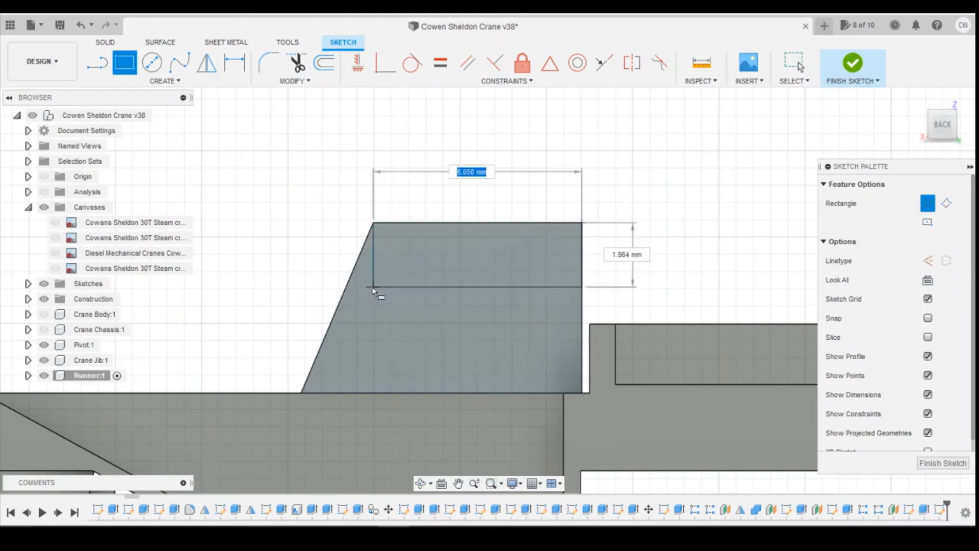
{"action": "type", "text": "2.00"}
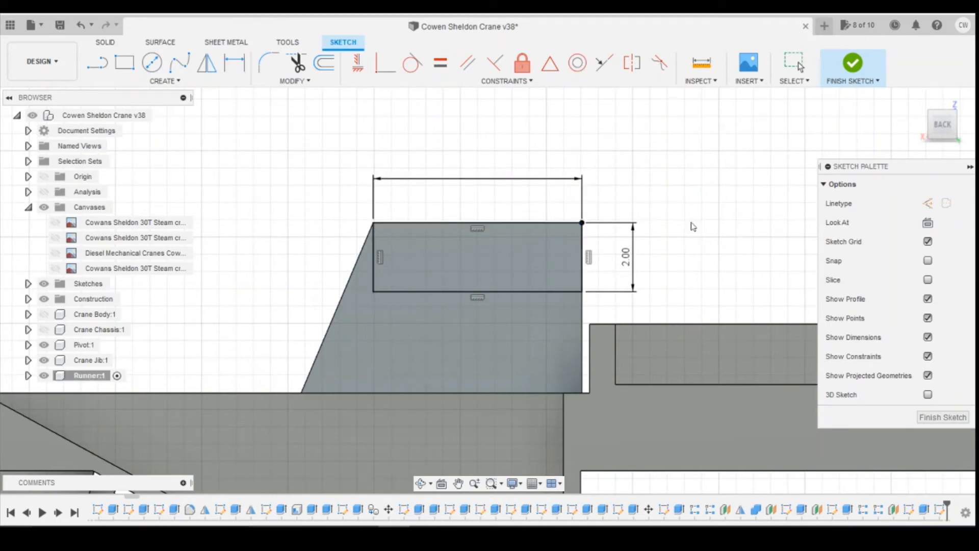
{"action": "left_click", "coordinate": [235, 63]}
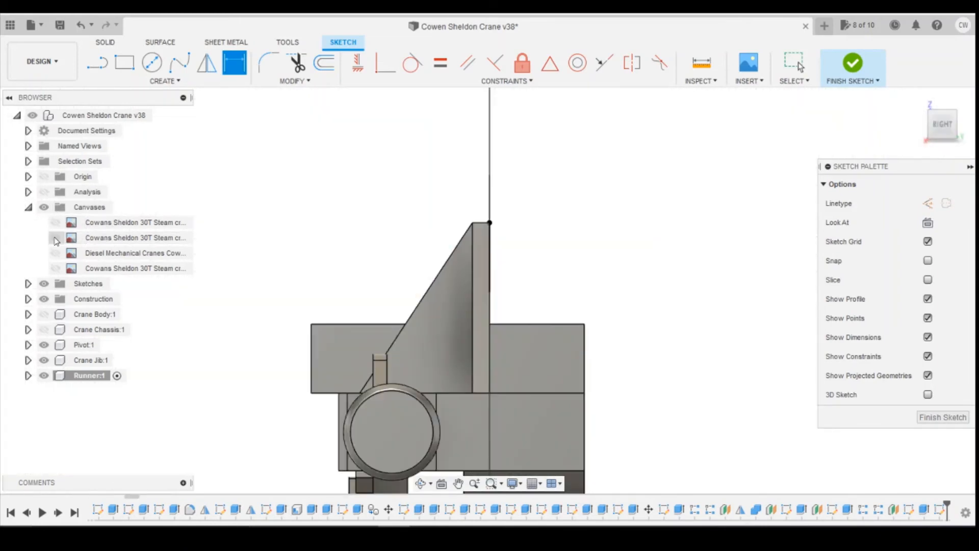
{"action": "left_click", "coordinate": [55, 238]}
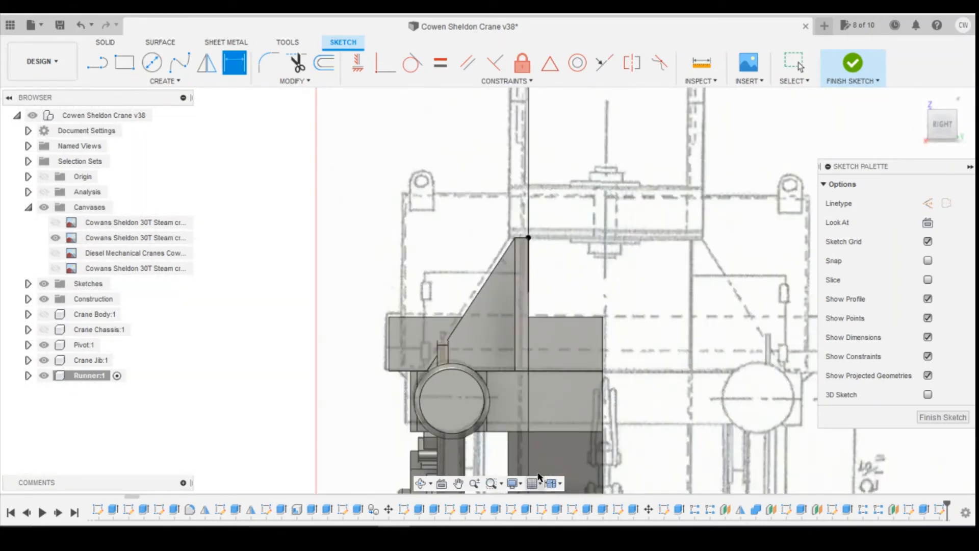
{"action": "mouse_move", "coordinate": [511, 380]}
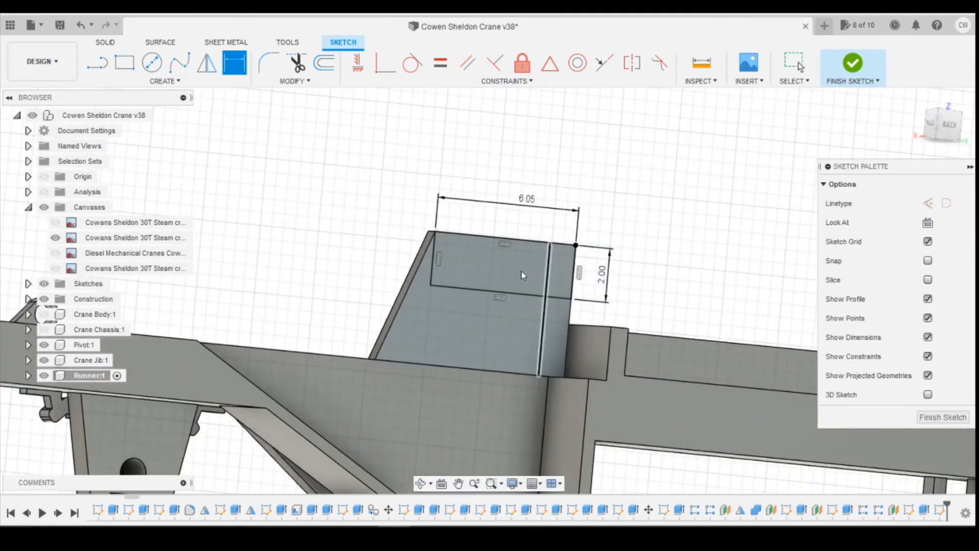
{"action": "mouse_move", "coordinate": [658, 319]}
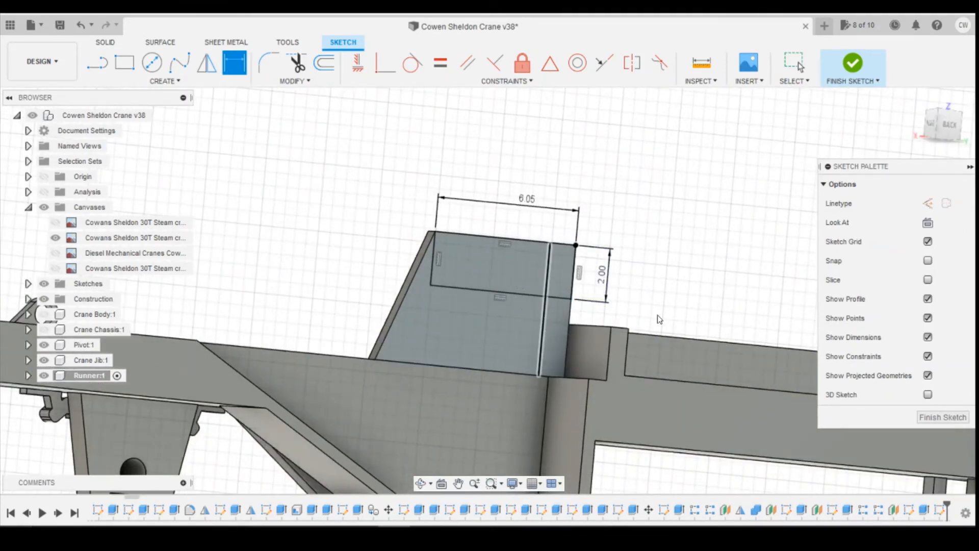
{"action": "left_click", "coordinate": [524, 275]}
{"action": "type", "text": "2.75"}
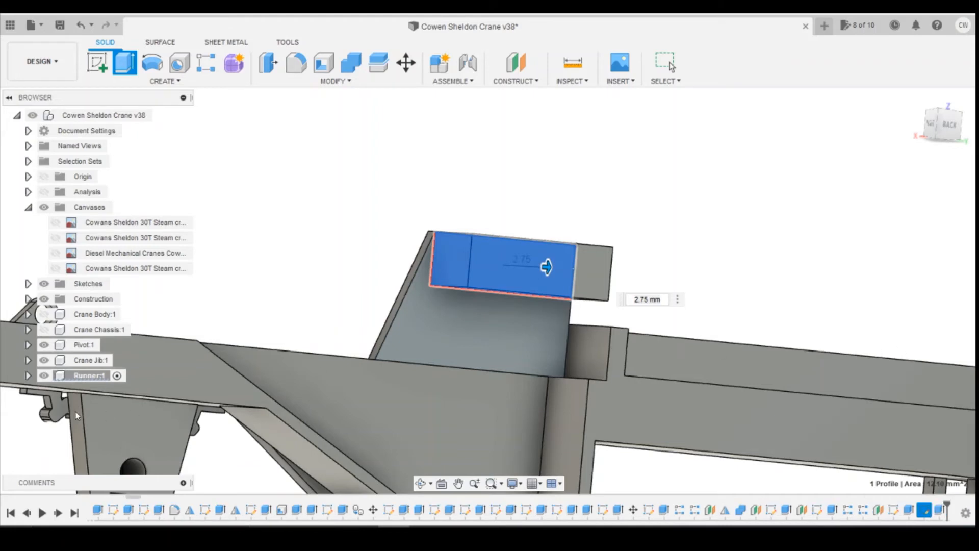
- Finish the 2.75 mm top plate, then re-extrude loose Body12 with Operation Join into the runner
{"action": "left_click", "coordinate": [29, 375]}
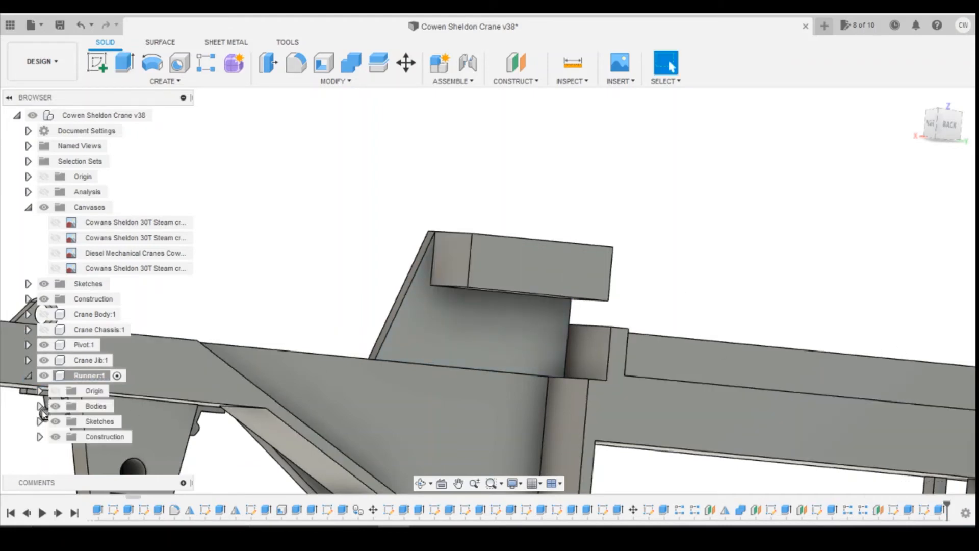
{"action": "left_click", "coordinate": [40, 406]}
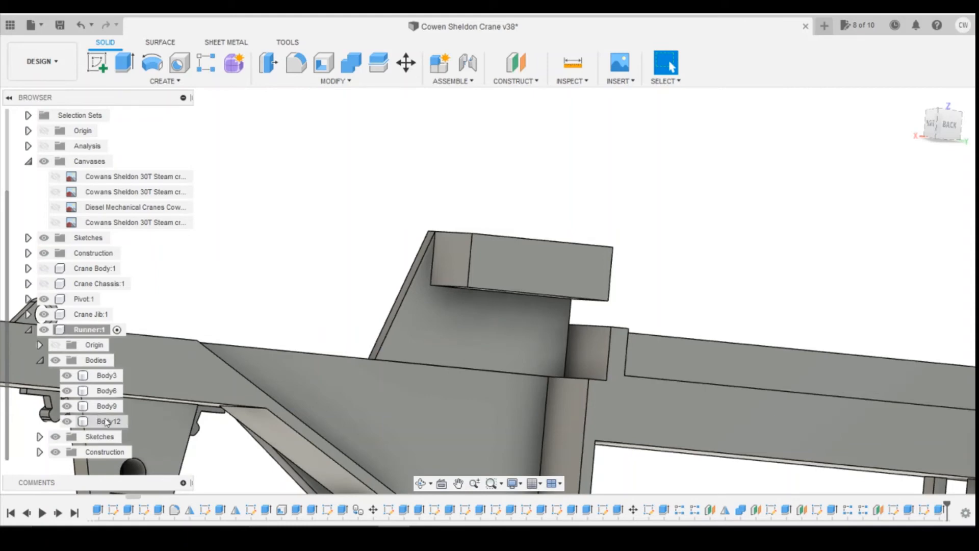
{"action": "mouse_move", "coordinate": [909, 510]}
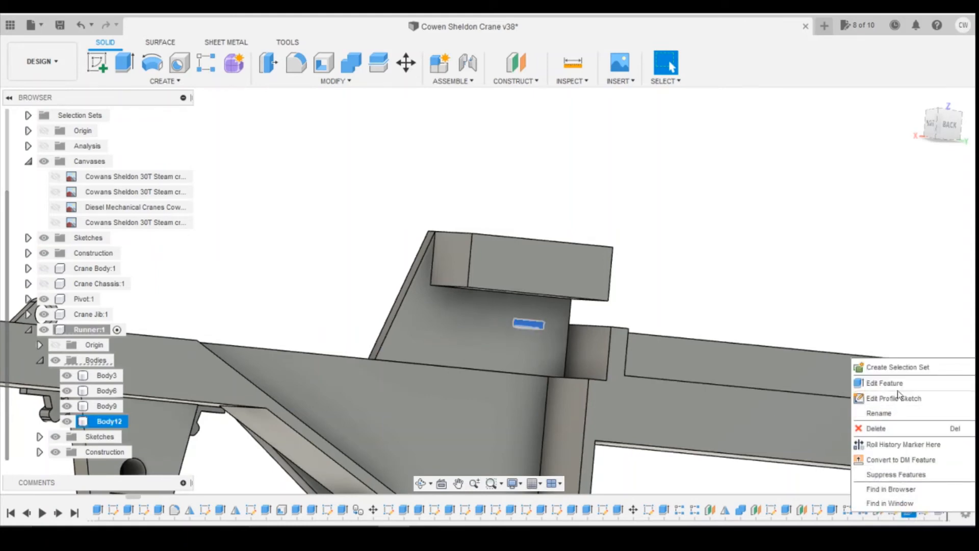
{"action": "left_click", "coordinate": [883, 382]}
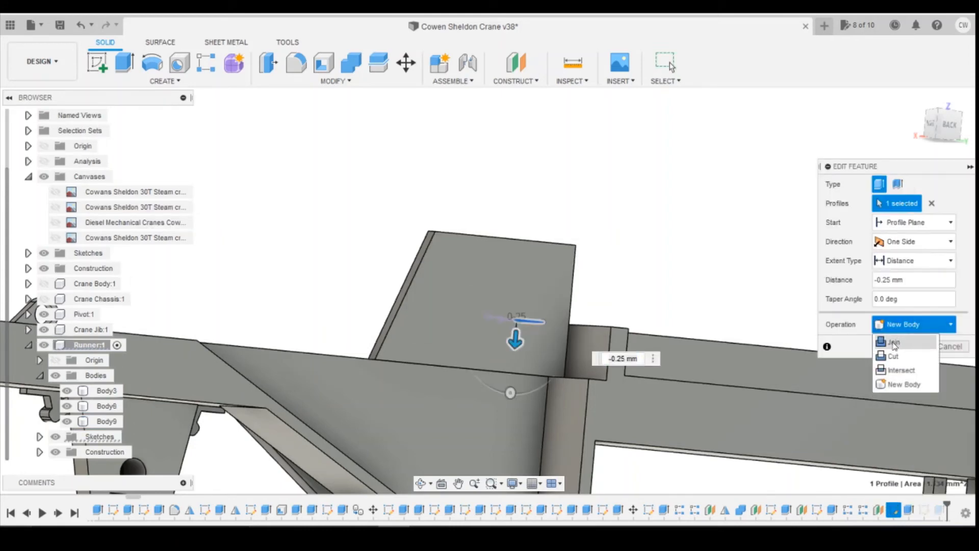
{"action": "left_click", "coordinate": [894, 343]}
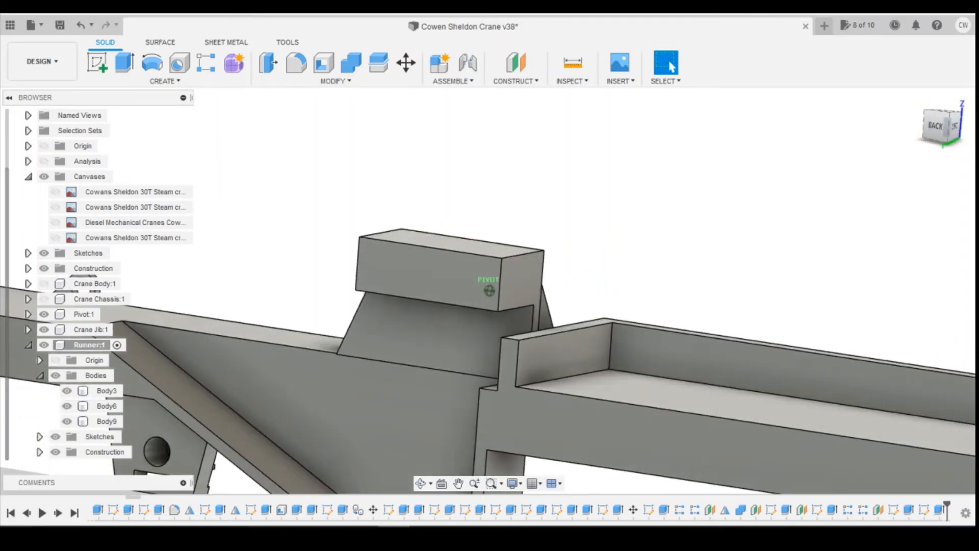
- From the Left view, sketch the lip profile on the cradle's side face and extrude it
{"action": "left_click", "coordinate": [107, 390]}
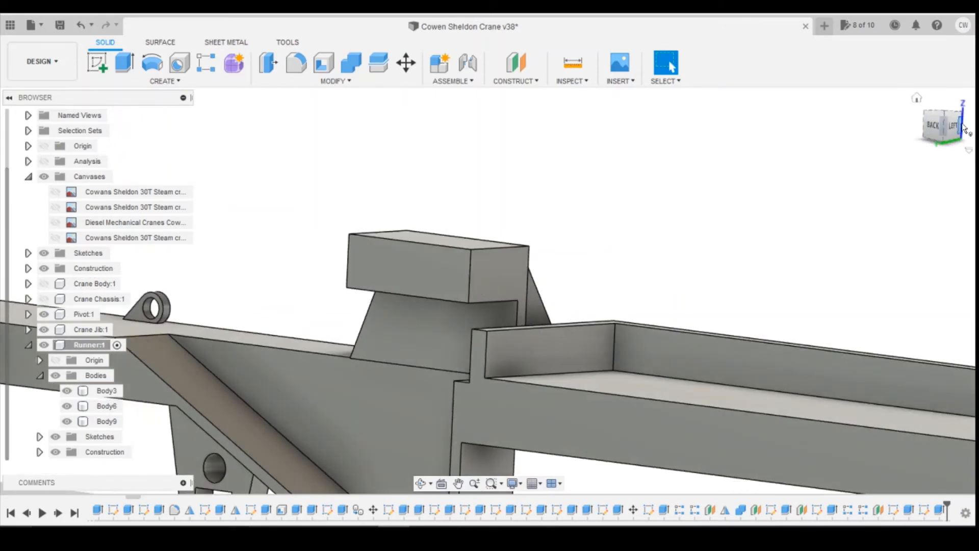
{"action": "mouse_move", "coordinate": [922, 143]}
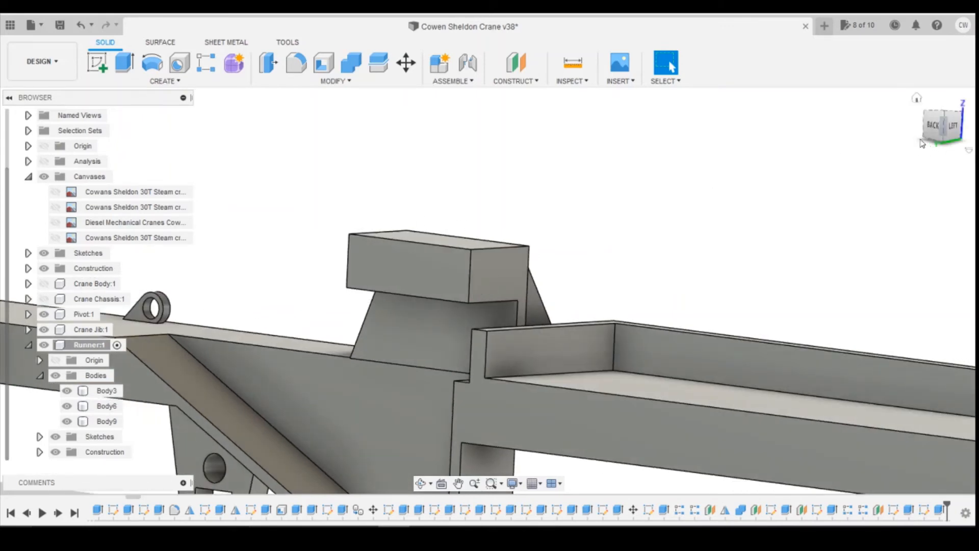
{"action": "left_click", "coordinate": [951, 124]}
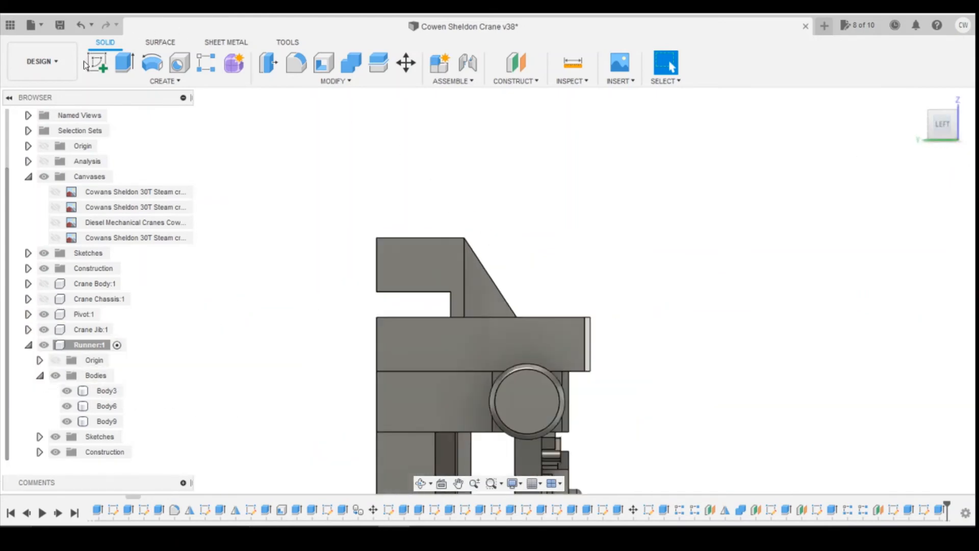
{"action": "left_click", "coordinate": [106, 391]}
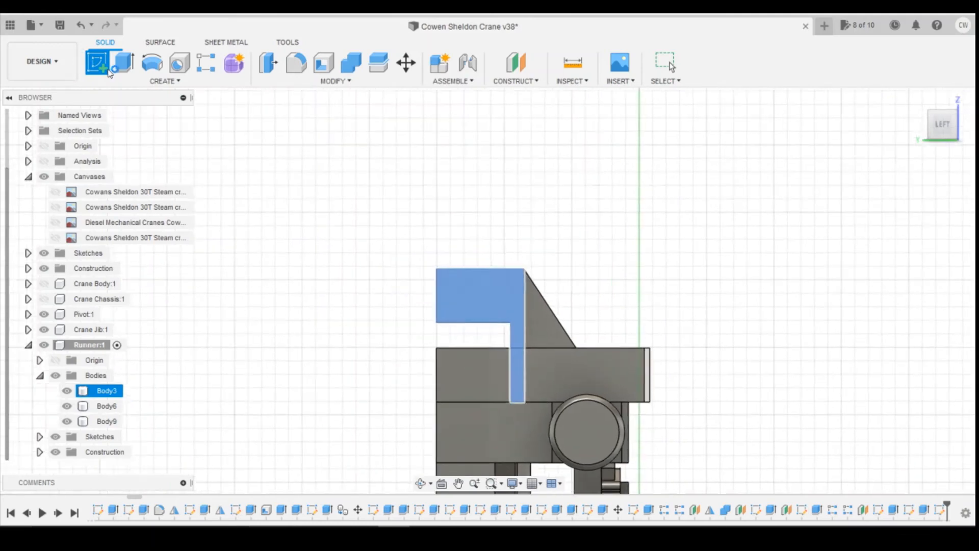
{"action": "left_click", "coordinate": [105, 62]}
{"action": "type", "text": "-1"}
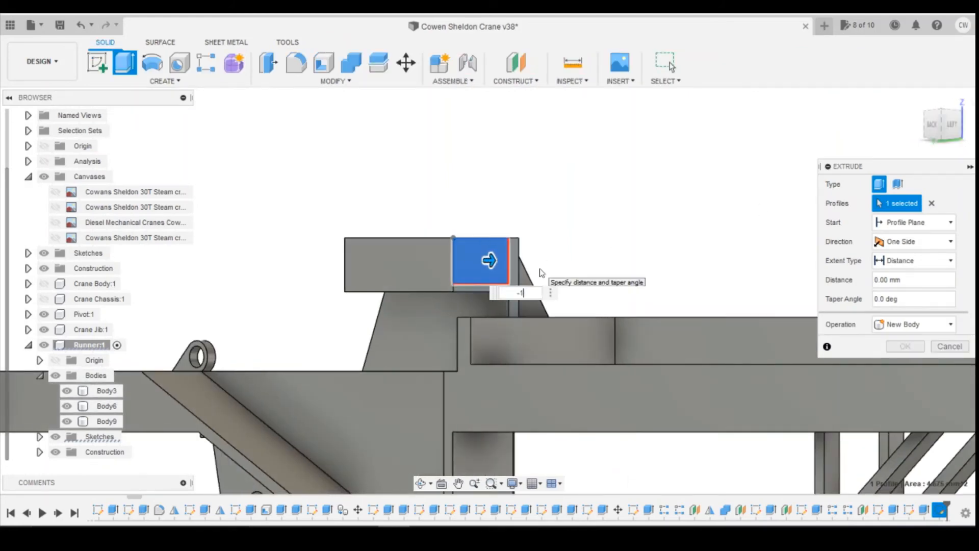
{"action": "left_click", "coordinate": [948, 346]}
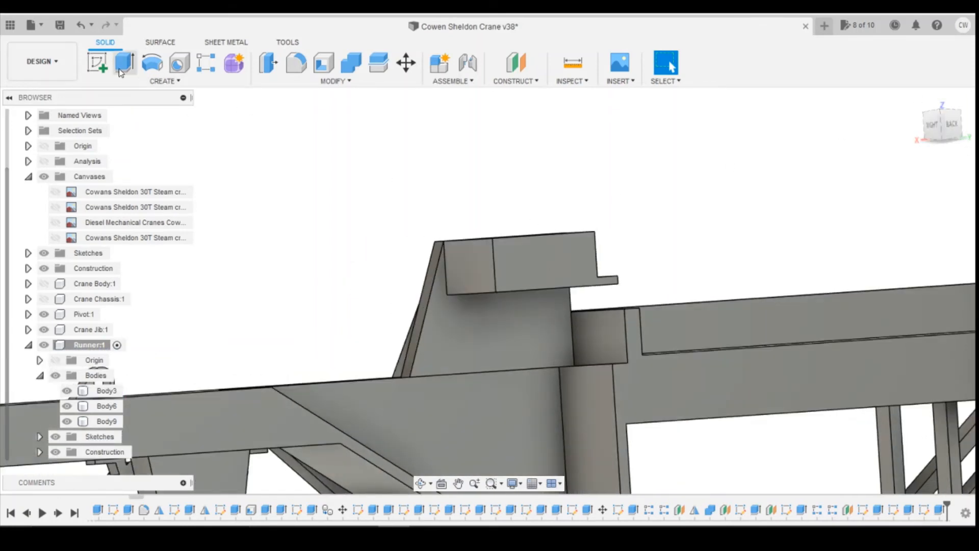
- Draw a 2-point rectangle on the lip's side face and extrude it 0.70 mm as a new body
{"action": "left_click", "coordinate": [106, 390]}
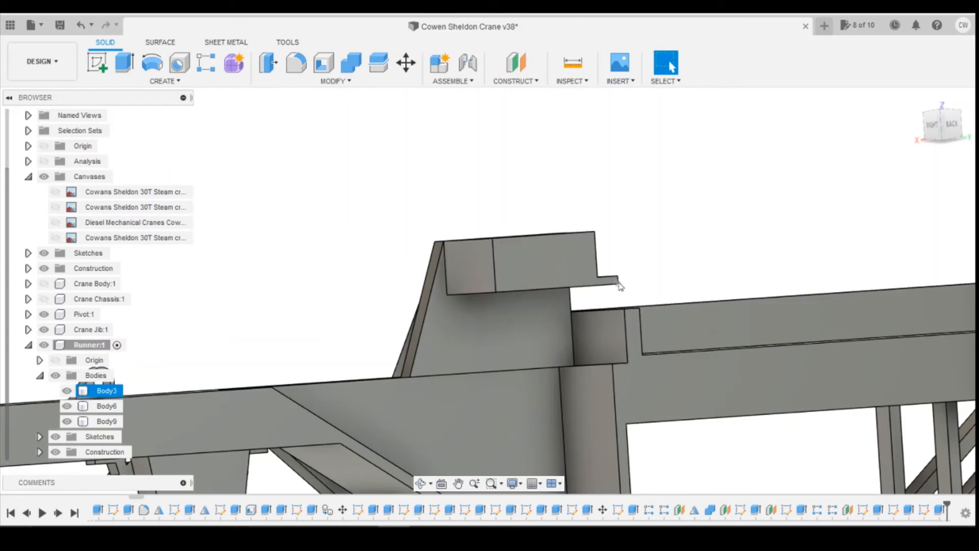
{"action": "left_click", "coordinate": [243, 112]}
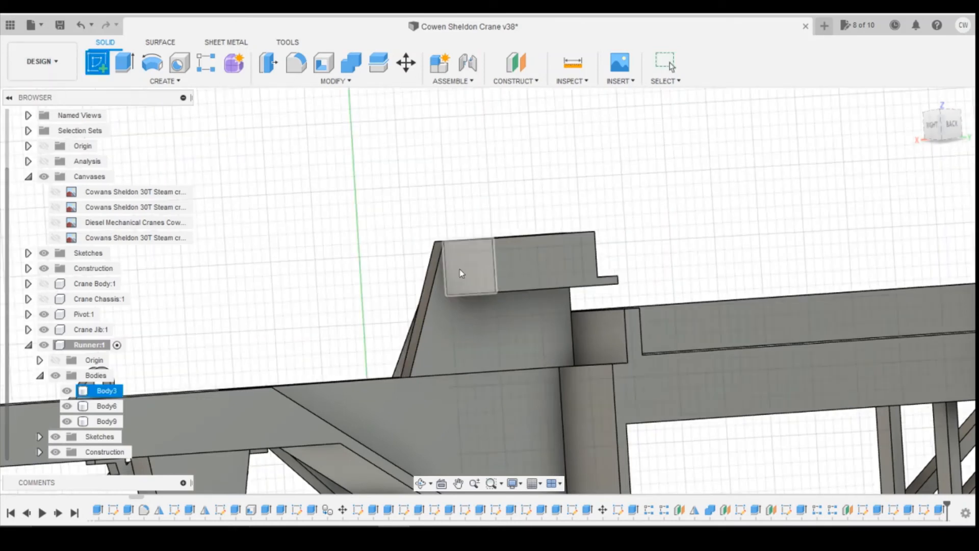
{"action": "left_click", "coordinate": [97, 62]}
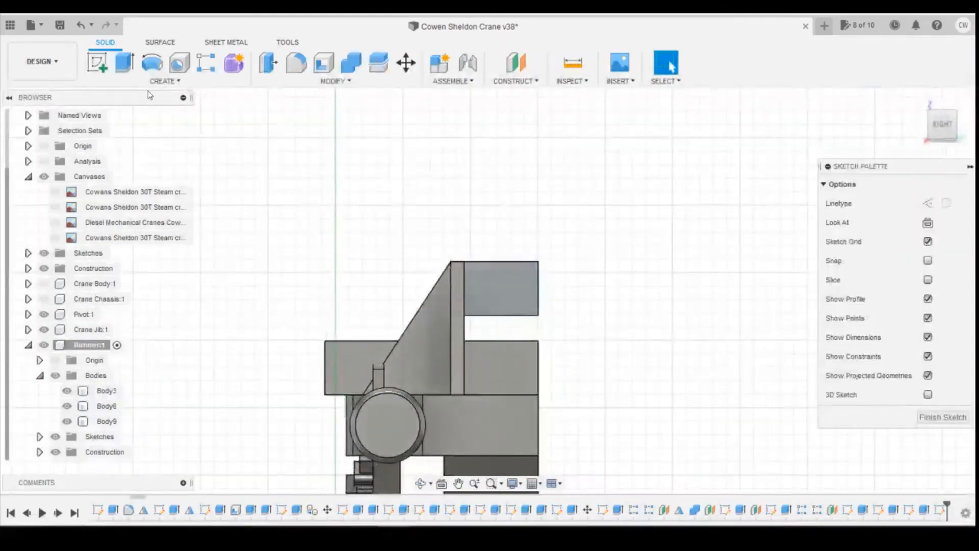
{"action": "left_click", "coordinate": [124, 63]}
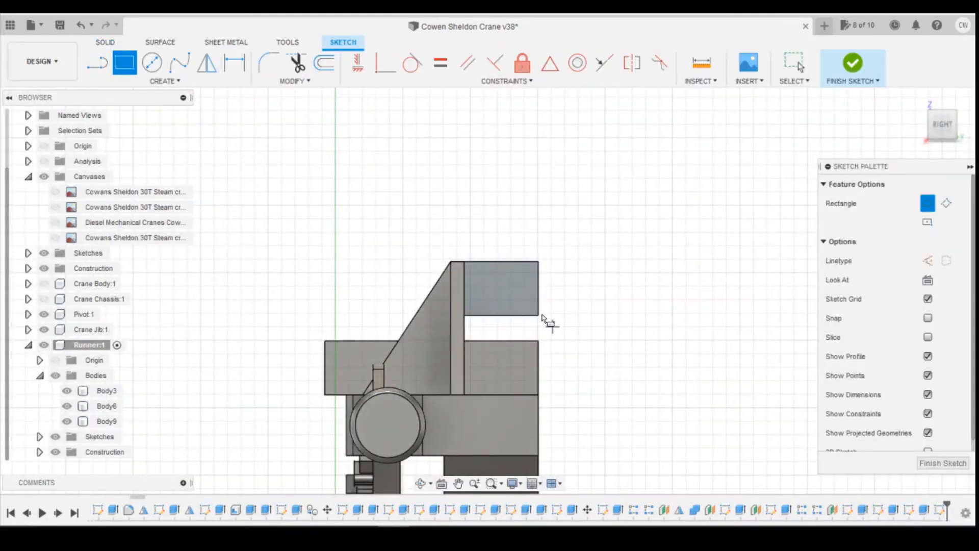
{"action": "left_click", "coordinate": [466, 310]}
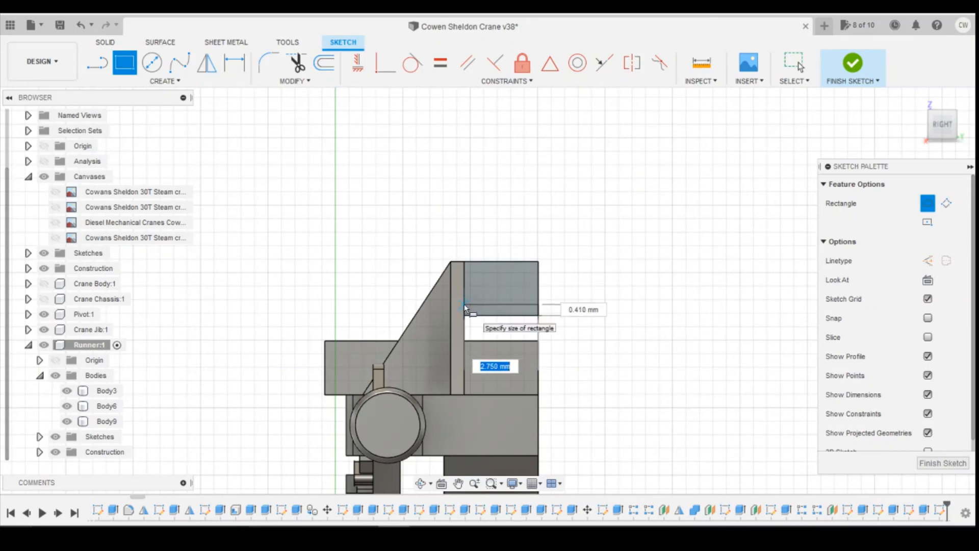
{"action": "mouse_move", "coordinate": [464, 306]}
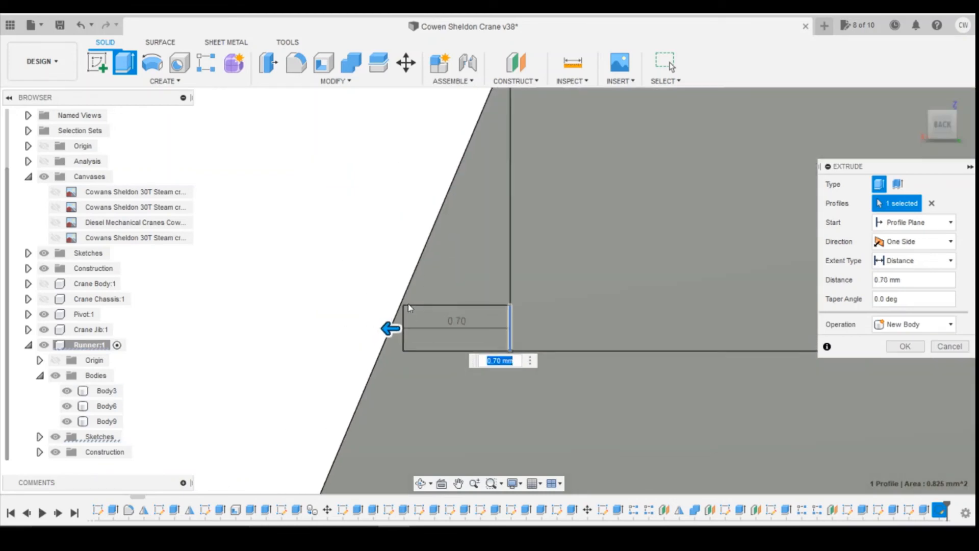
{"action": "left_click", "coordinate": [913, 323]}
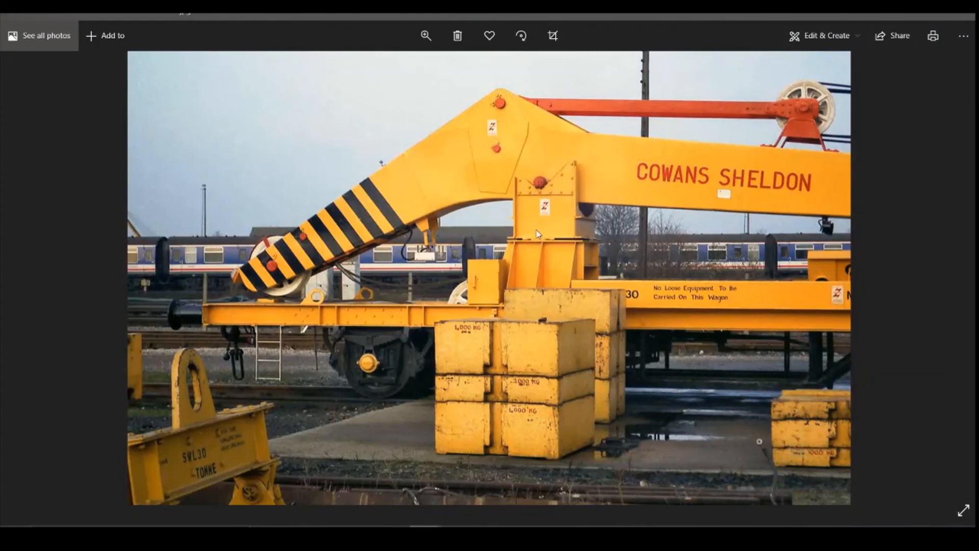
{"action": "mouse_move", "coordinate": [458, 489]}
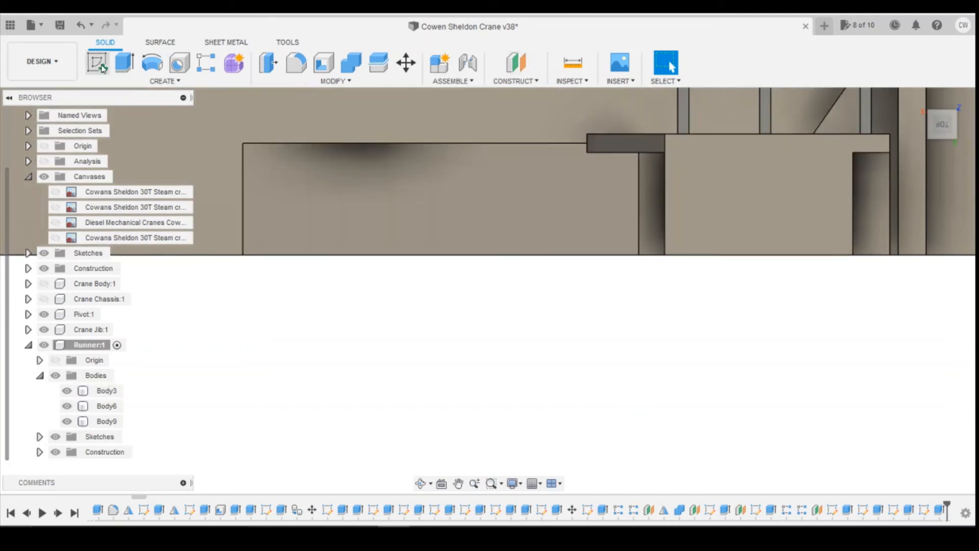
- Draw a rectangle over the cradle in top view, offset its edges 0.20 mm and select the wall profiles
{"action": "left_click", "coordinate": [106, 390]}
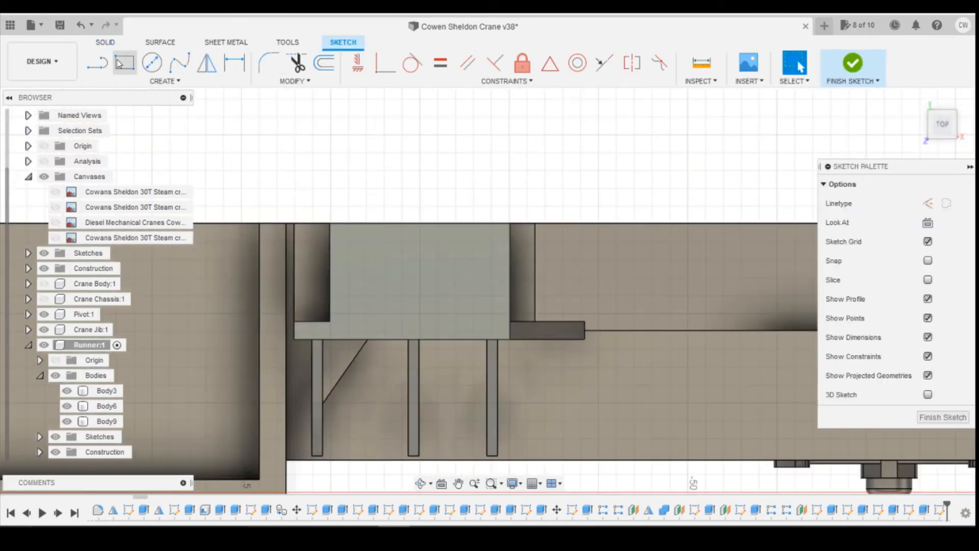
{"action": "left_click", "coordinate": [125, 63]}
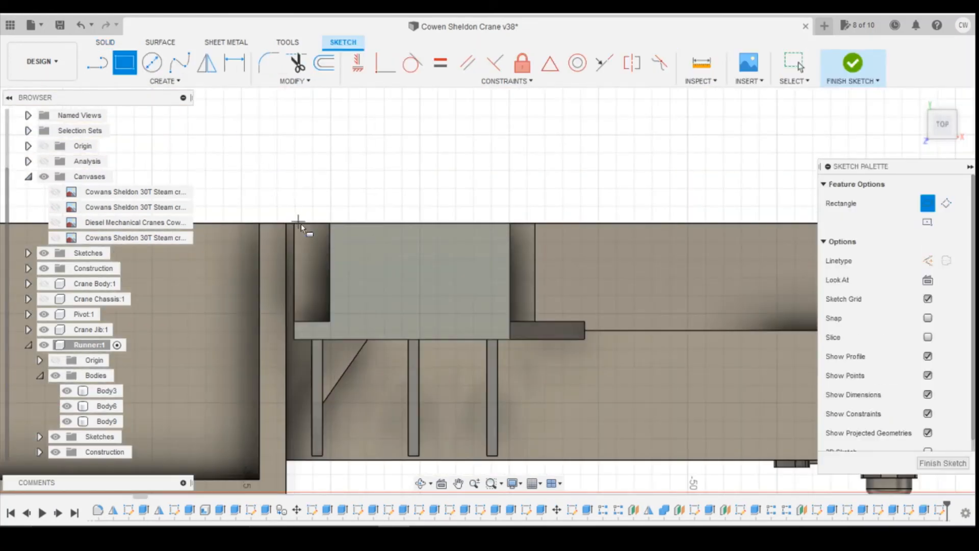
{"action": "mouse_move", "coordinate": [289, 217]}
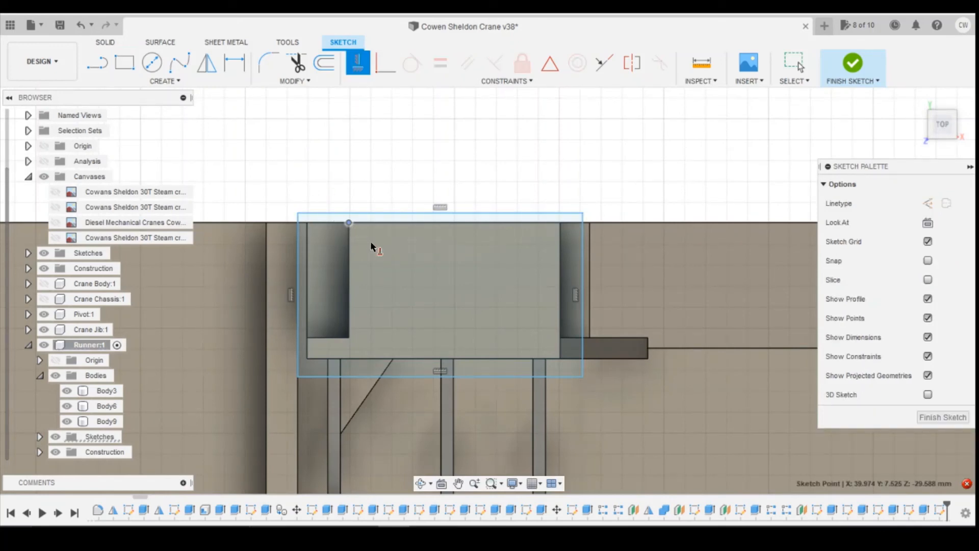
{"action": "mouse_move", "coordinate": [306, 216]}
{"action": "type", "text": "0.2"}
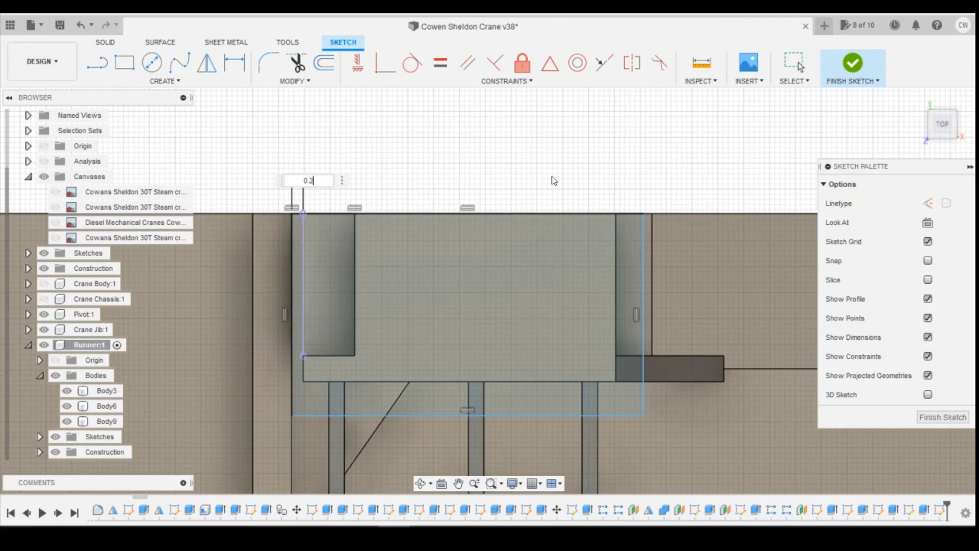
{"action": "left_click", "coordinate": [439, 418]}
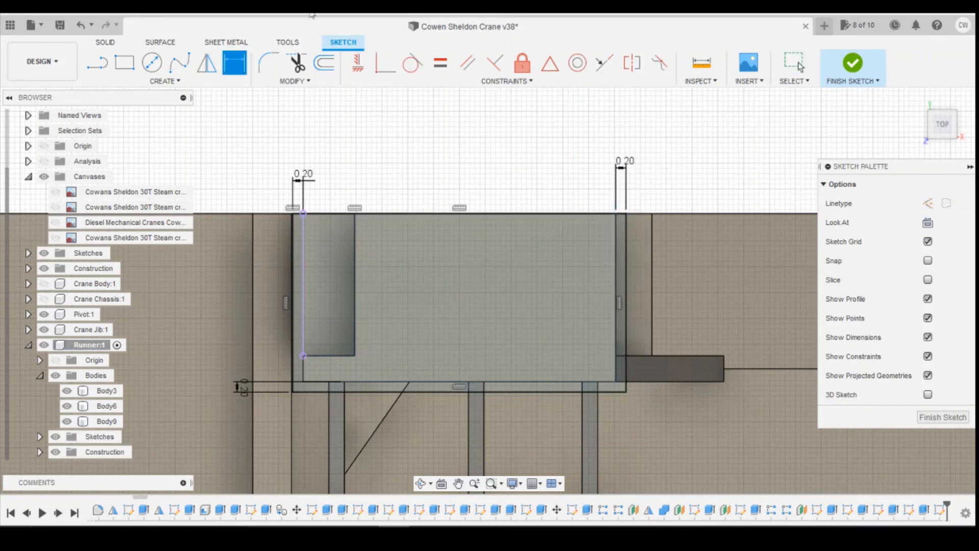
{"action": "left_click", "coordinate": [106, 391]}
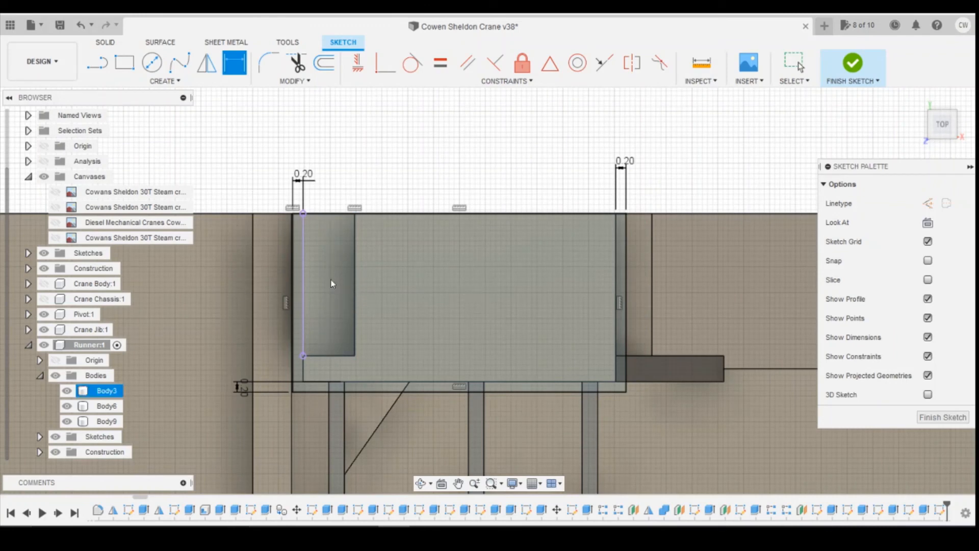
{"action": "left_click", "coordinate": [328, 288]}
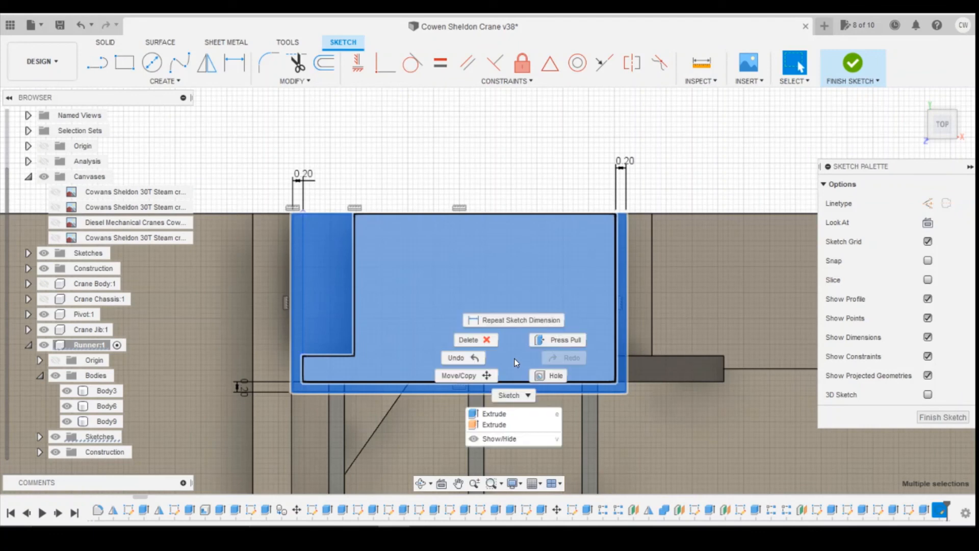
- Extrude the three selected top-plate profiles 0.25 mm as a new body
{"action": "left_click", "coordinate": [494, 413]}
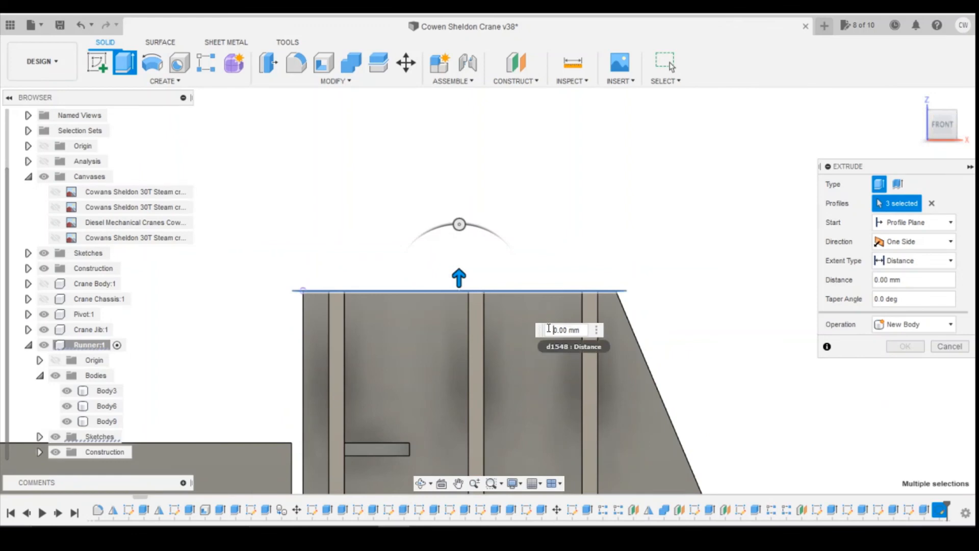
{"action": "type", "text": "0.25"}
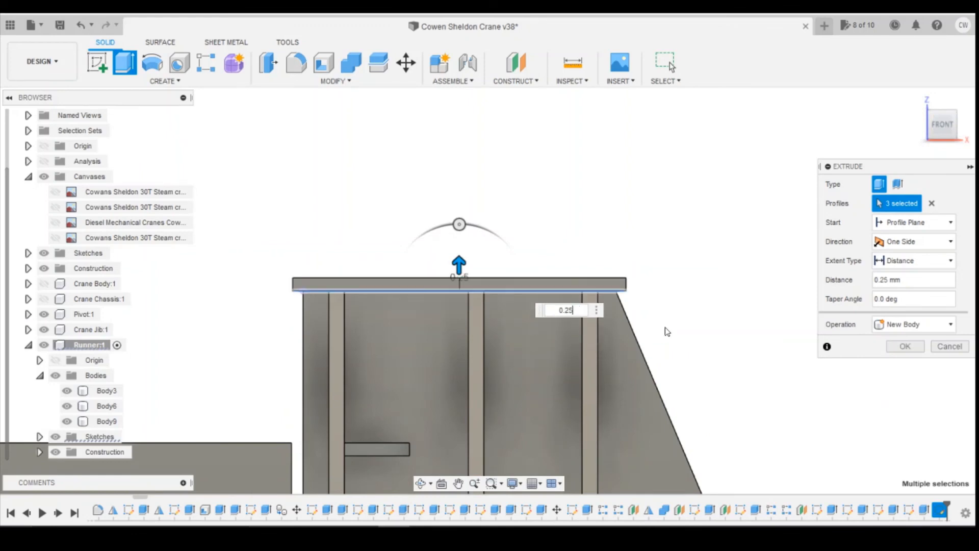
{"action": "left_click", "coordinate": [905, 345]}
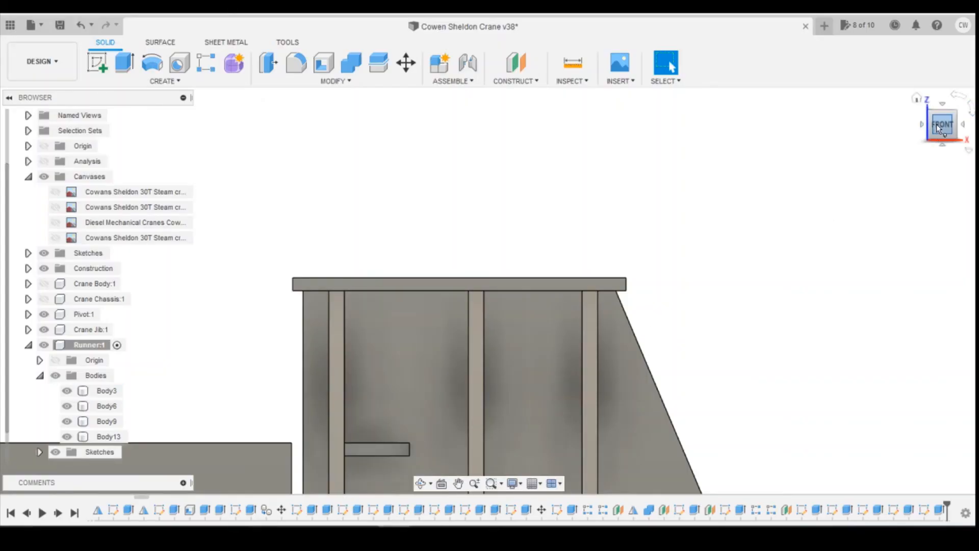
- Sketch a 2 mm circle on the top edge midpoint and cut it -2.25 mm through the cradle
{"action": "left_click", "coordinate": [941, 123]}
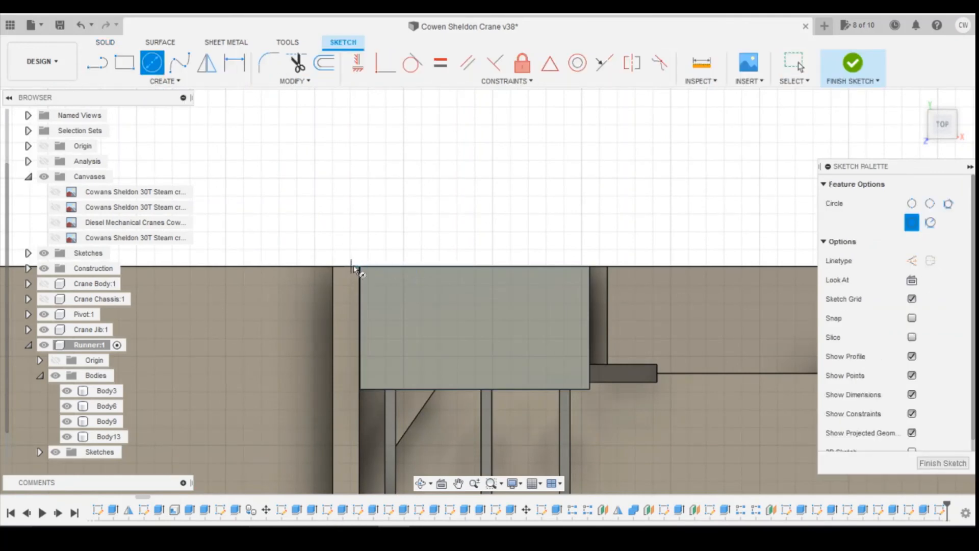
{"action": "mouse_move", "coordinate": [471, 274]}
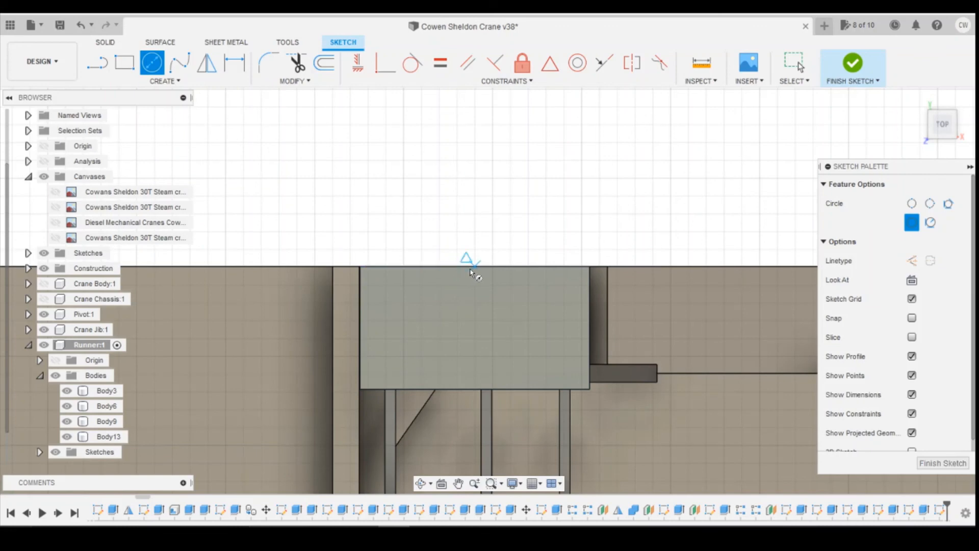
{"action": "left_click", "coordinate": [474, 266]}
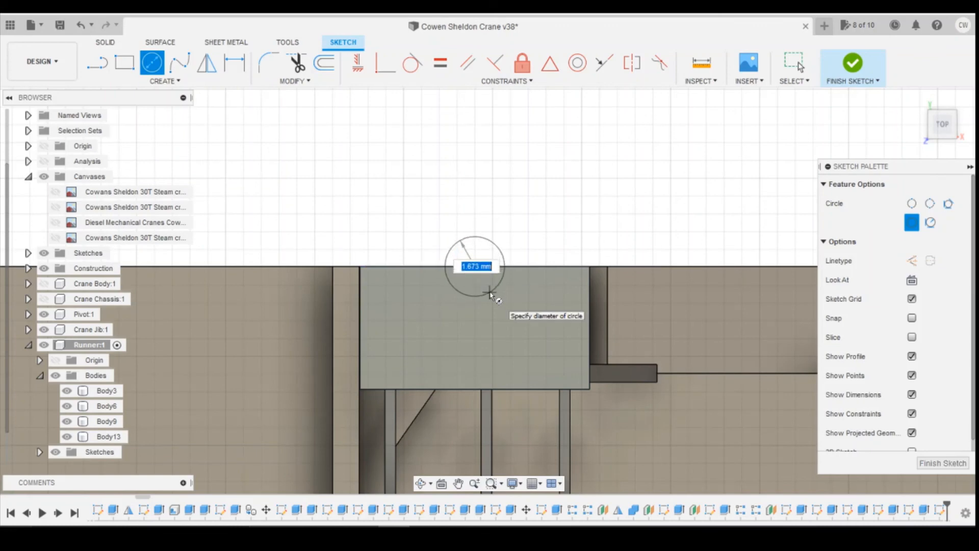
{"action": "type", "text": "2"}
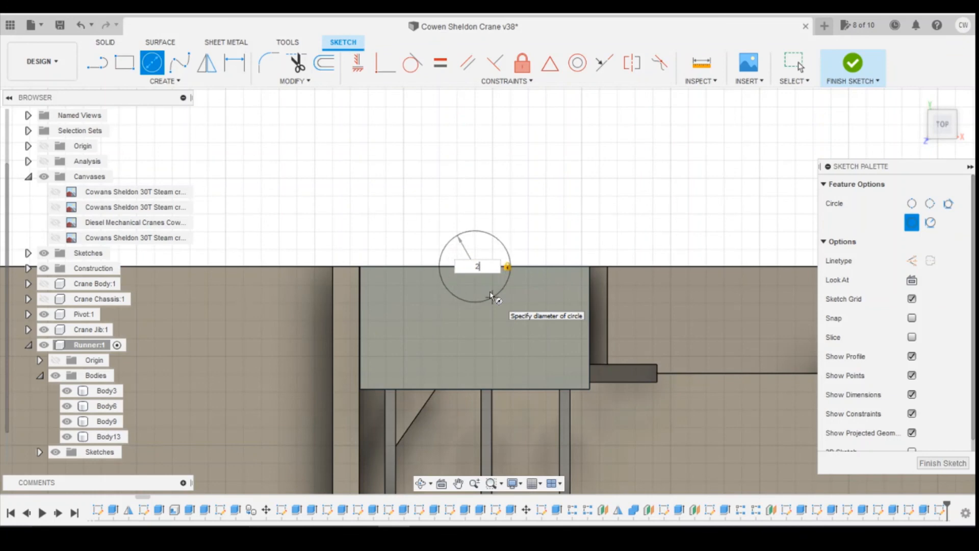
{"action": "right_click", "coordinate": [474, 265]}
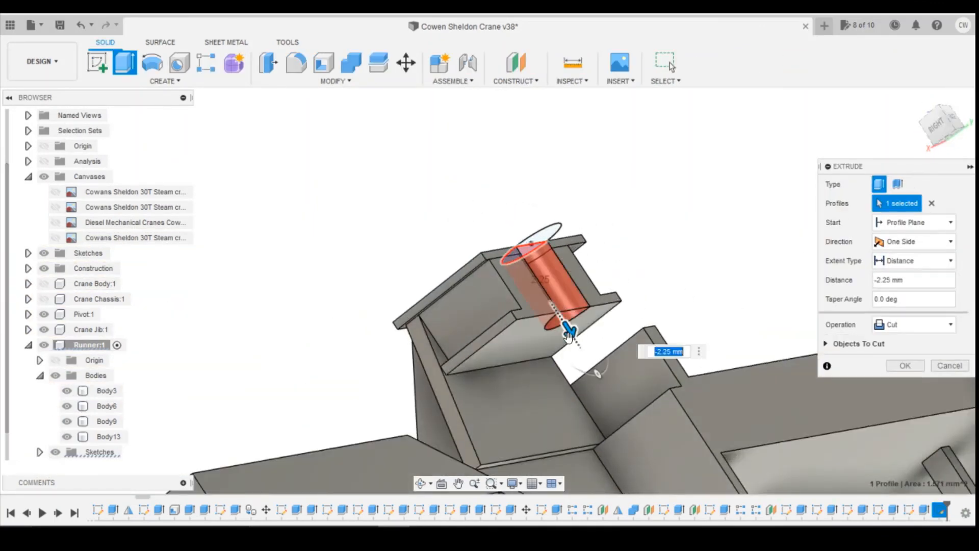
{"action": "left_click", "coordinate": [904, 365]}
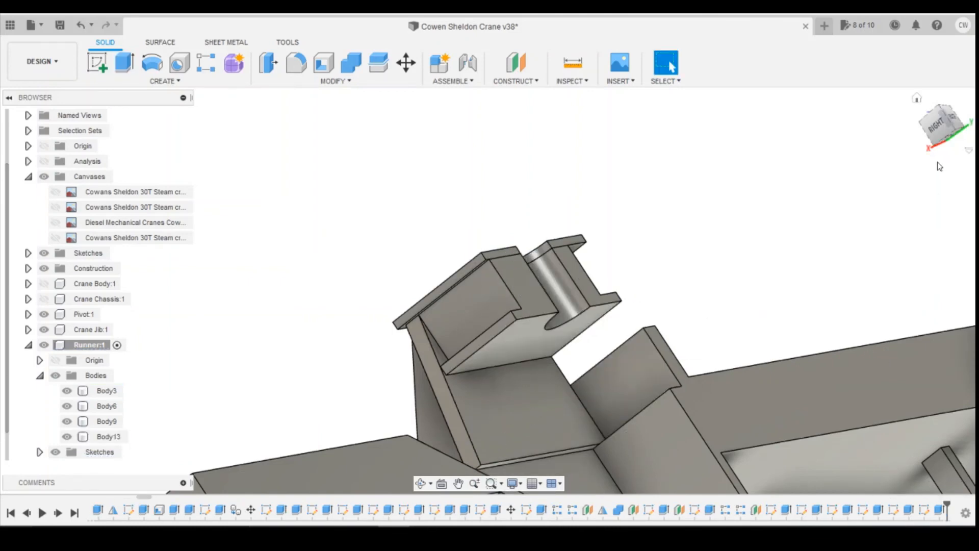
{"action": "left_click", "coordinate": [106, 390]}
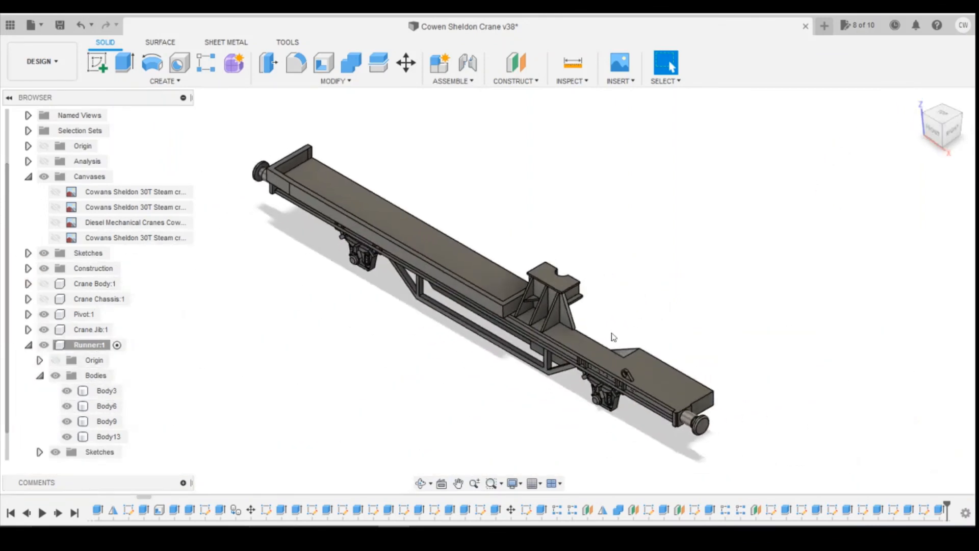
{"action": "left_click", "coordinate": [106, 390]}
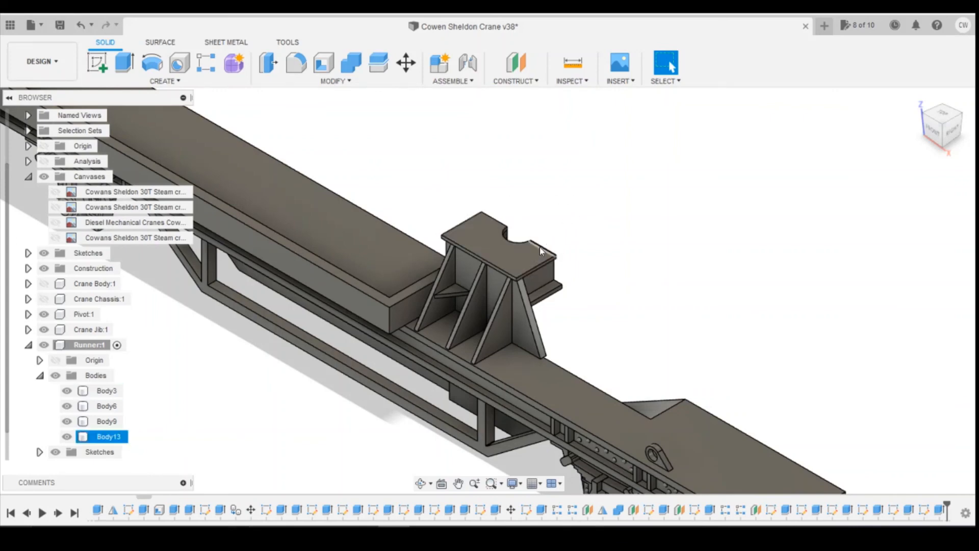
{"action": "mouse_move", "coordinate": [529, 261]}
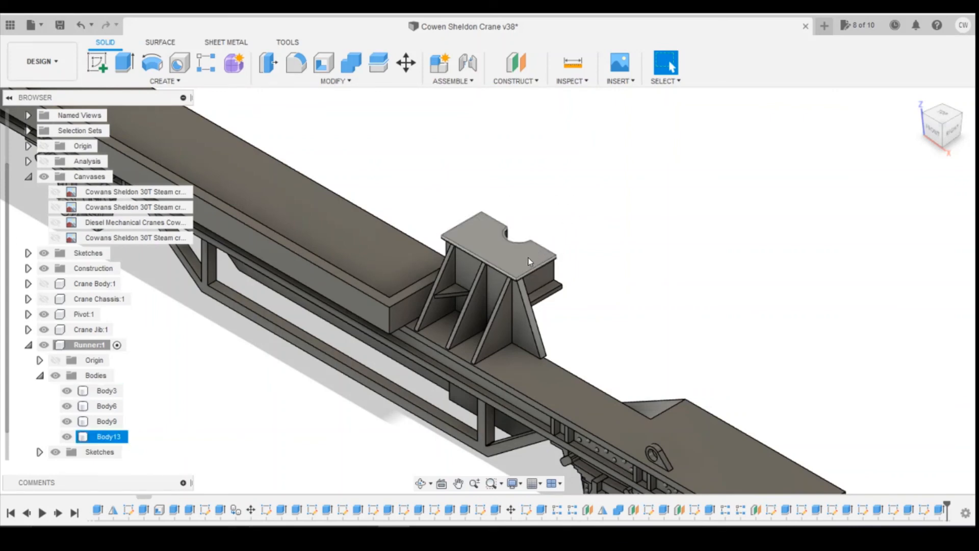
{"action": "mouse_move", "coordinate": [521, 268]}
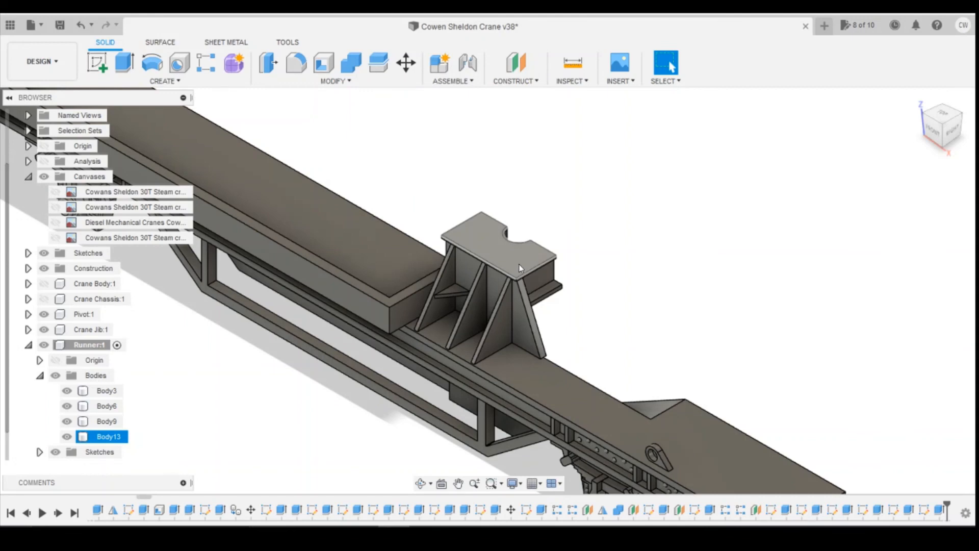
{"action": "left_click", "coordinate": [467, 201]}
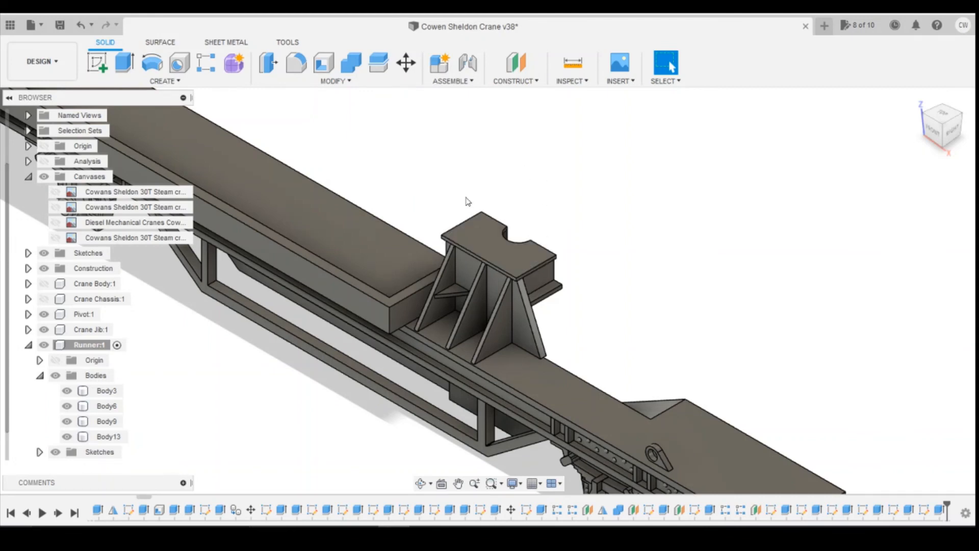